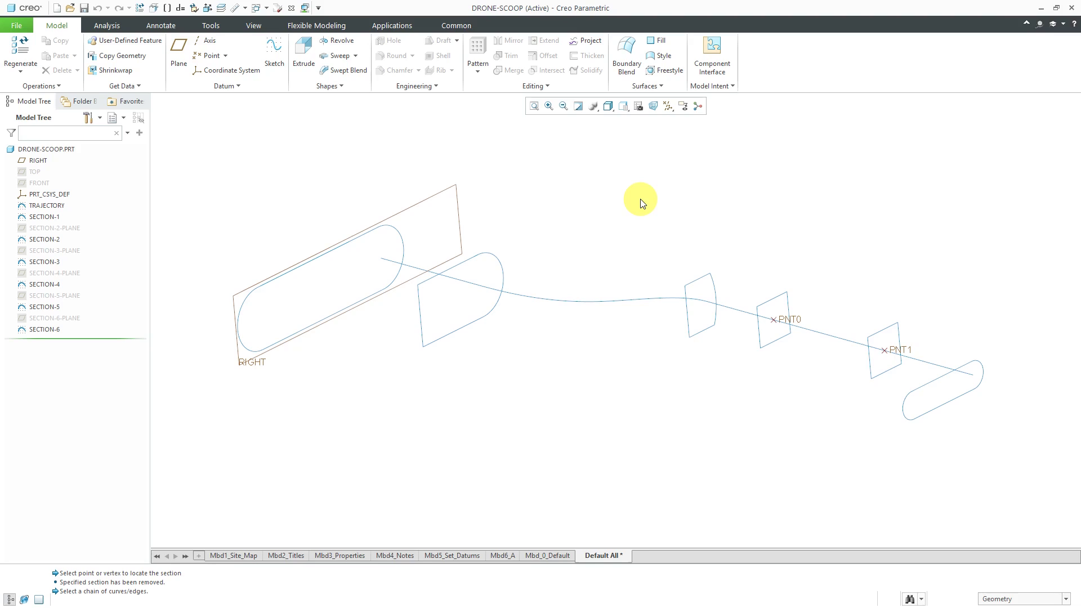
{"action": "mouse_move", "coordinate": [509, 250]}
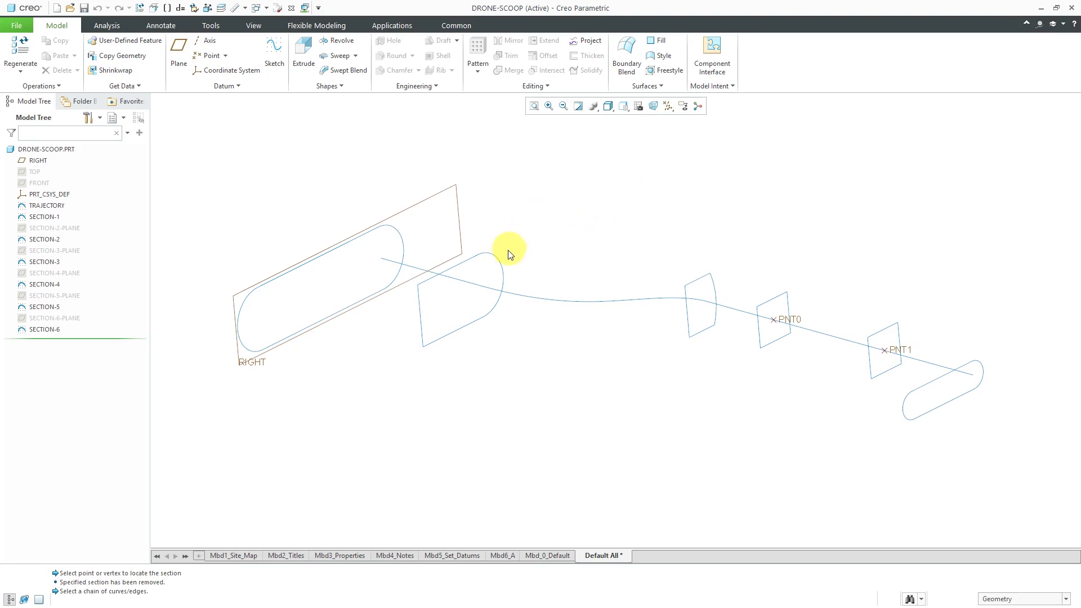
{"action": "mouse_move", "coordinate": [815, 328]}
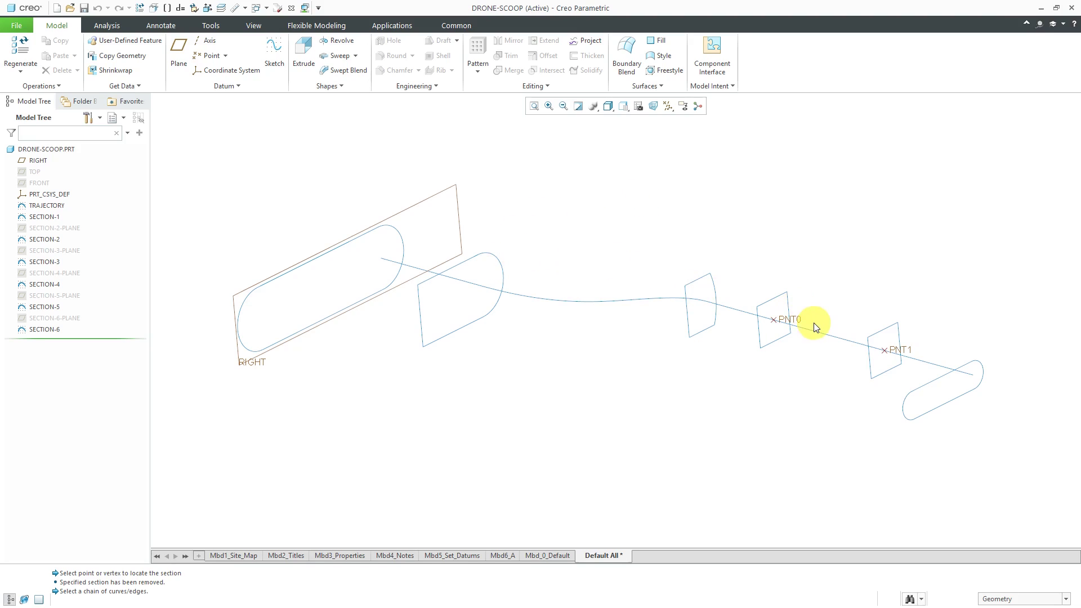
Step: Start a new Swept Blend and collect the long curve as its origin trajectory
{"action": "left_click", "coordinate": [818, 324]}
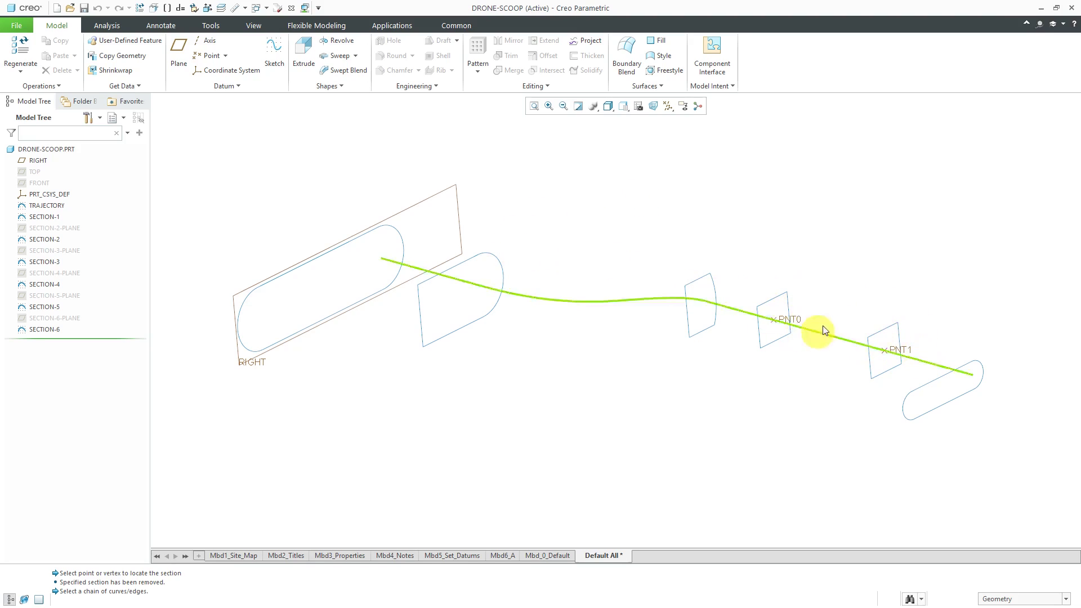
{"action": "left_click", "coordinate": [765, 236]}
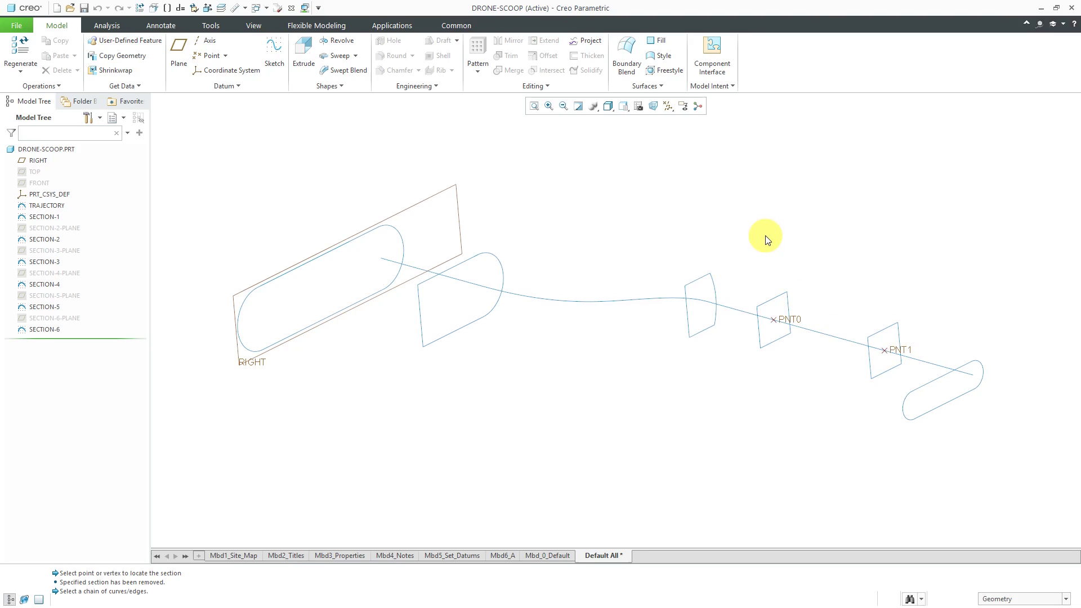
{"action": "mouse_move", "coordinate": [764, 238]}
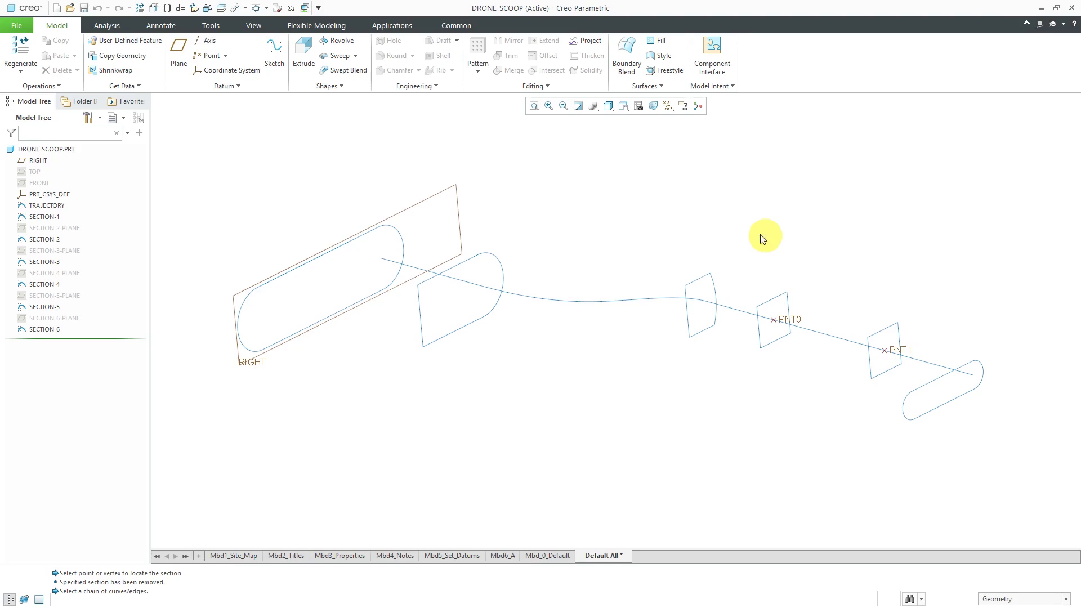
{"action": "mouse_move", "coordinate": [342, 70]}
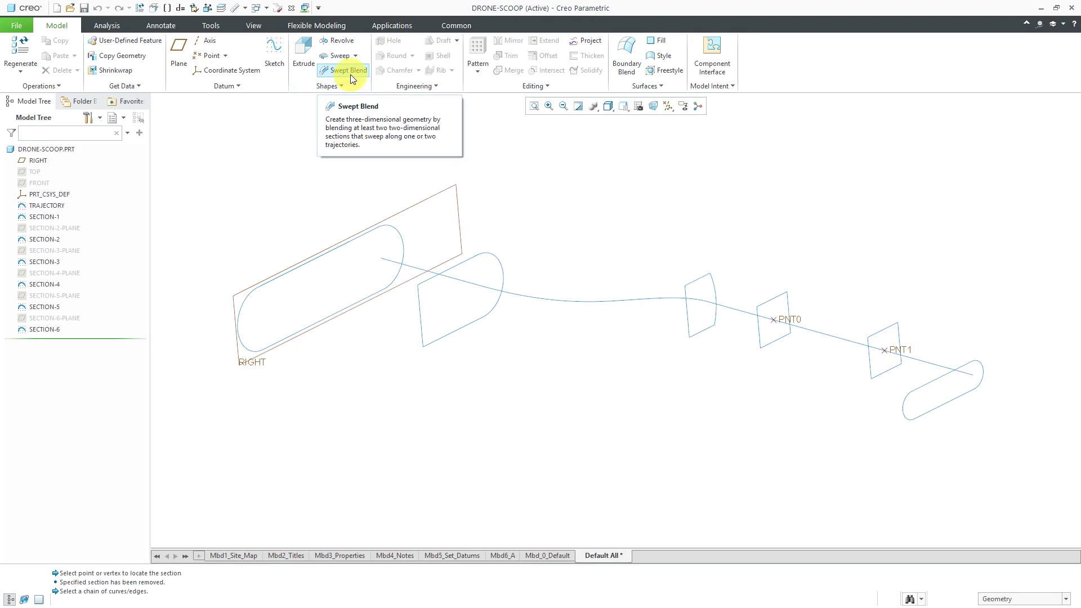
{"action": "left_click", "coordinate": [345, 70]}
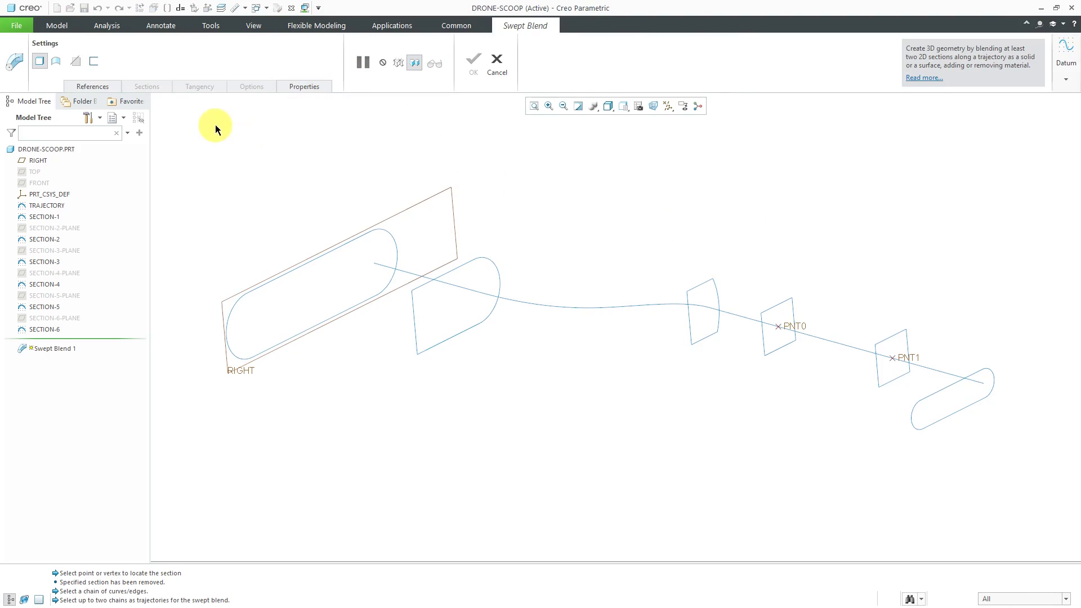
{"action": "mouse_move", "coordinate": [7, 604]}
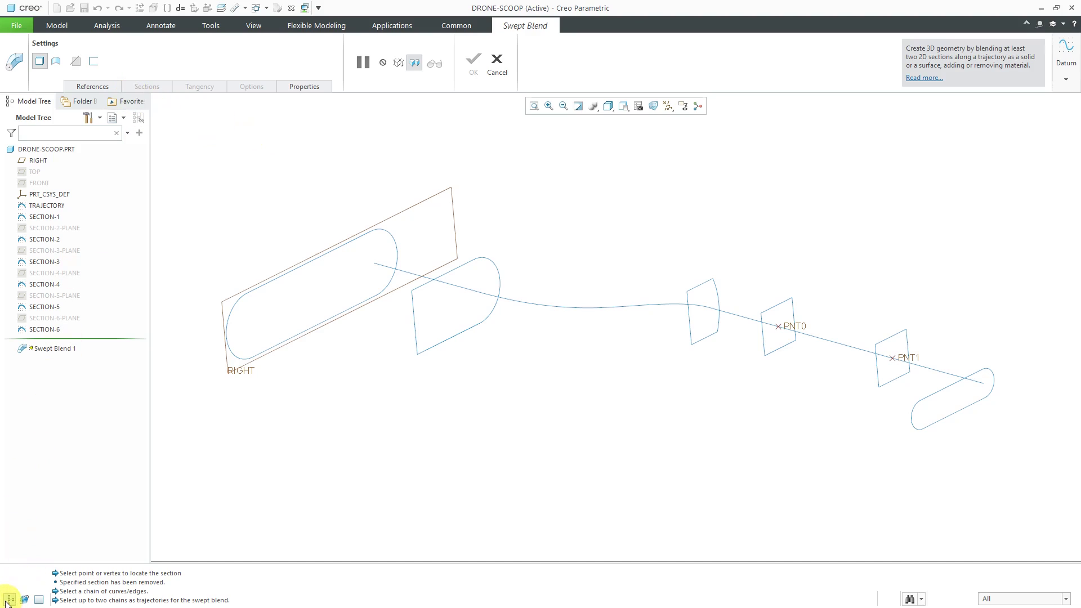
{"action": "left_click", "coordinate": [91, 86]}
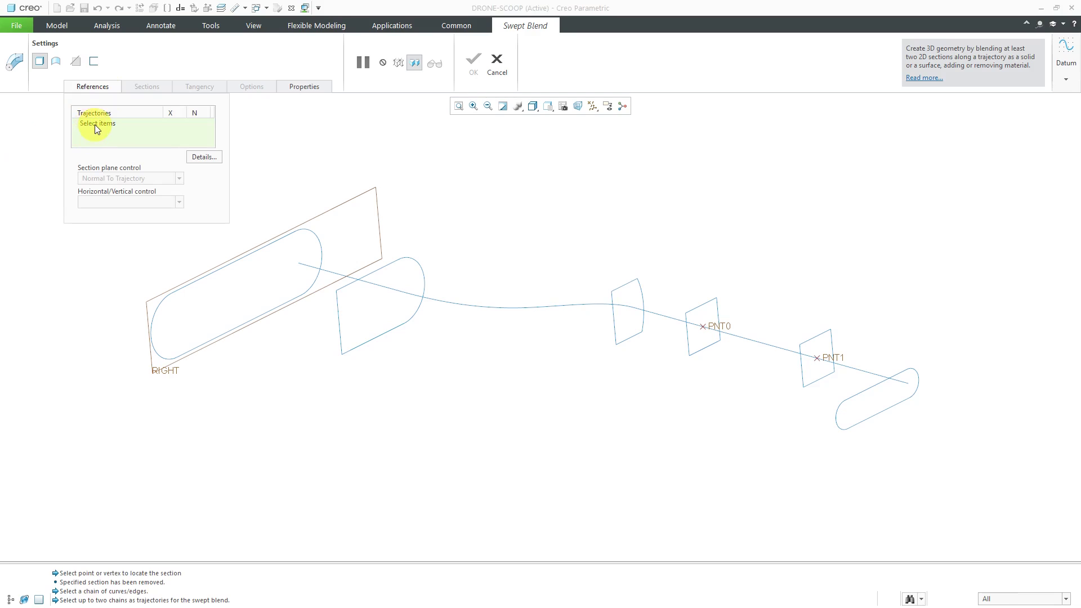
{"action": "left_click", "coordinate": [447, 303]}
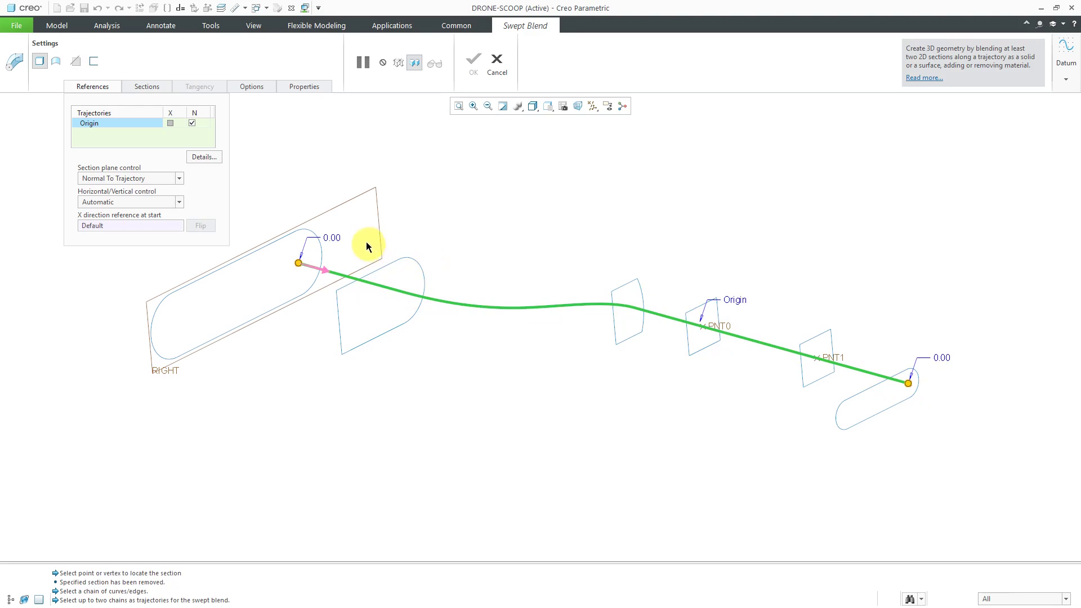
{"action": "mouse_move", "coordinate": [930, 342]}
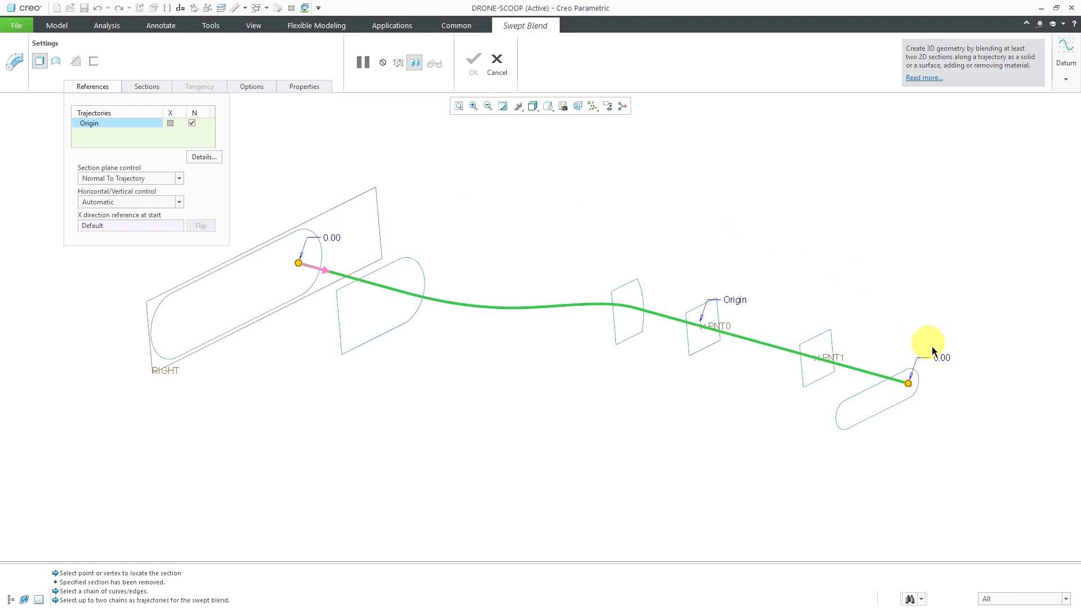
{"action": "mouse_move", "coordinate": [772, 269]}
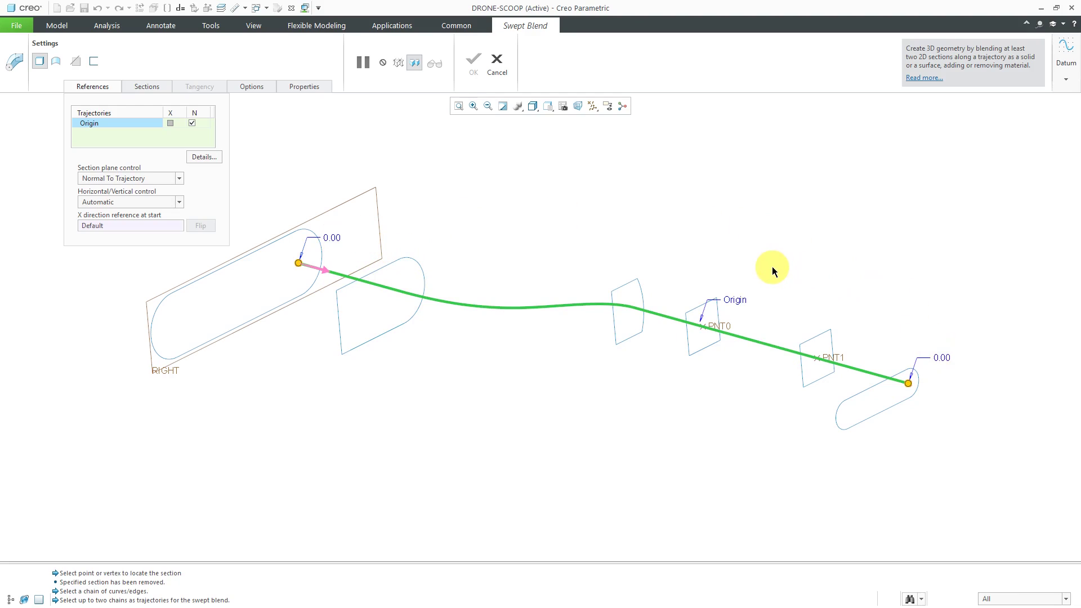
{"action": "mouse_move", "coordinate": [772, 269]}
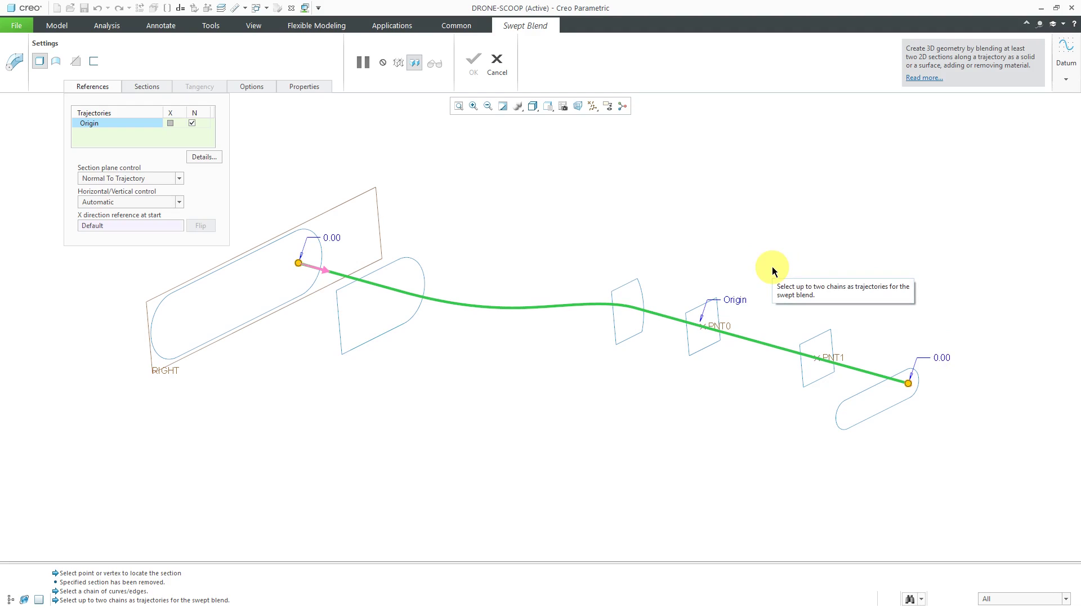
{"action": "mouse_move", "coordinate": [205, 185]}
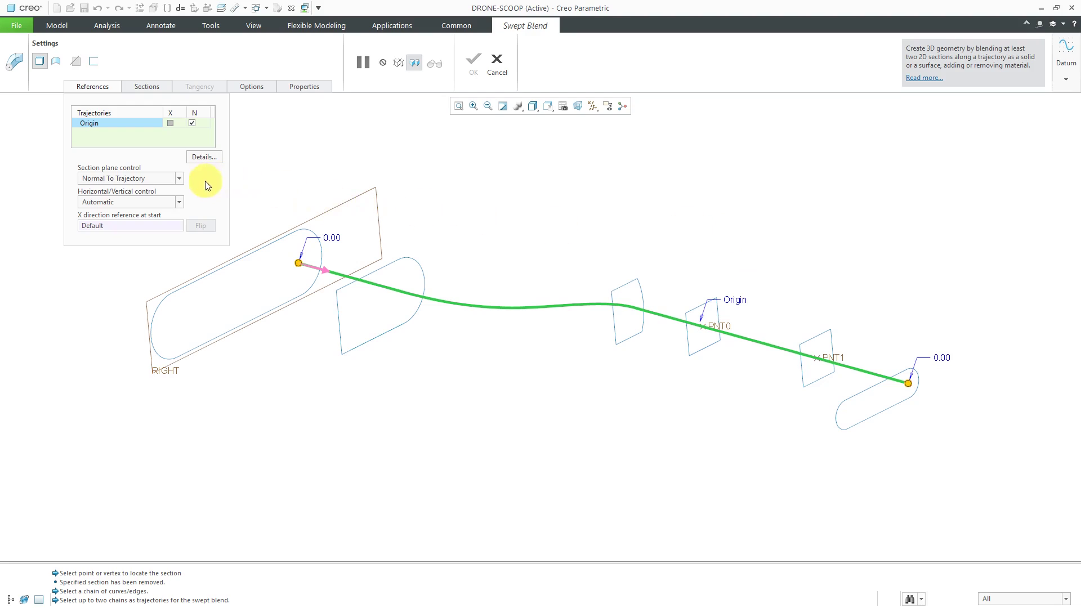
Step: Keep the section plane control at Normal To Trajectory
{"action": "left_click", "coordinate": [179, 178]}
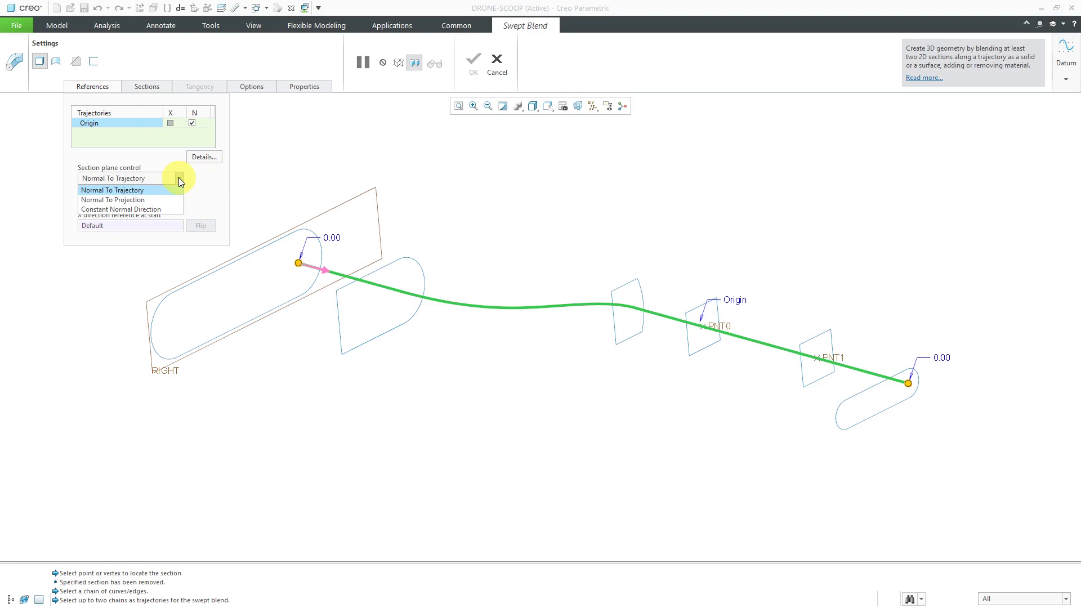
{"action": "left_click", "coordinate": [113, 178]}
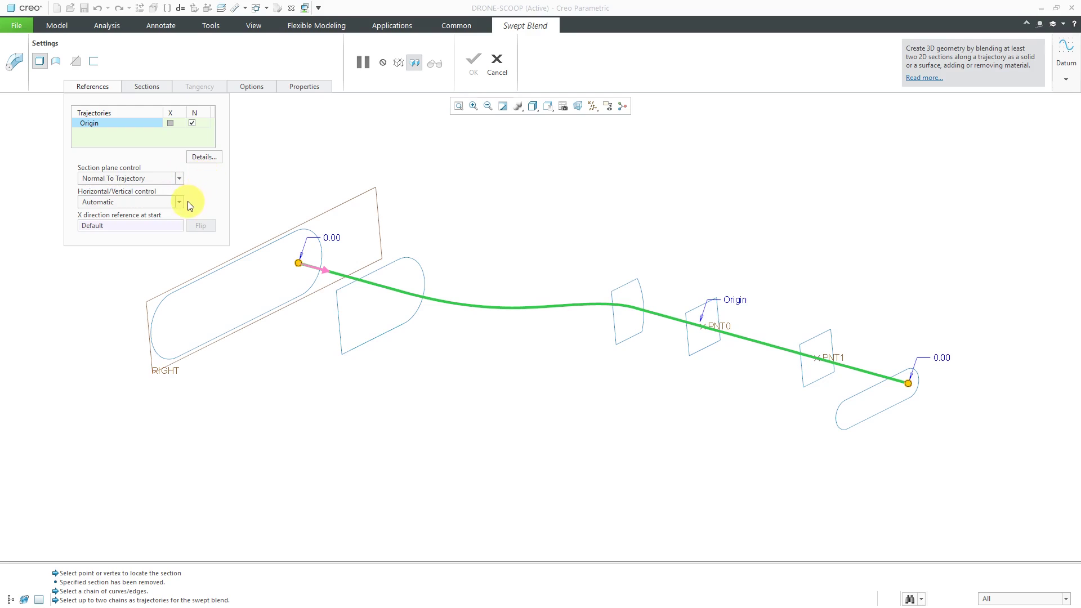
{"action": "mouse_move", "coordinate": [153, 228]}
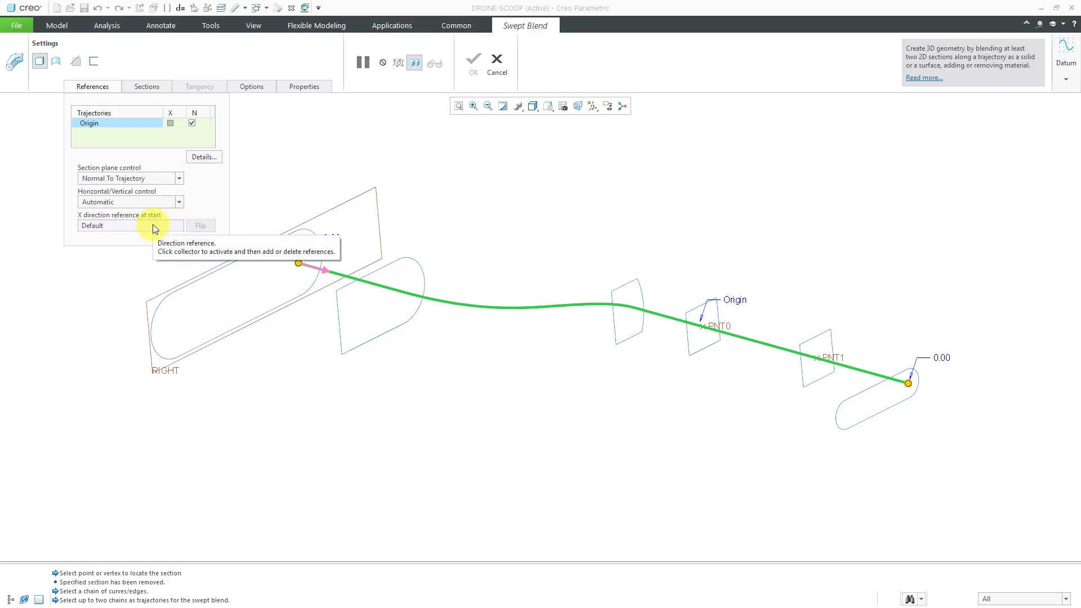
{"action": "mouse_move", "coordinate": [293, 181]}
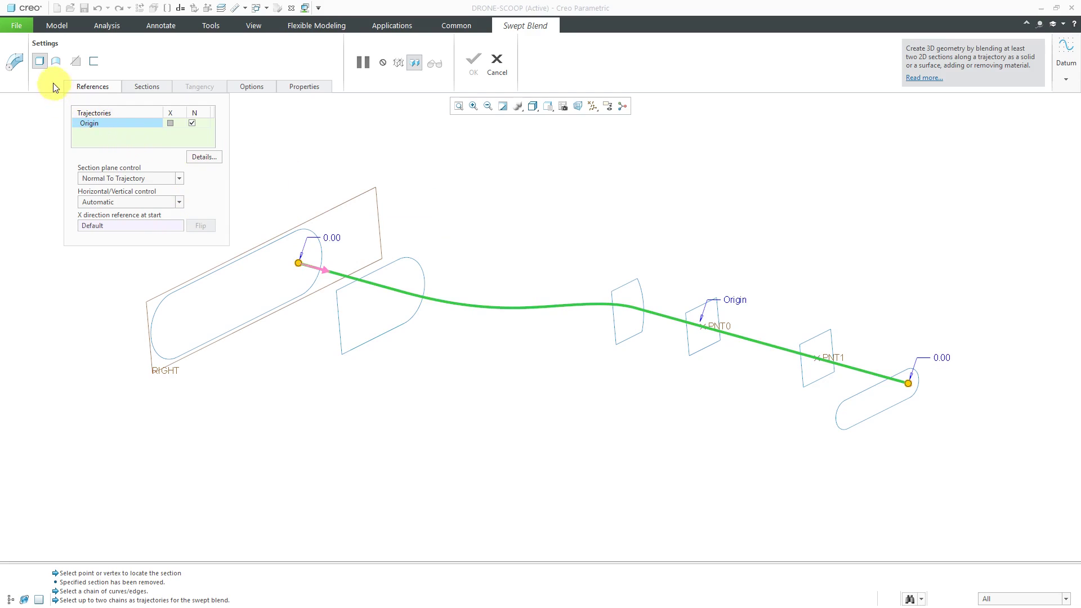
{"action": "mouse_move", "coordinate": [39, 61]}
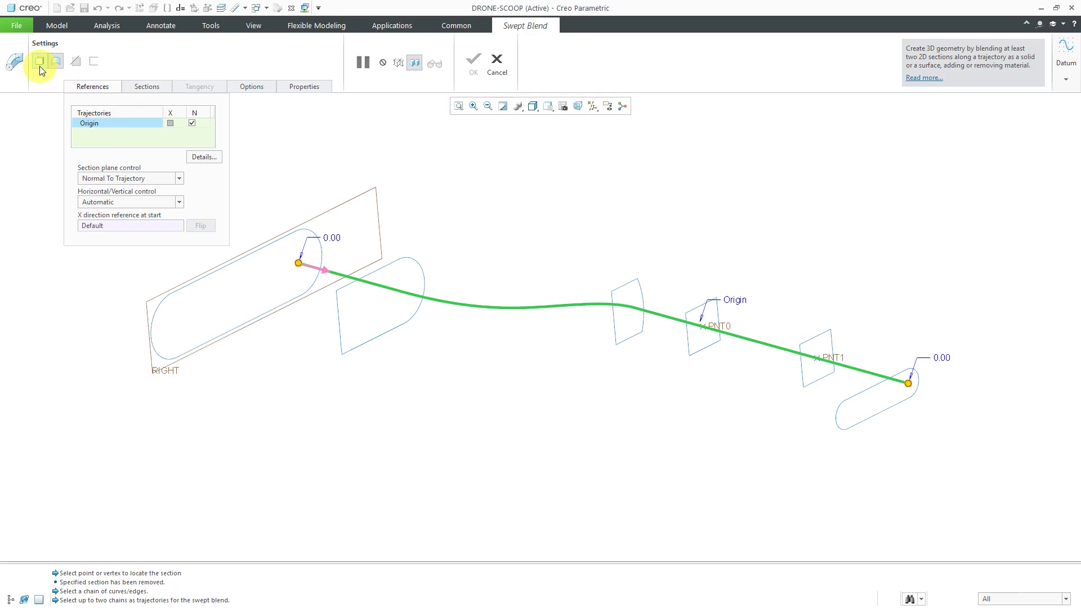
{"action": "mouse_move", "coordinate": [76, 60]}
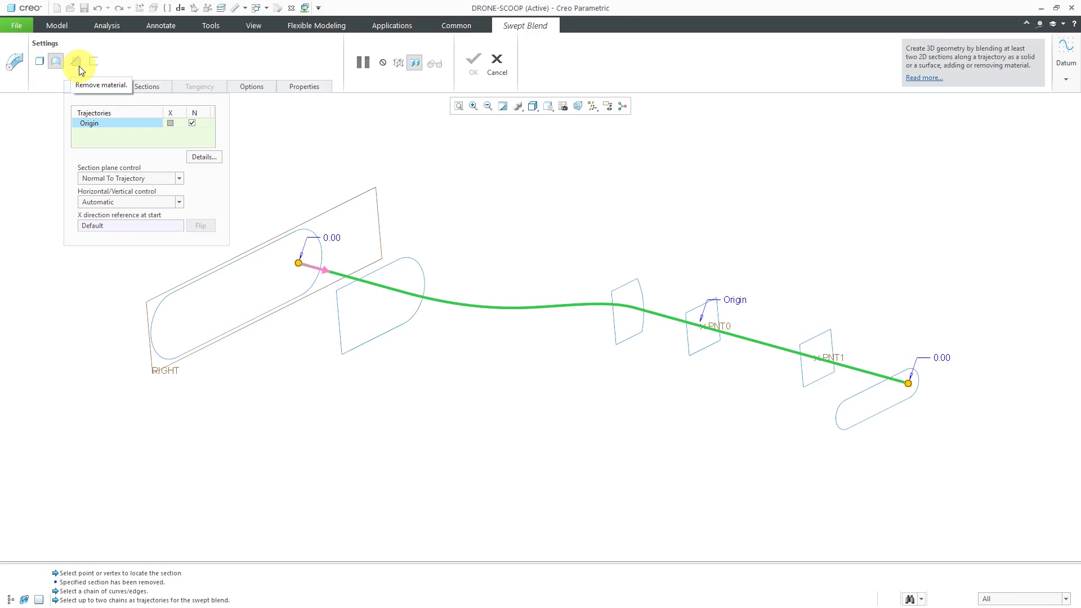
{"action": "mouse_move", "coordinate": [91, 69]}
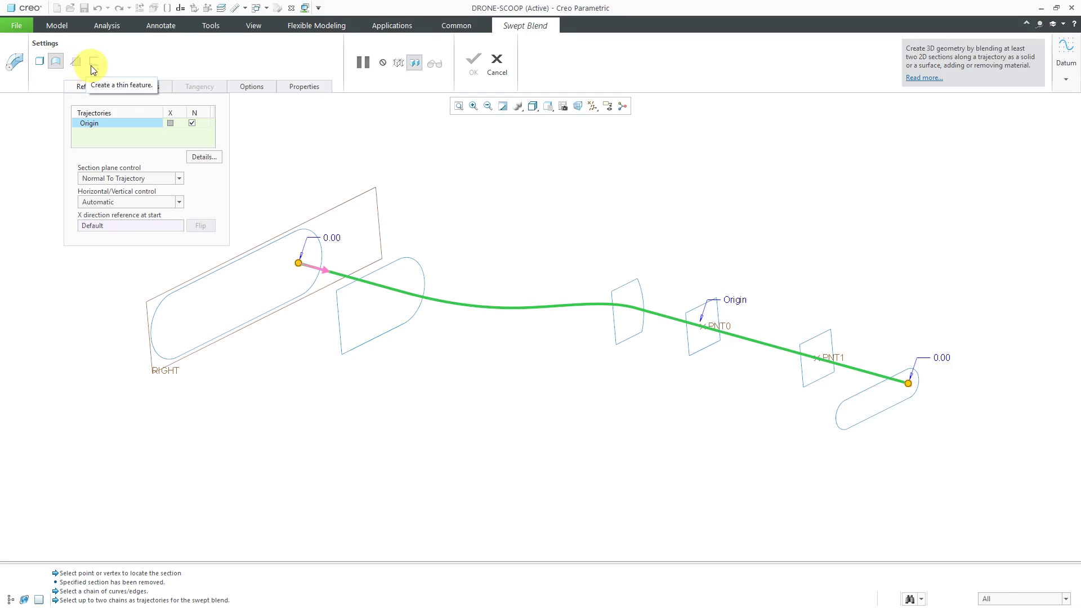
{"action": "mouse_move", "coordinate": [102, 70]}
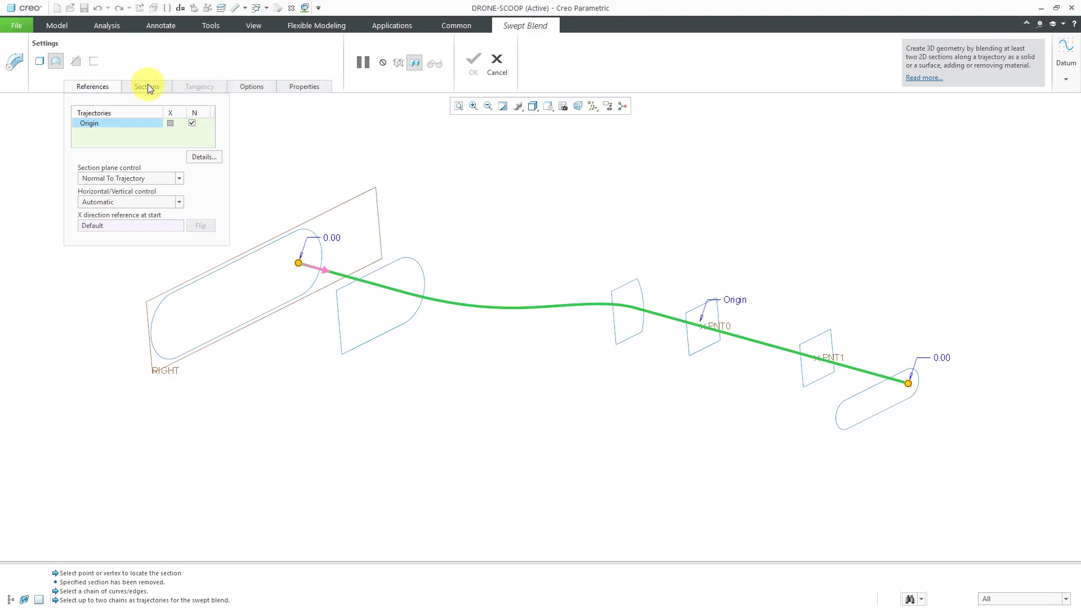
Step: Use Selected Sections and pick the left rounded slot outline as Section 1
{"action": "left_click", "coordinate": [146, 87]}
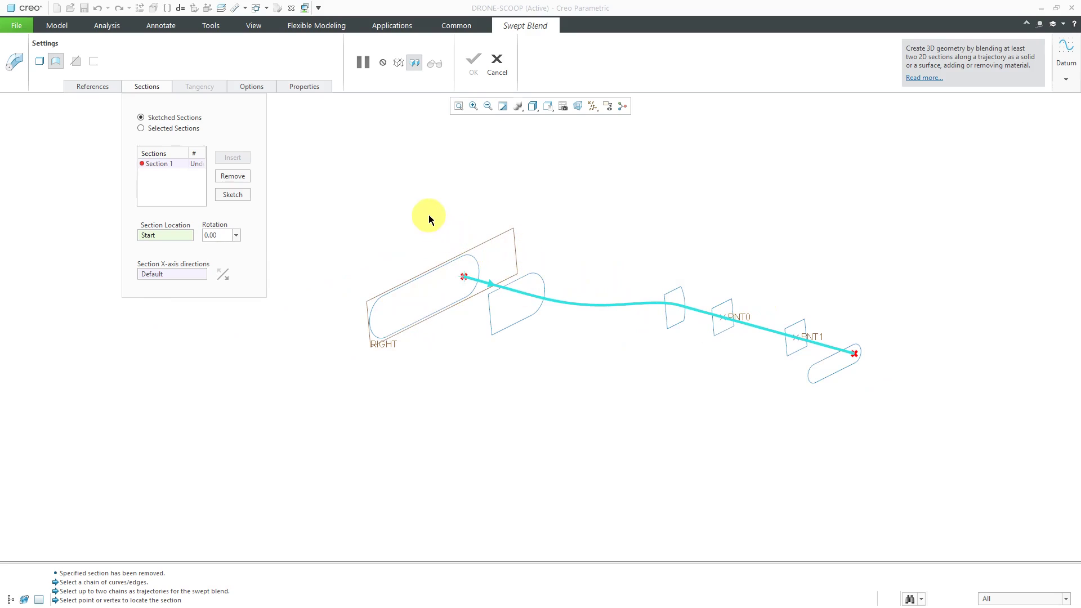
{"action": "mouse_move", "coordinate": [181, 132]}
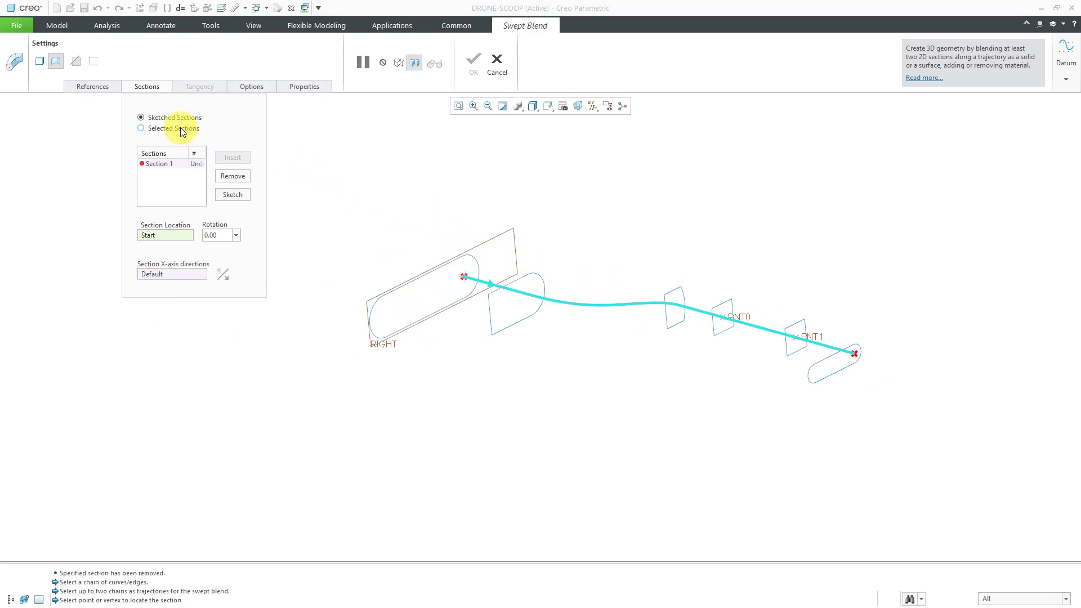
{"action": "left_click", "coordinate": [142, 129]}
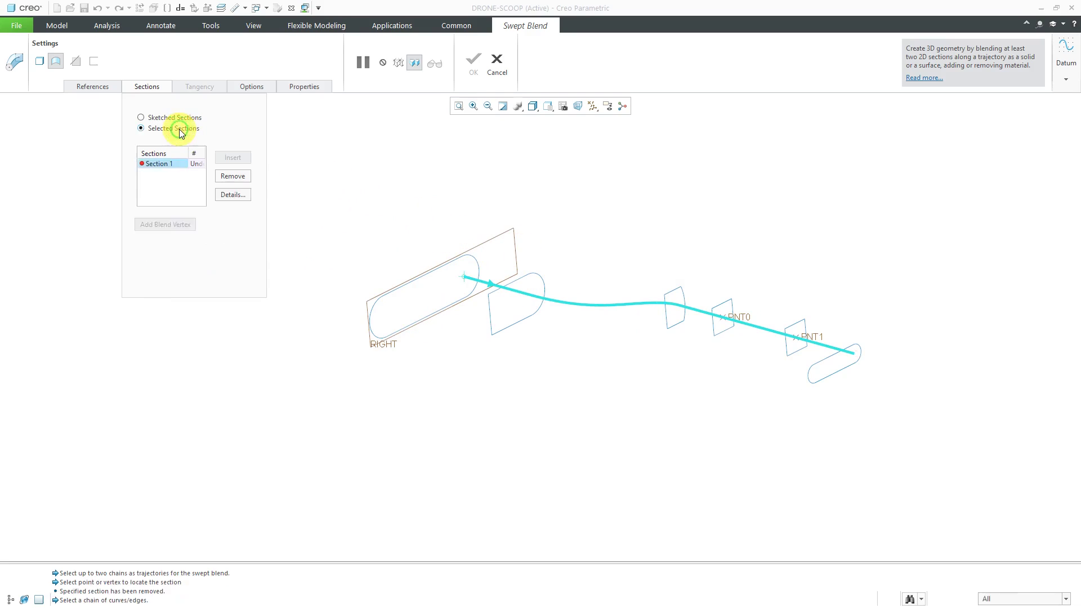
{"action": "mouse_move", "coordinate": [300, 212]}
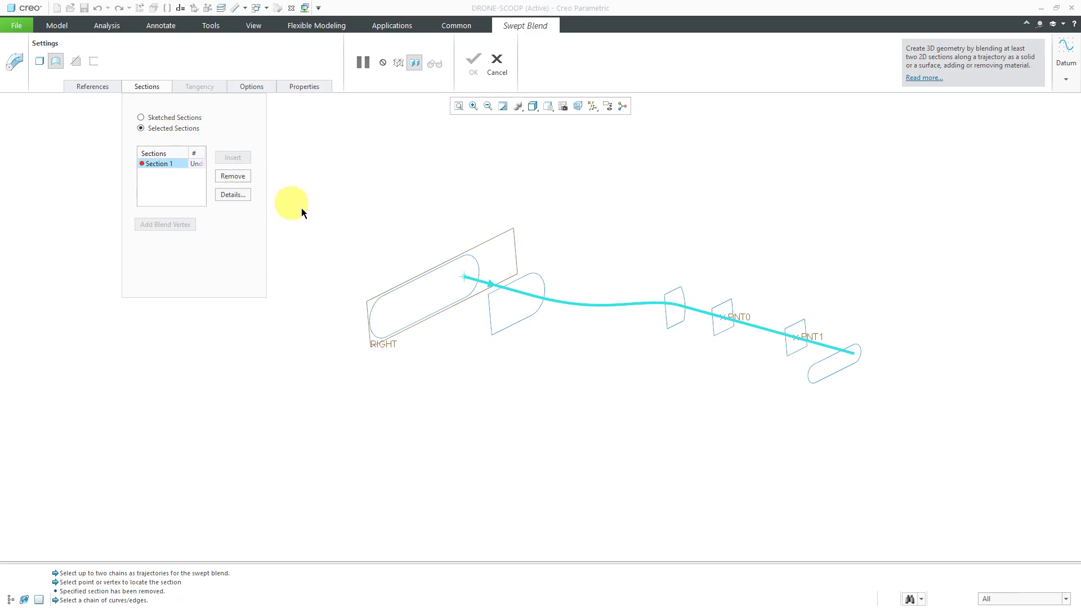
{"action": "mouse_move", "coordinate": [384, 302]}
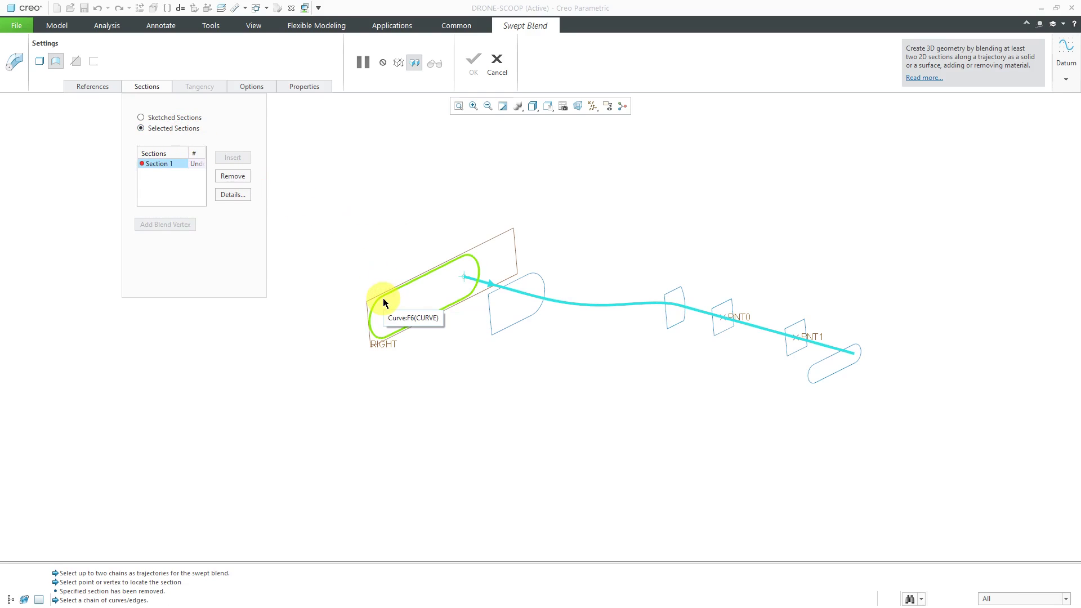
{"action": "left_click", "coordinate": [385, 302]}
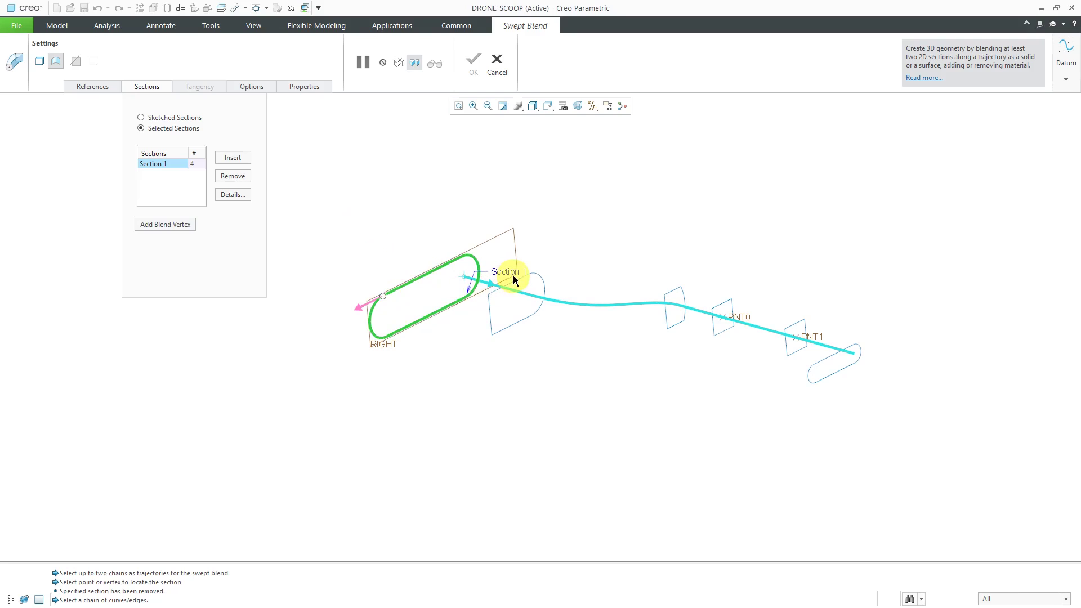
{"action": "mouse_move", "coordinate": [369, 305]}
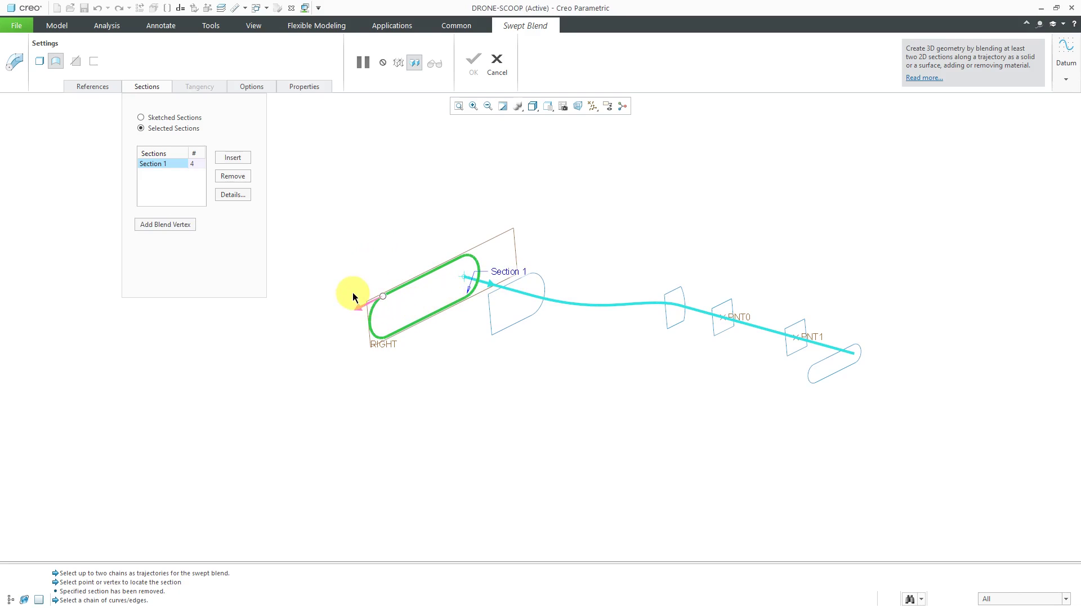
{"action": "mouse_move", "coordinate": [354, 266]}
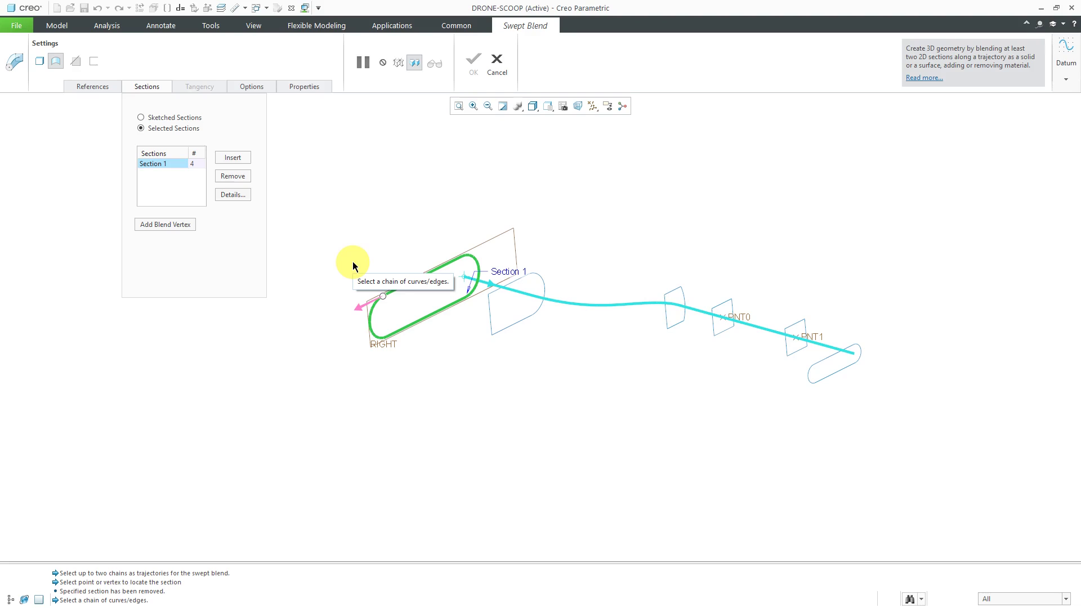
{"action": "mouse_move", "coordinate": [370, 314]}
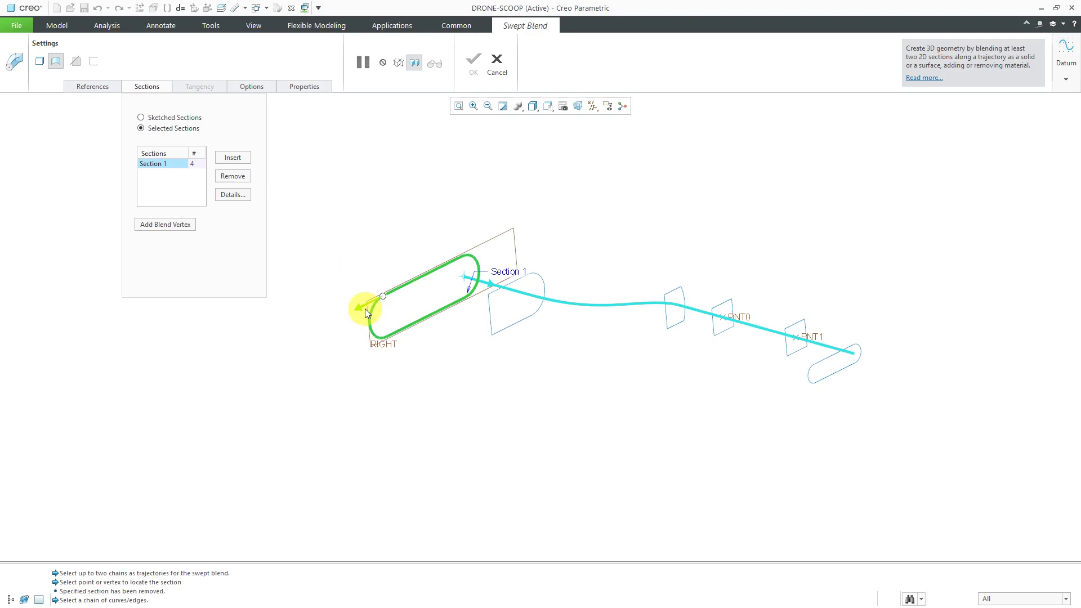
{"action": "mouse_move", "coordinate": [377, 262]}
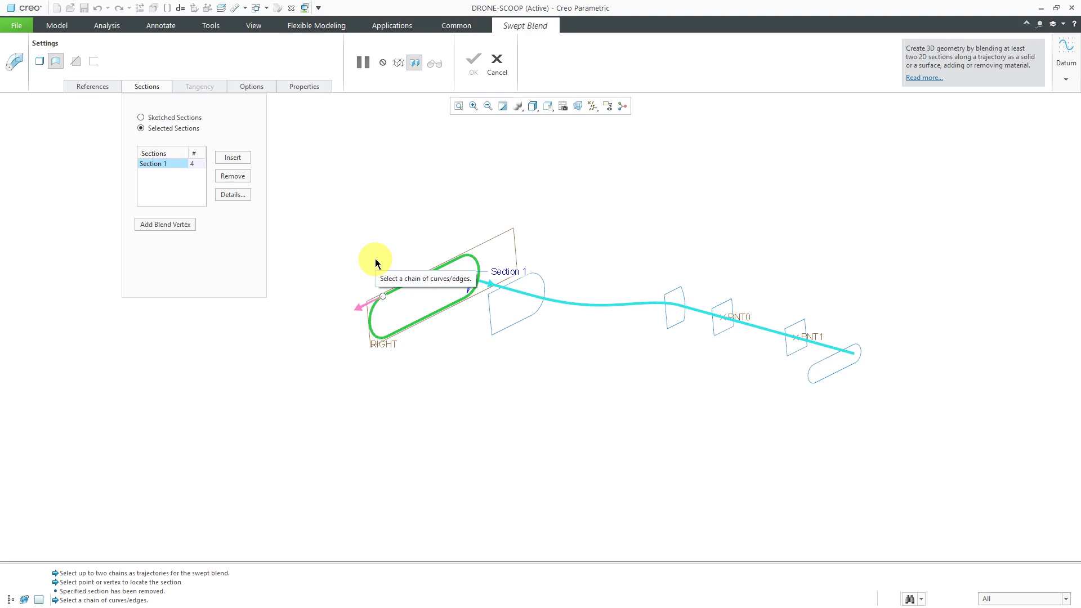
{"action": "mouse_move", "coordinate": [376, 260]}
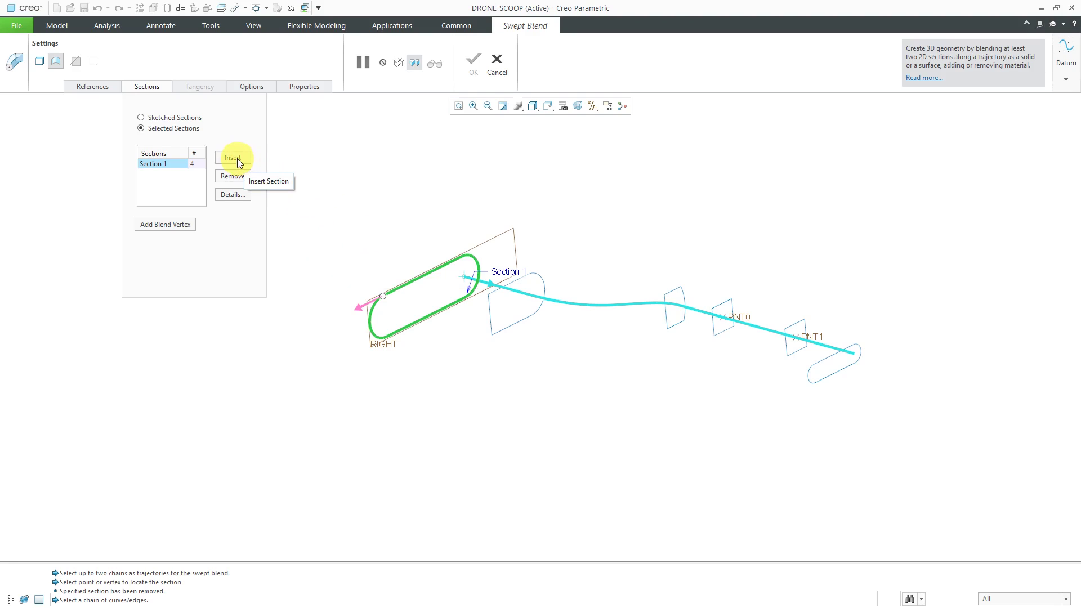
Step: Insert the second loop and the small rectangular loop as Sections 2 and 3
{"action": "left_click", "coordinate": [233, 158]}
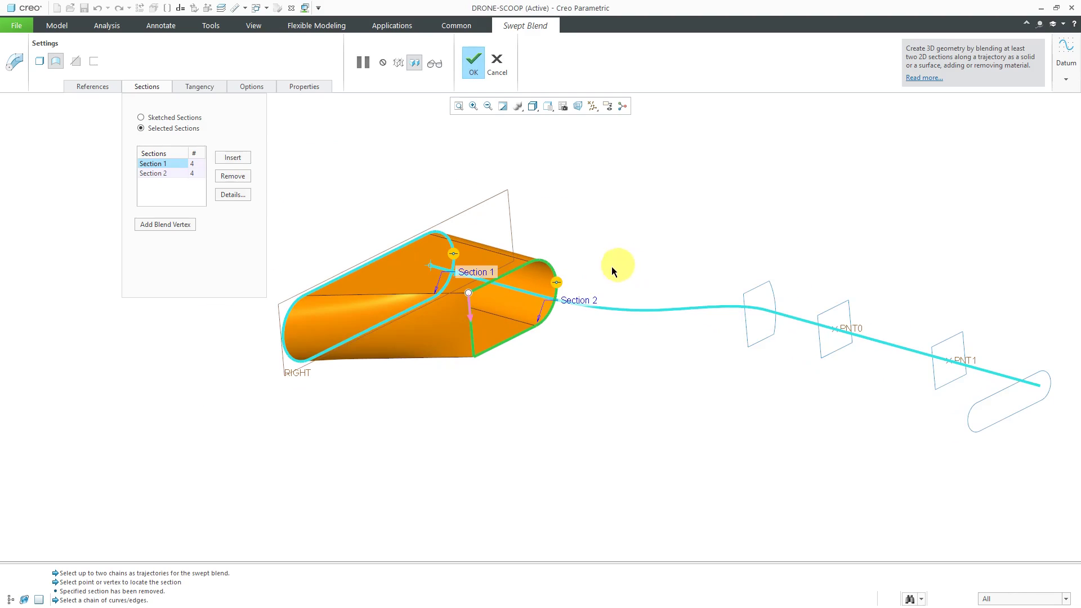
{"action": "mouse_move", "coordinate": [478, 235]}
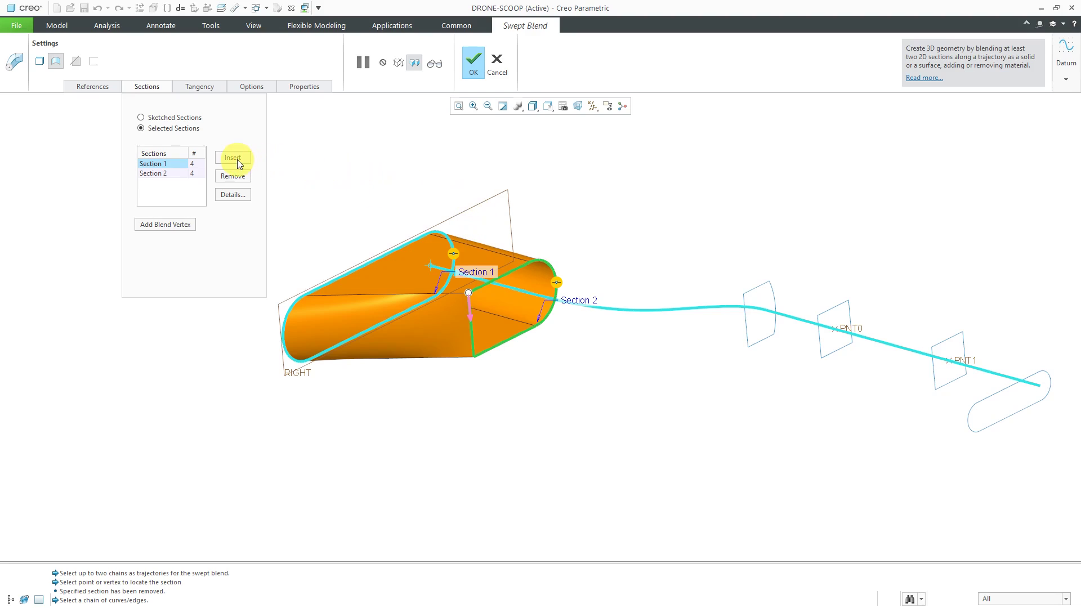
{"action": "left_click", "coordinate": [233, 158]}
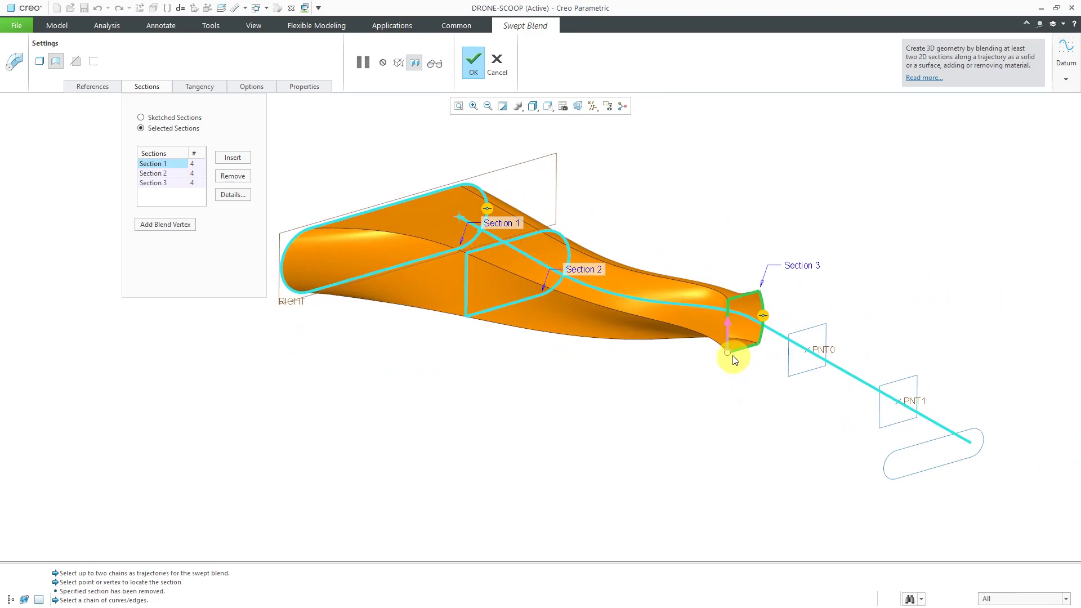
{"action": "left_click", "coordinate": [729, 352]}
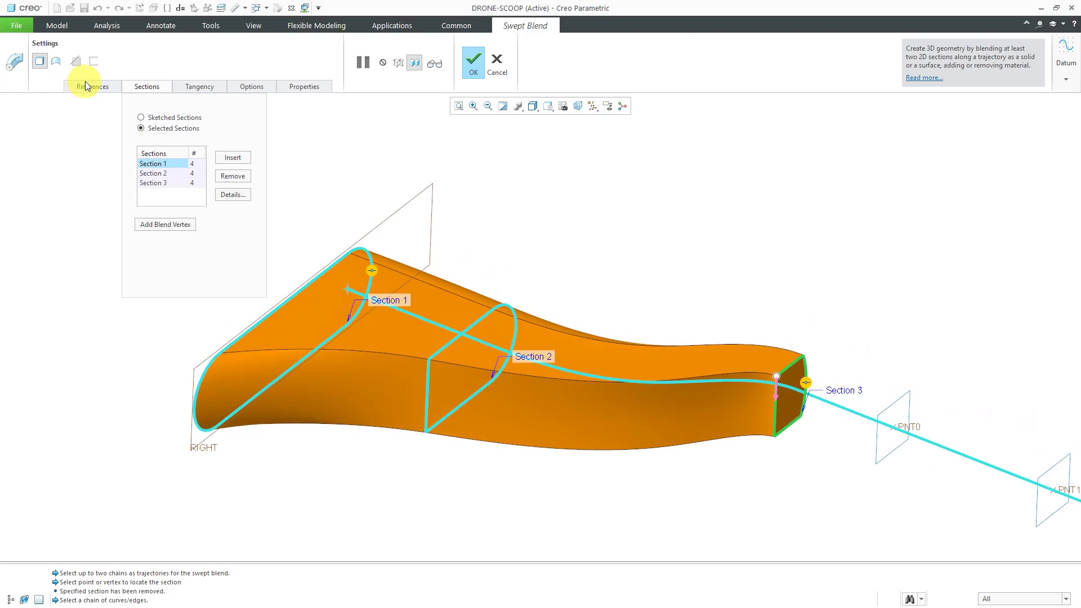
Step: Set Section plane control to Constant Normal Direction referenced to the RIGHT datum plane
{"action": "left_click", "coordinate": [91, 87]}
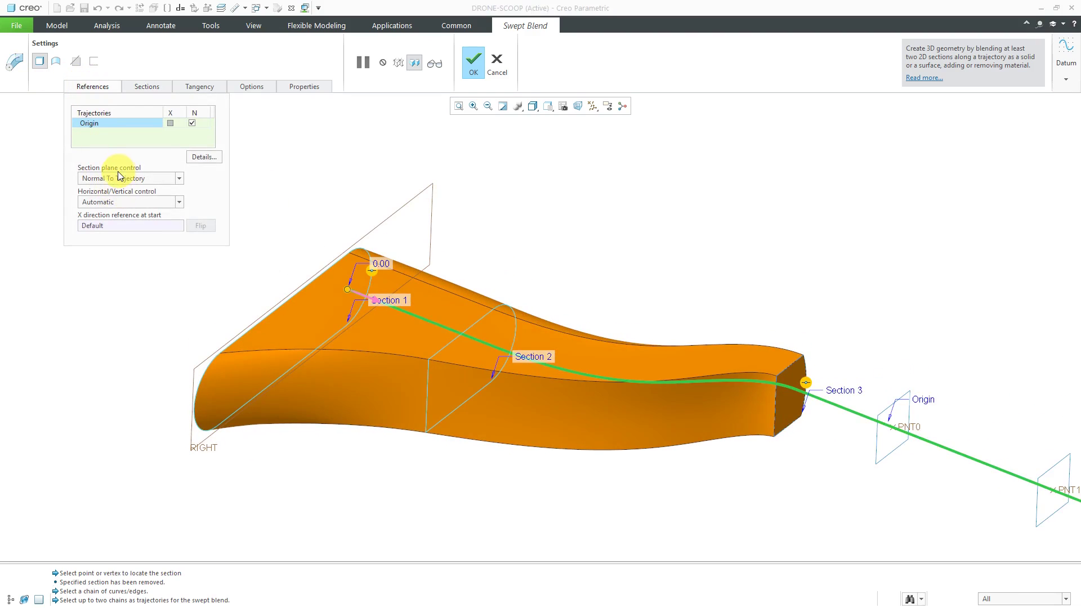
{"action": "mouse_move", "coordinate": [113, 181]}
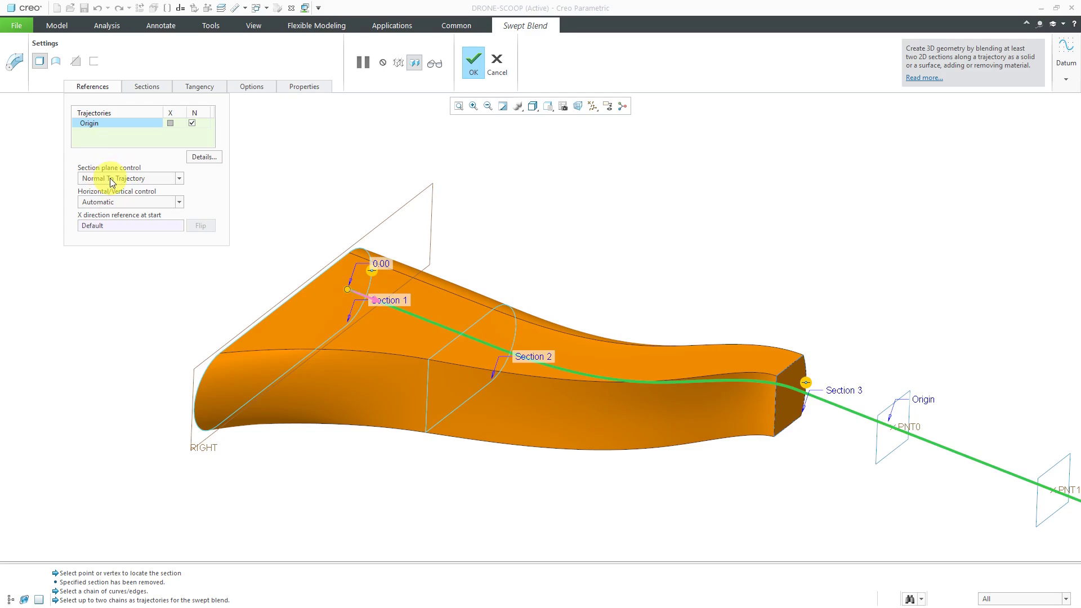
{"action": "mouse_move", "coordinate": [53, 407]}
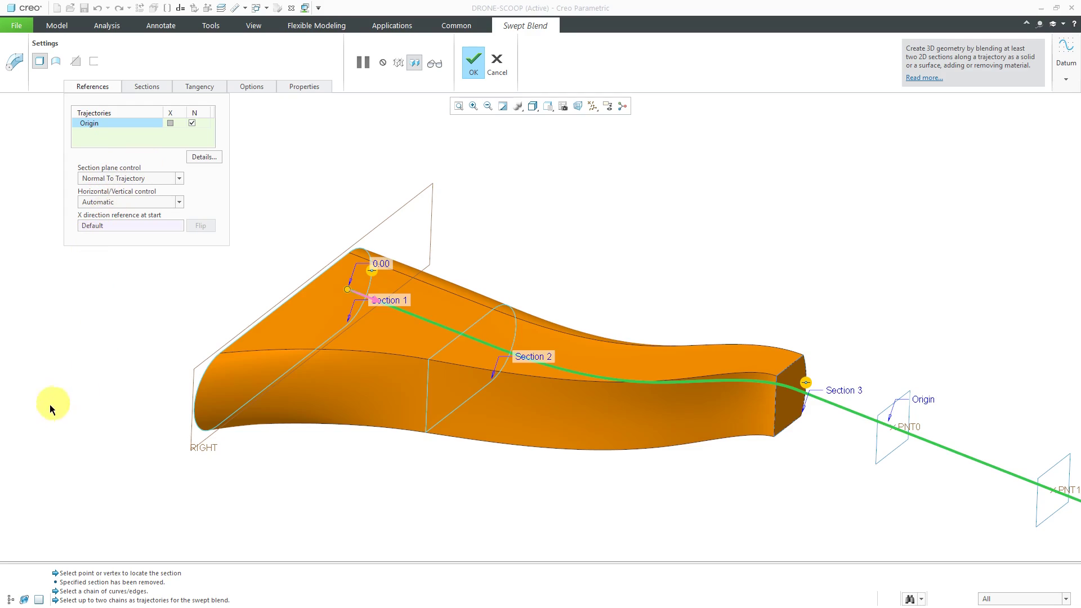
{"action": "mouse_move", "coordinate": [14, 602]}
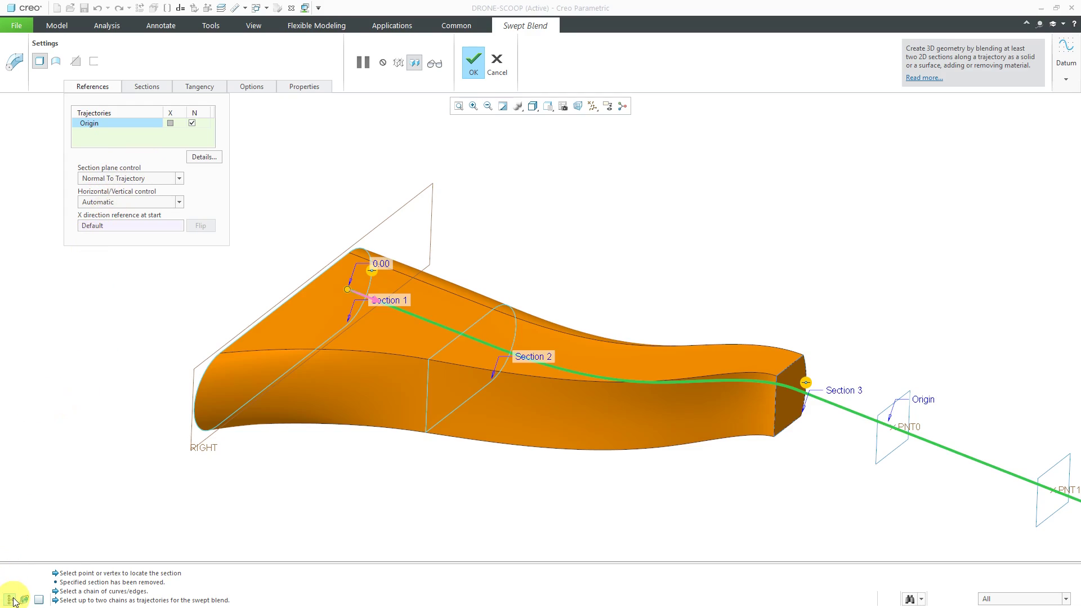
{"action": "mouse_move", "coordinate": [129, 178]}
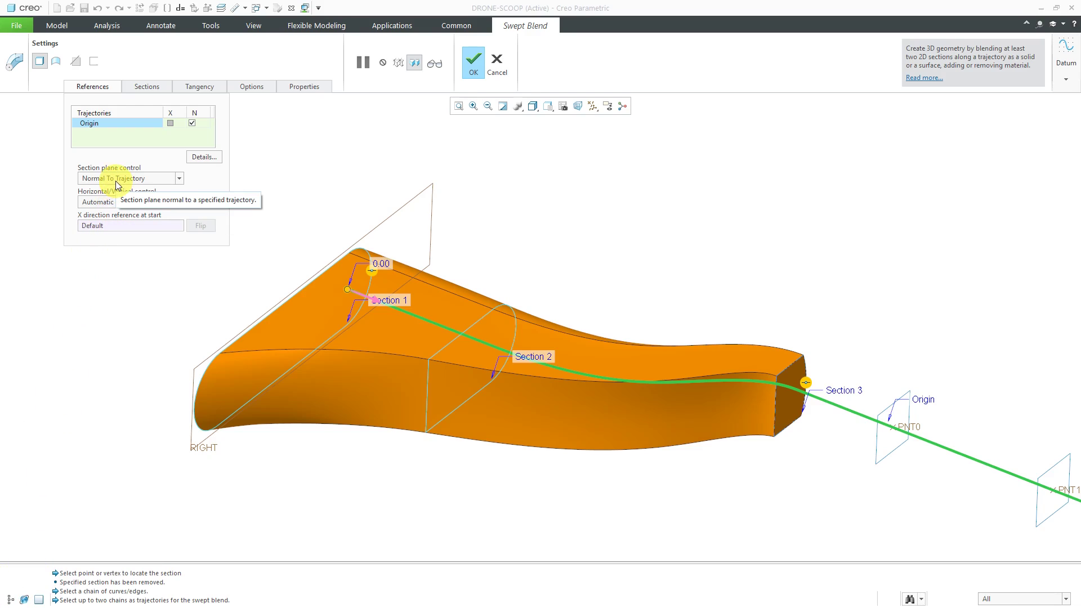
{"action": "left_click", "coordinate": [179, 178]}
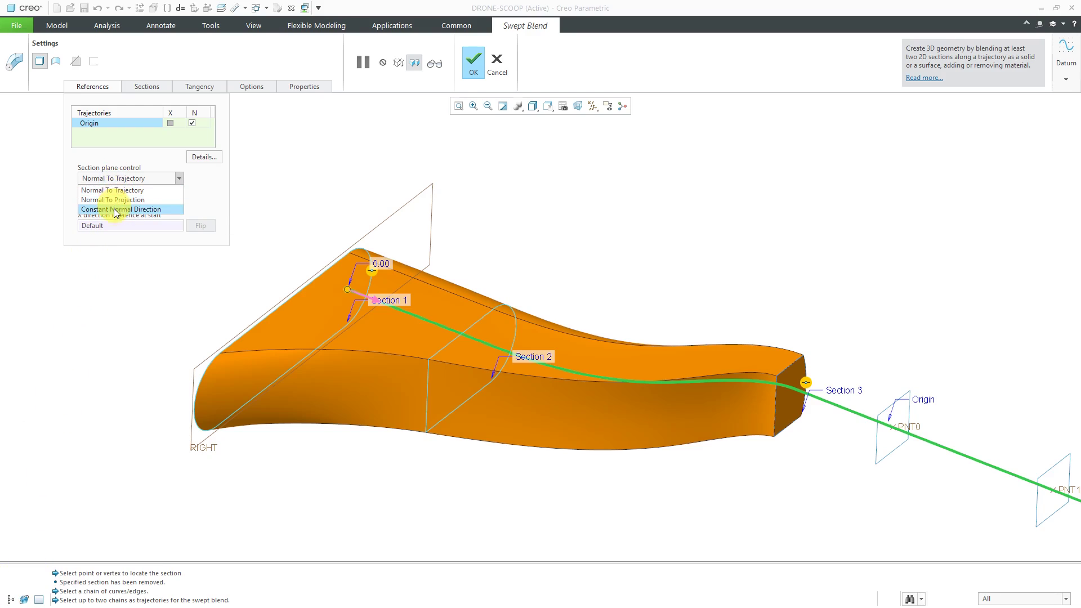
{"action": "left_click", "coordinate": [126, 209]}
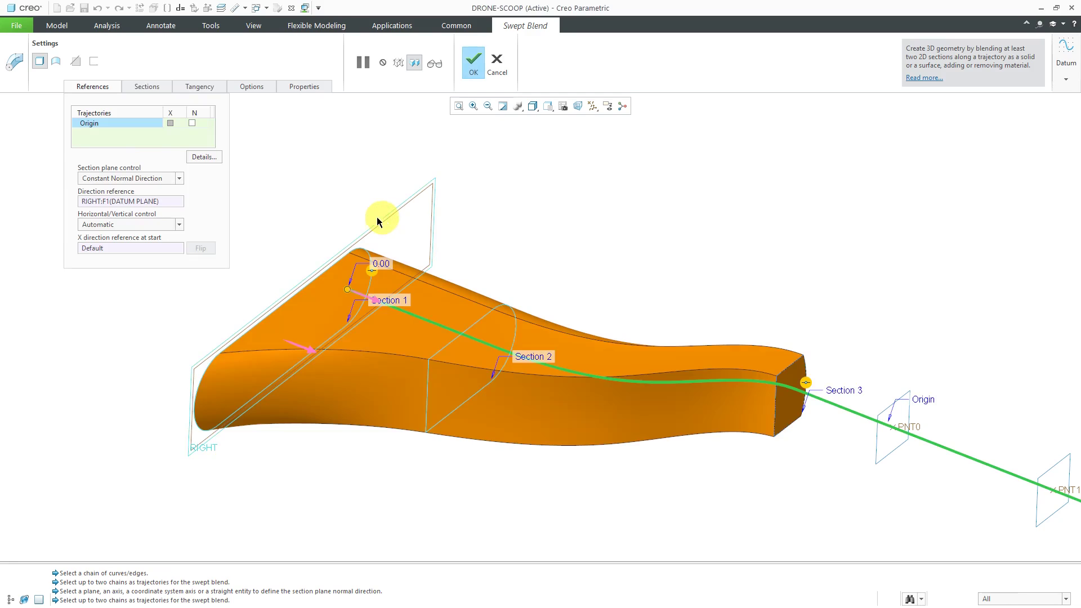
{"action": "mouse_move", "coordinate": [509, 180]}
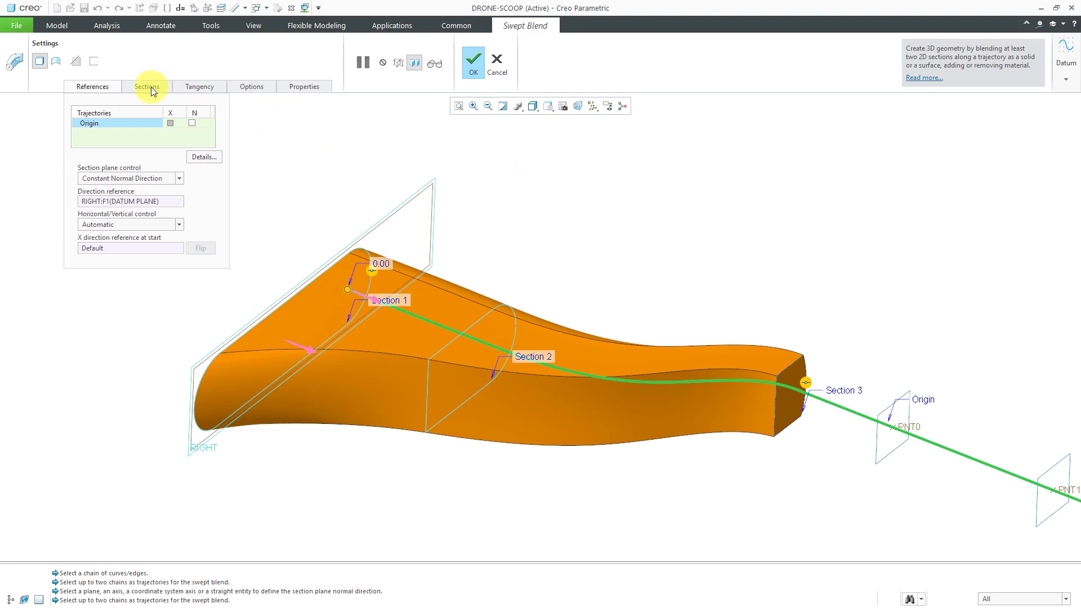
Step: Insert the remaining loops as sections up to Section 6 at the trajectory end
{"action": "left_click", "coordinate": [146, 87]}
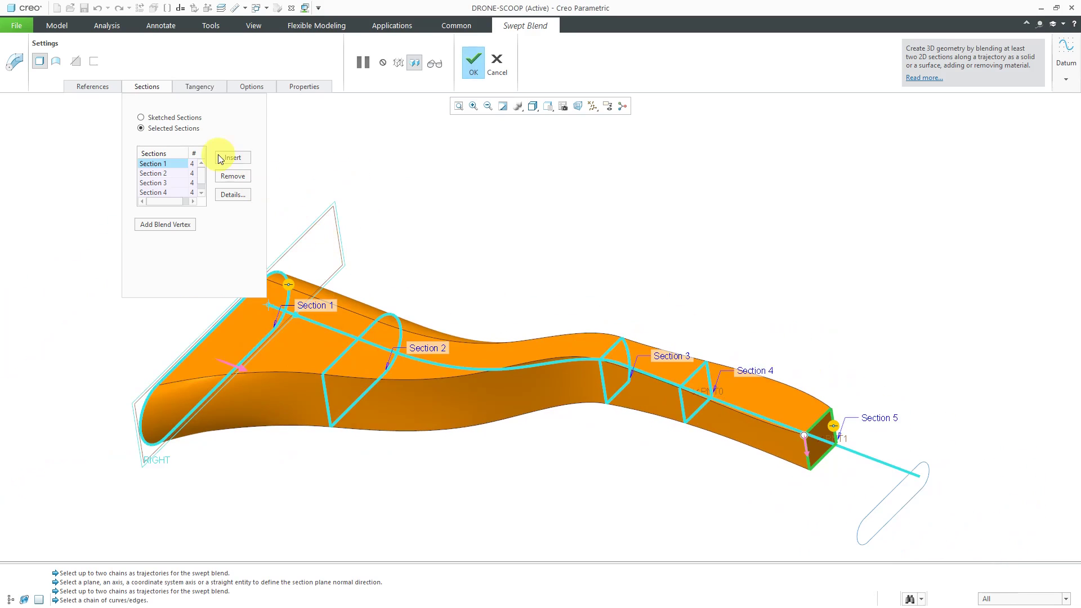
{"action": "left_click", "coordinate": [907, 480]}
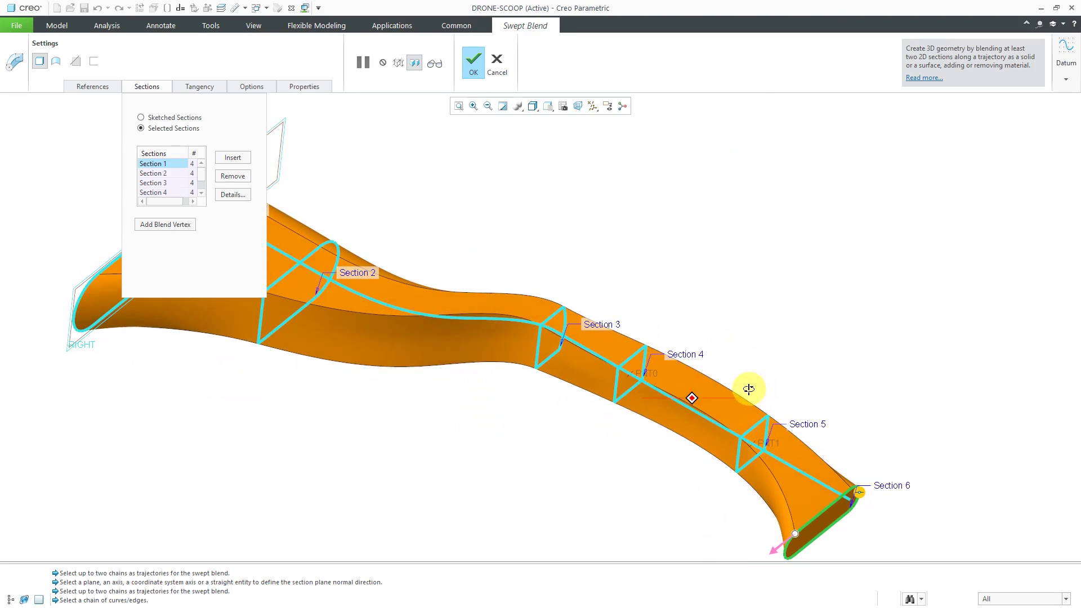
Step: Cancel the swept blend and confirm discarding it
{"action": "left_click", "coordinate": [495, 62]}
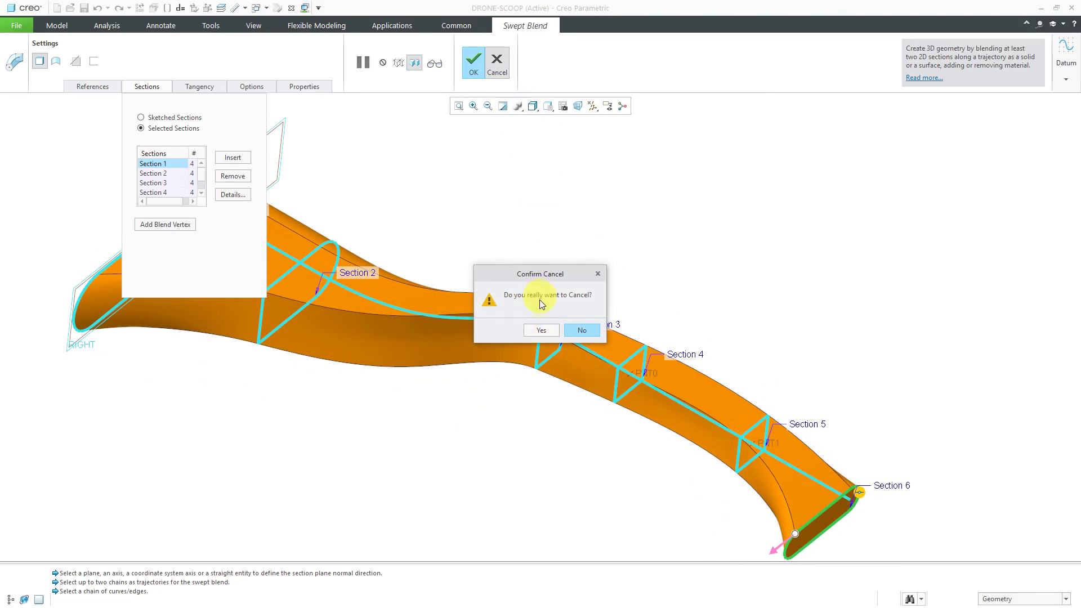
{"action": "left_click", "coordinate": [540, 330]}
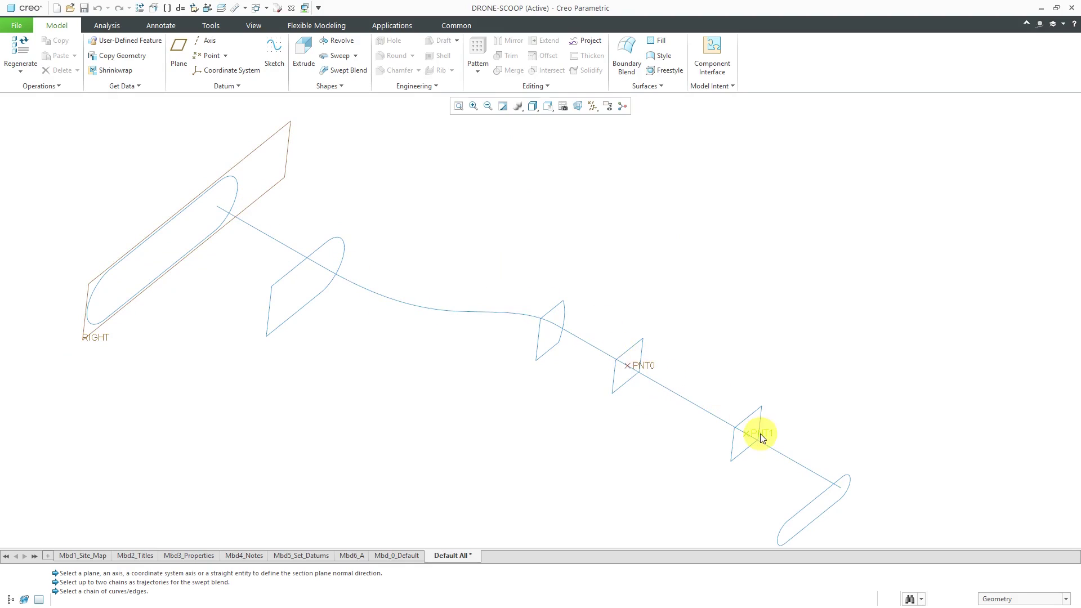
{"action": "mouse_move", "coordinate": [592, 273]}
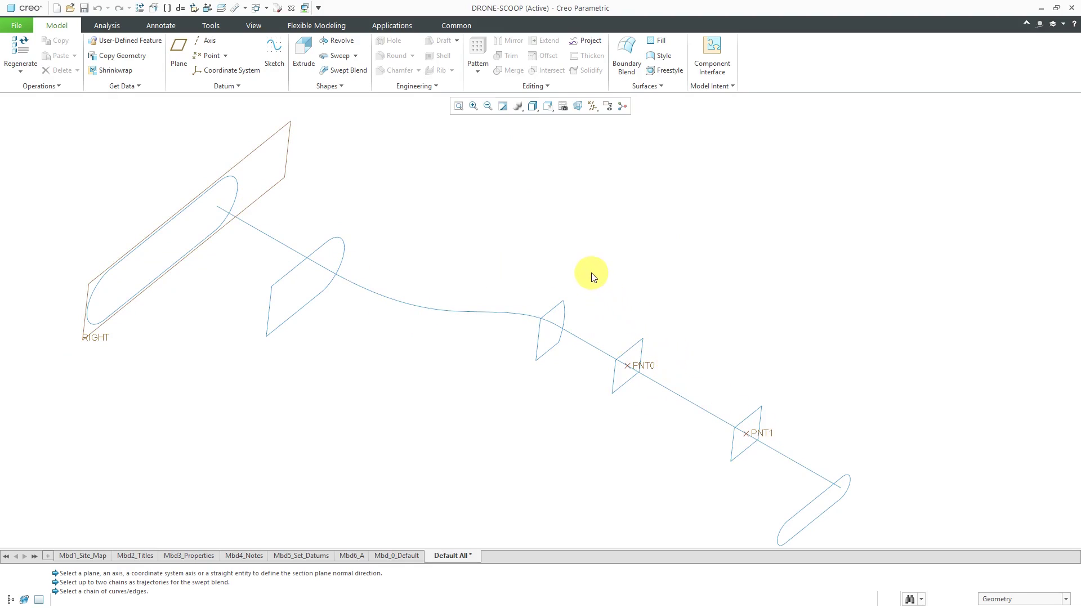
{"action": "mouse_move", "coordinate": [394, 140]}
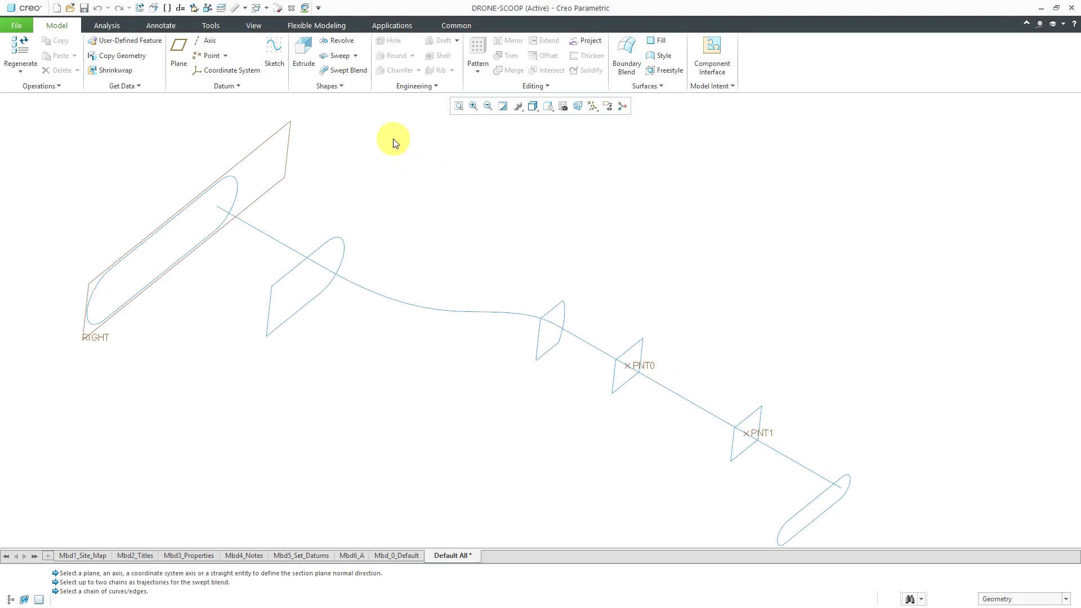
Step: Start a parallel Blend using selected curve loops, accepting removal of existing sections
{"action": "left_click", "coordinate": [327, 86]}
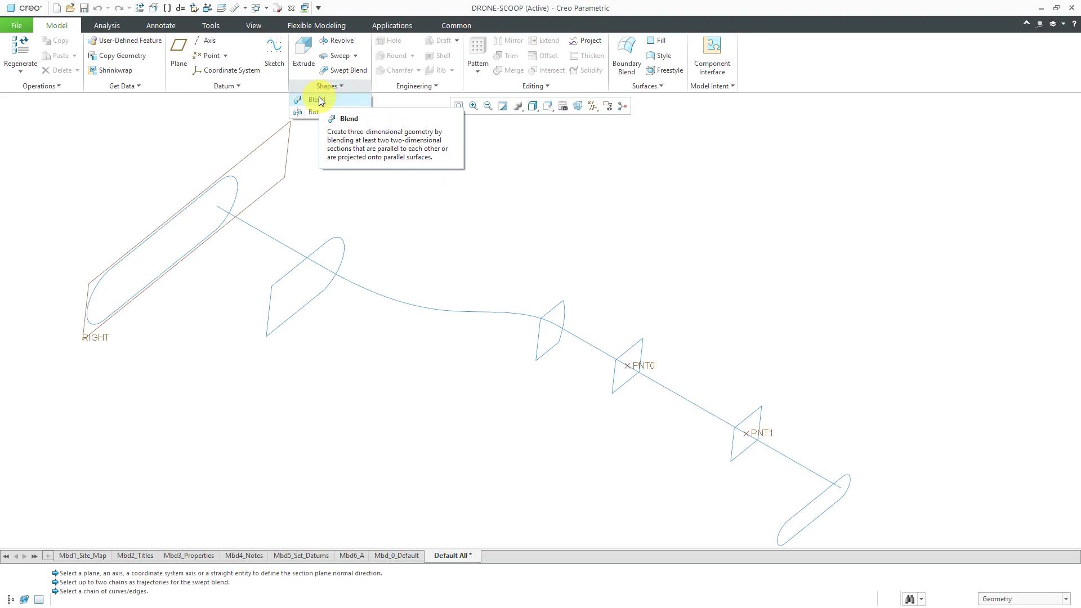
{"action": "left_click", "coordinate": [317, 99]}
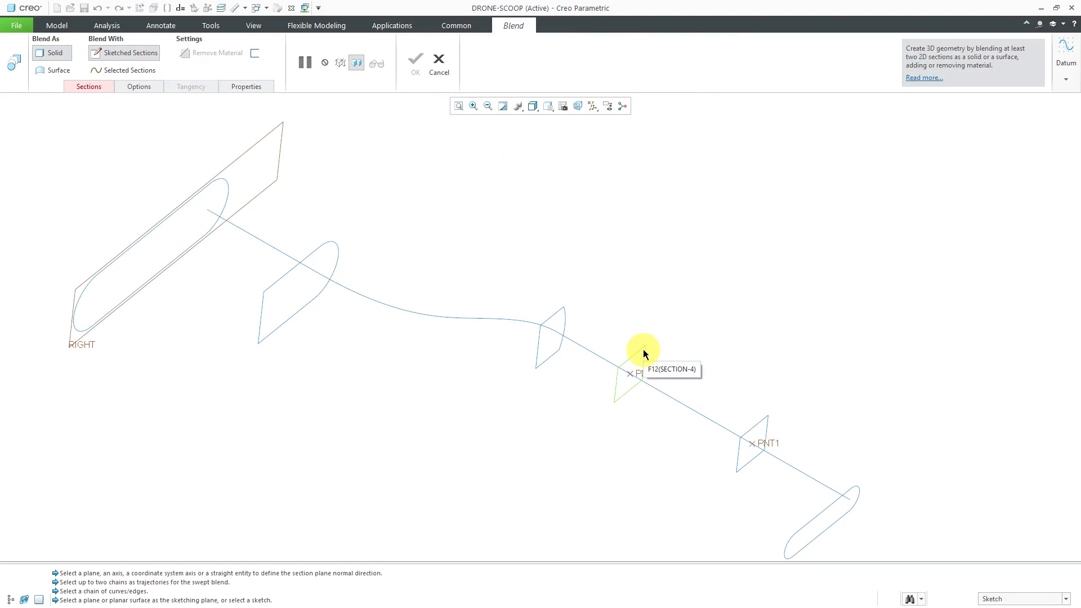
{"action": "left_click", "coordinate": [124, 70]}
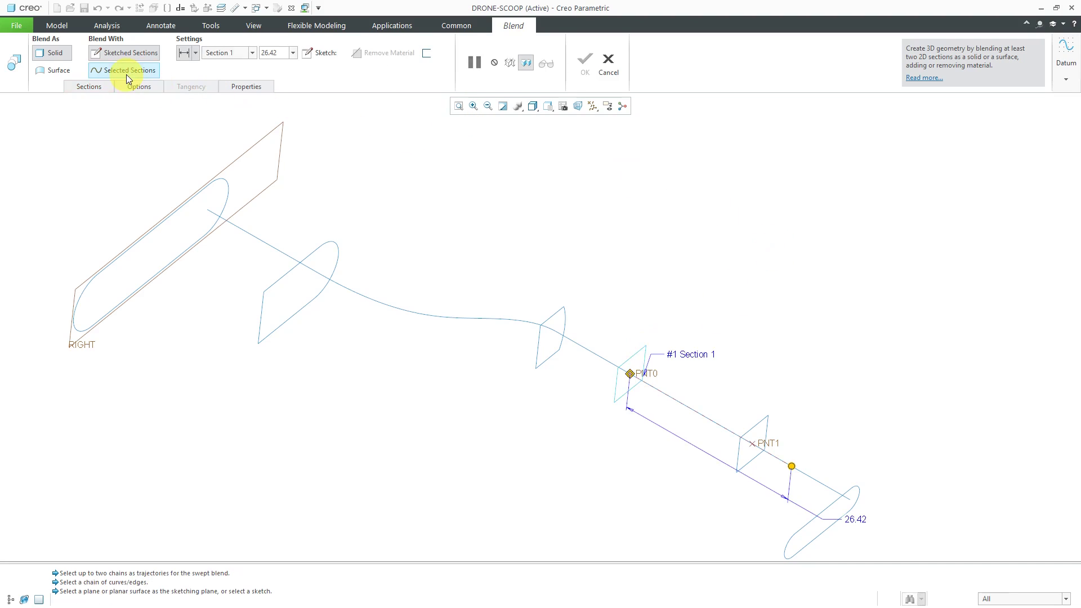
{"action": "left_click", "coordinate": [124, 70]}
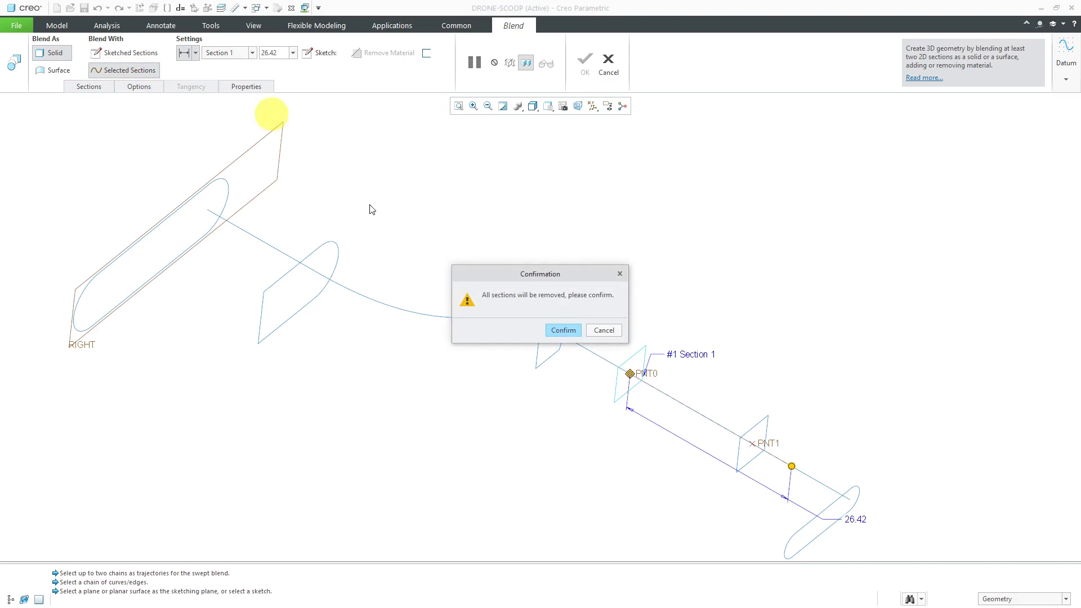
{"action": "left_click", "coordinate": [562, 330]}
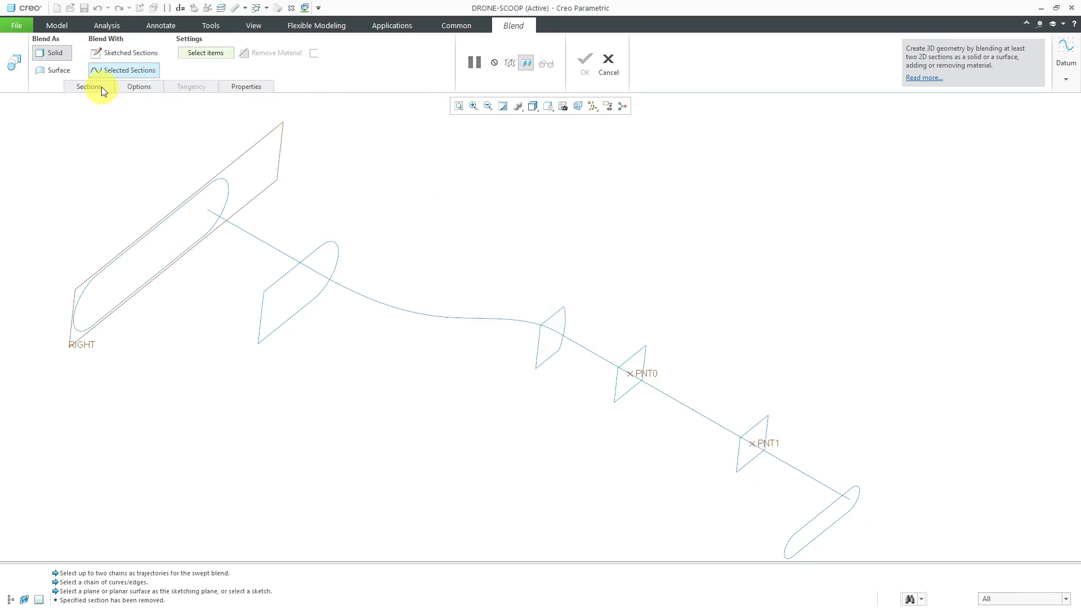
Step: Blend the square loops at PNT0 and PNT1 into a box segment and confirm
{"action": "left_click", "coordinate": [88, 87]}
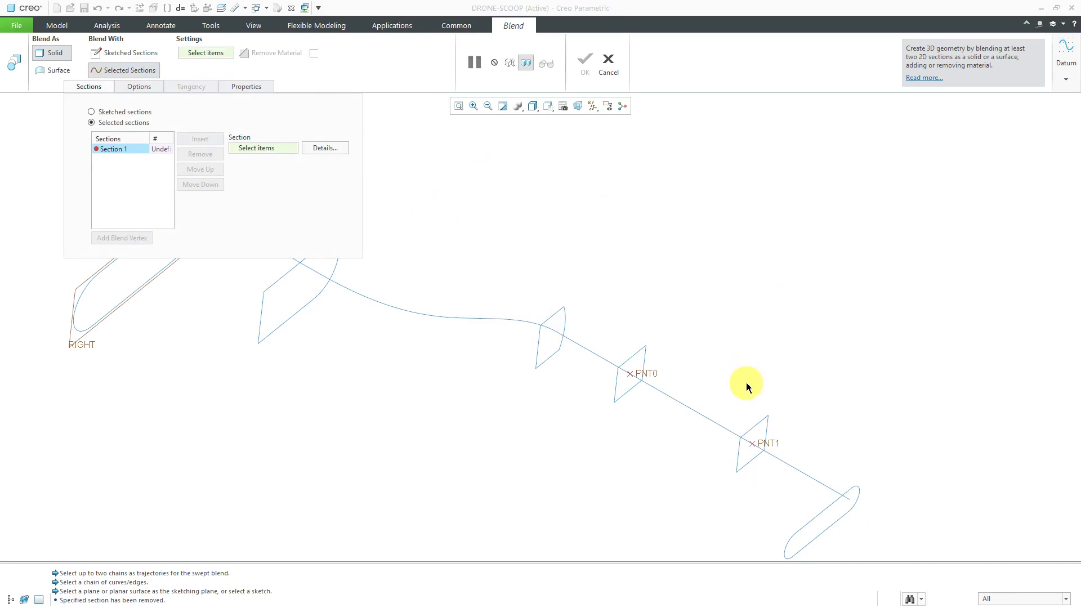
{"action": "mouse_move", "coordinate": [631, 362]}
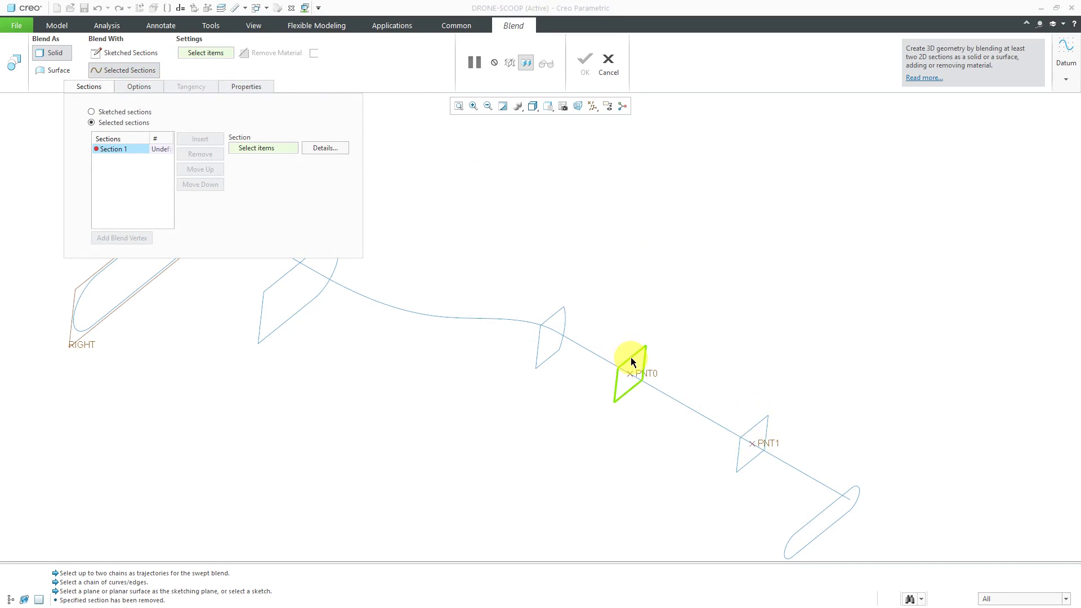
{"action": "left_click", "coordinate": [630, 370]}
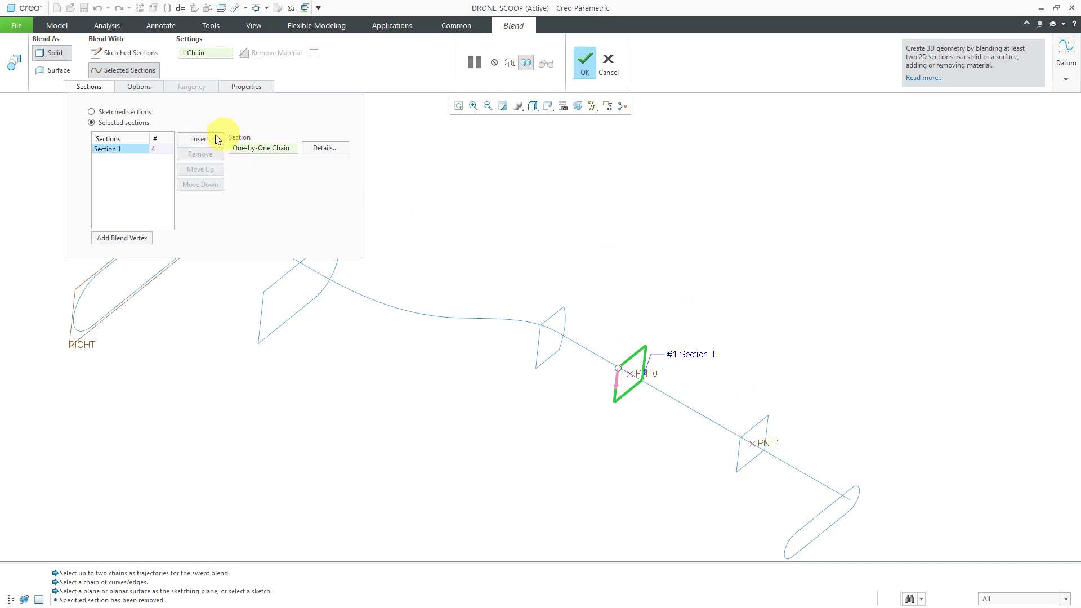
{"action": "left_click", "coordinate": [199, 138]}
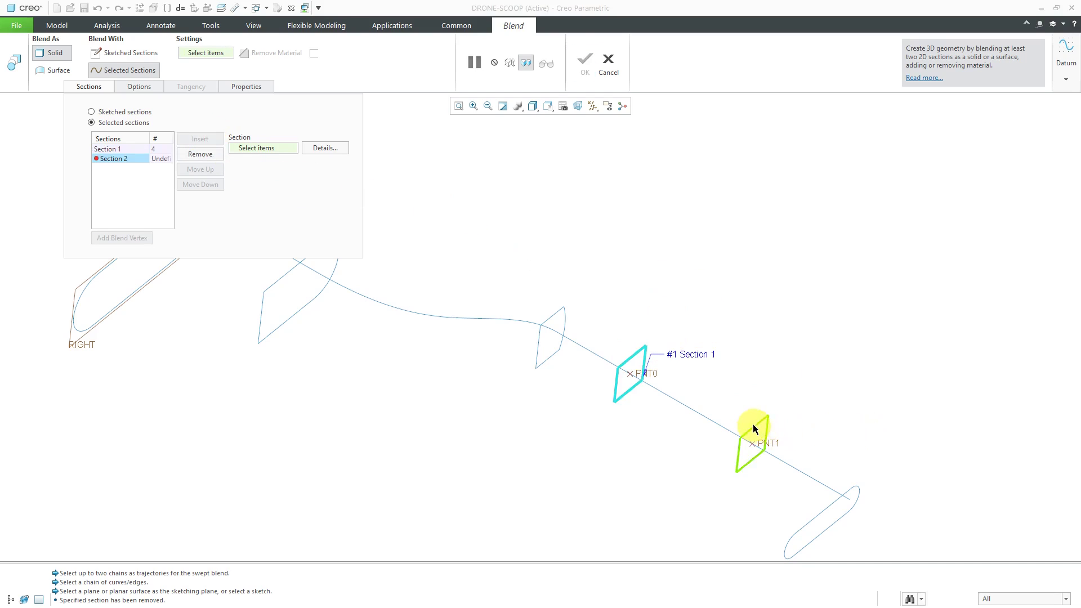
{"action": "left_click", "coordinate": [738, 438]}
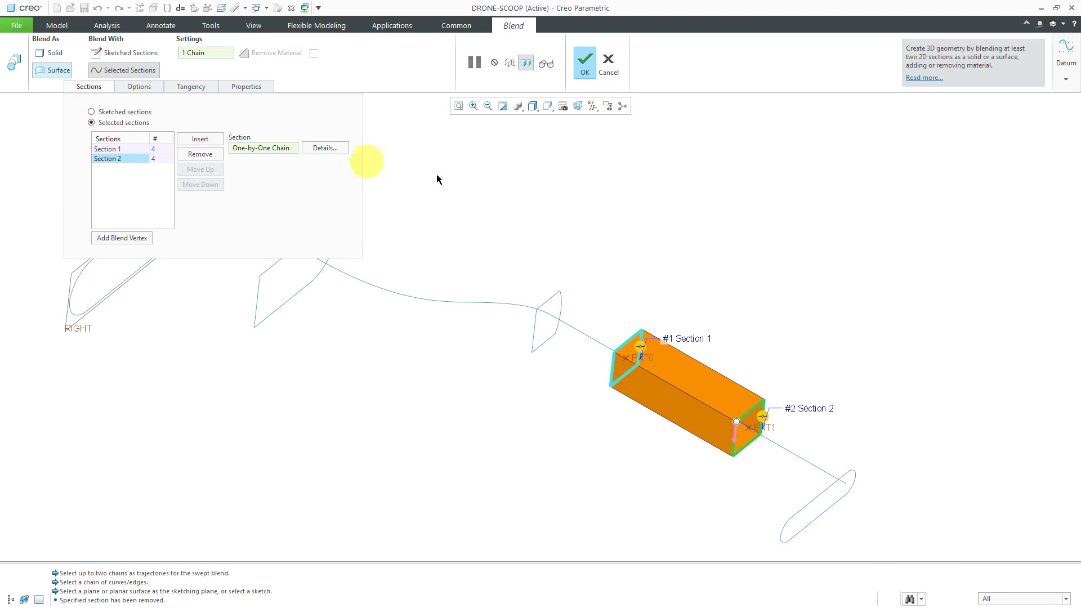
{"action": "mouse_move", "coordinate": [552, 157]}
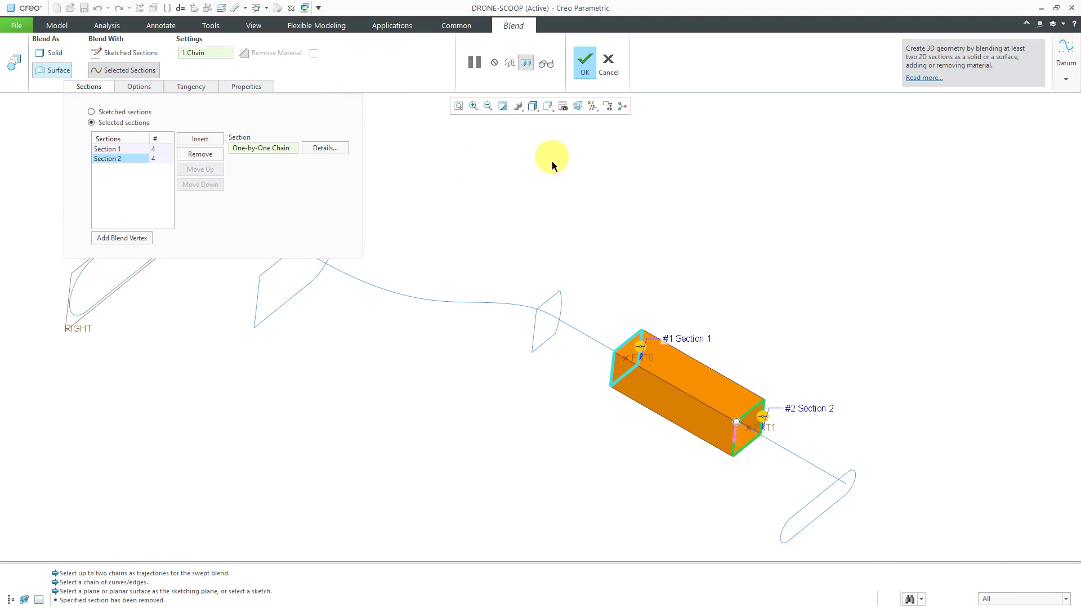
{"action": "left_click", "coordinate": [583, 59]}
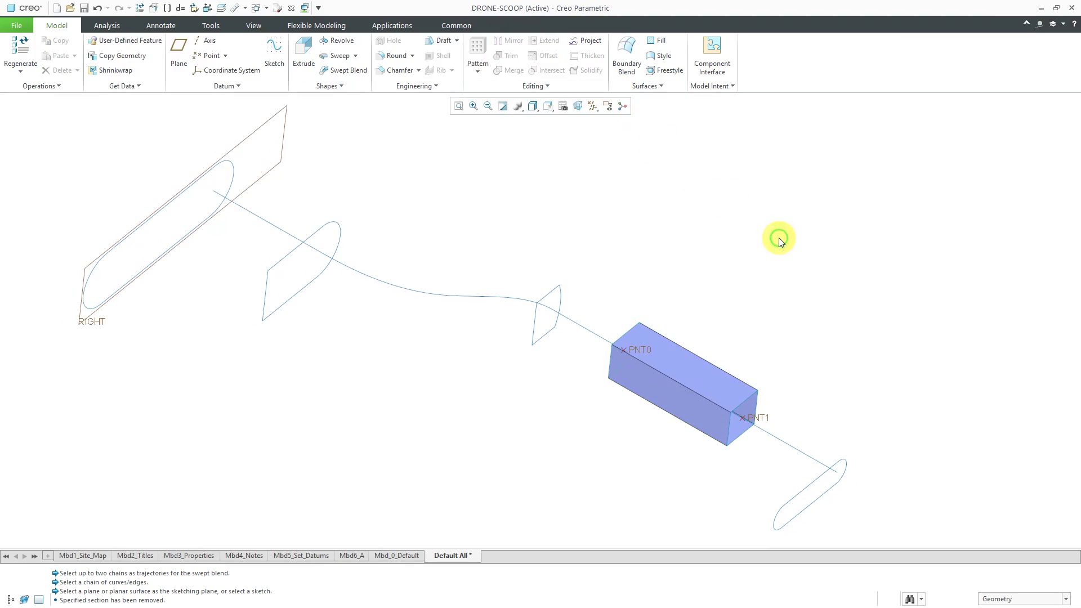
{"action": "mouse_move", "coordinate": [367, 112]}
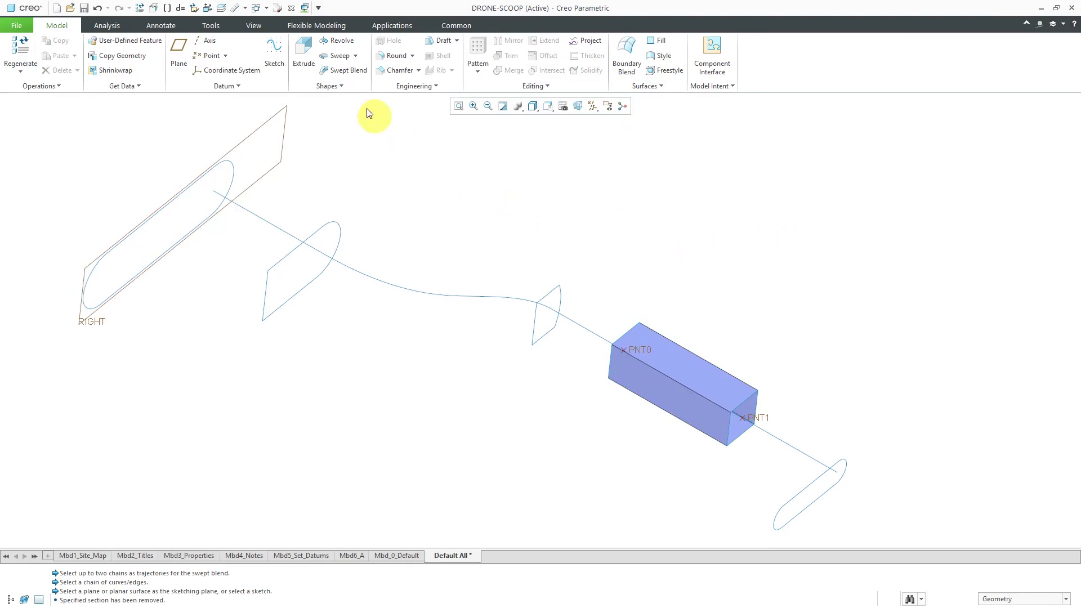
Step: Swept blend along the trajectory through four selected sections, from the oval to the box face
{"action": "left_click", "coordinate": [341, 71]}
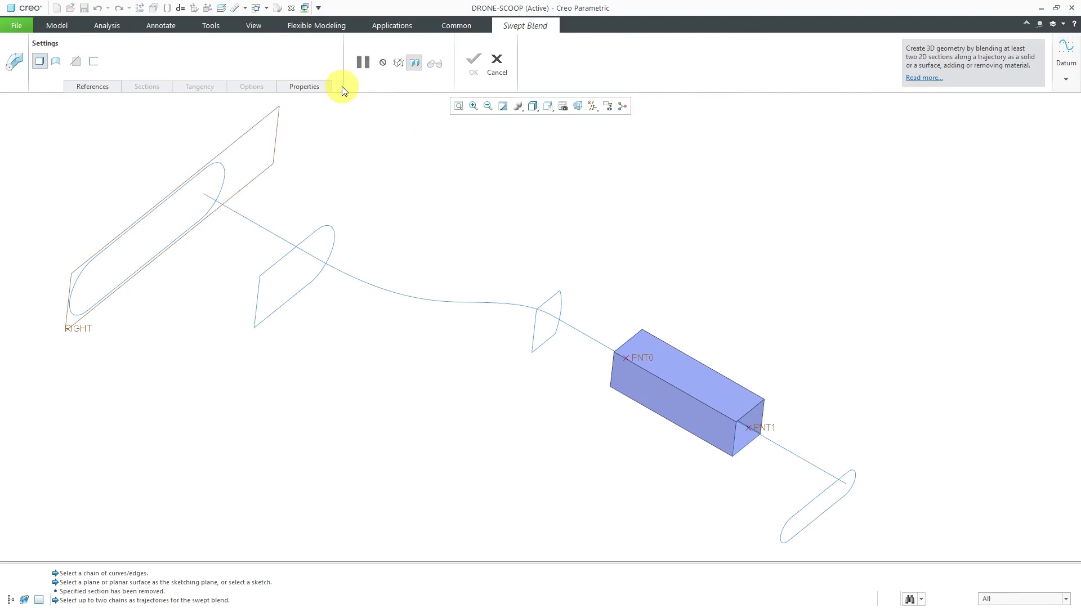
{"action": "left_click", "coordinate": [244, 213]}
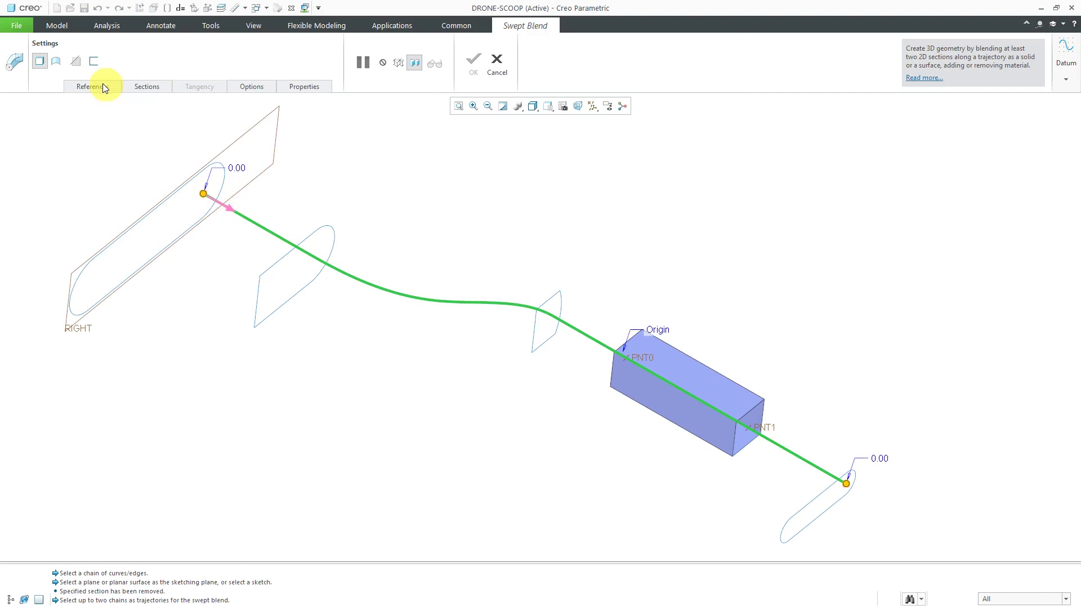
{"action": "left_click", "coordinate": [147, 87]}
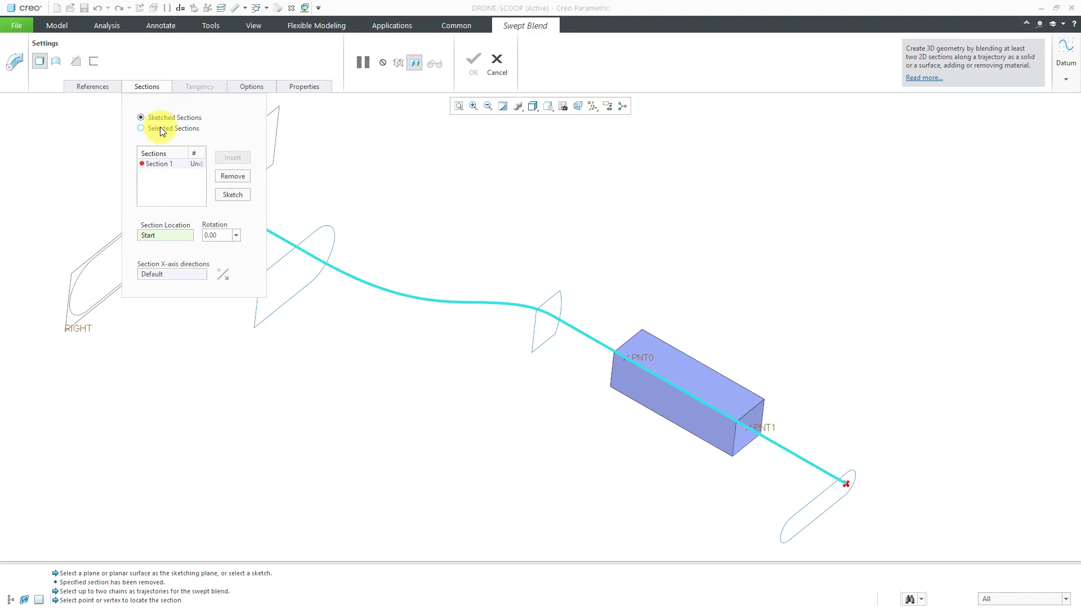
{"action": "left_click", "coordinate": [142, 129]}
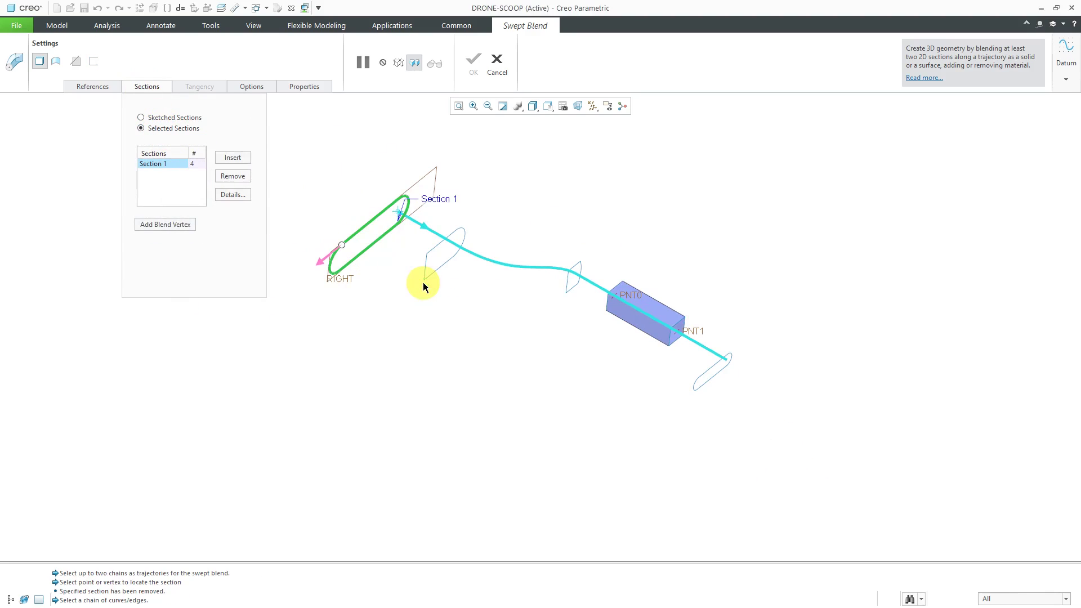
{"action": "mouse_move", "coordinate": [233, 157]}
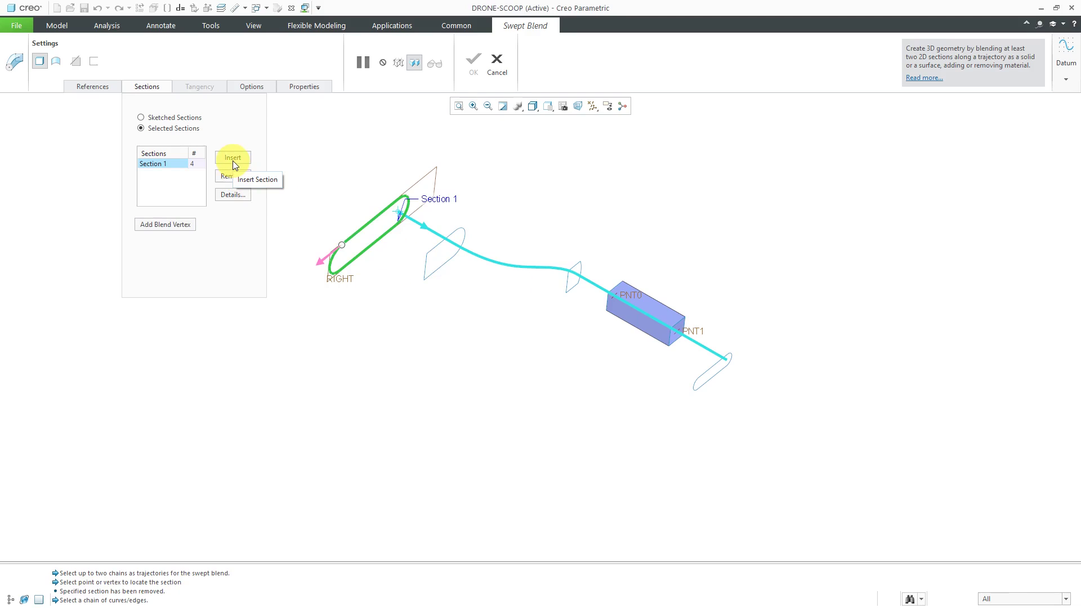
{"action": "left_click", "coordinate": [232, 157]}
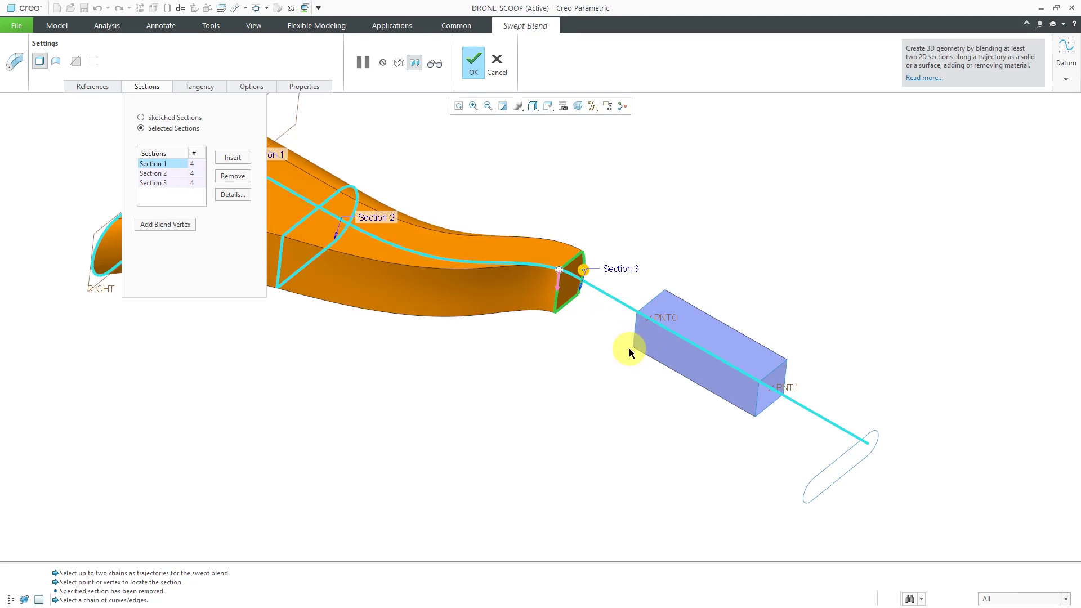
{"action": "left_click", "coordinate": [233, 158]}
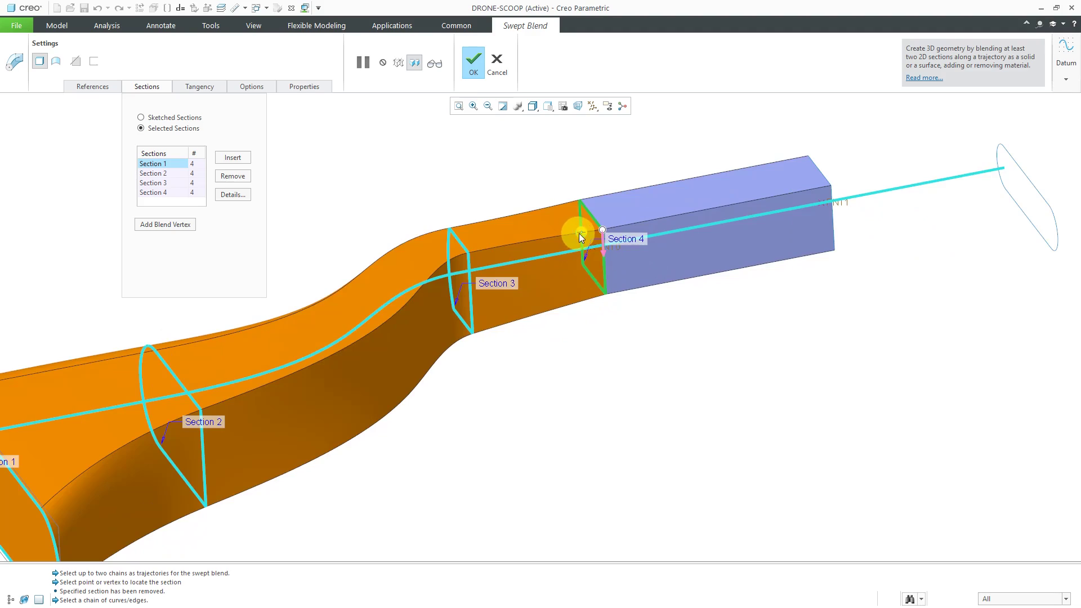
Step: Set Section 4's end condition to Tangent against a box surface
{"action": "left_click", "coordinate": [602, 230]}
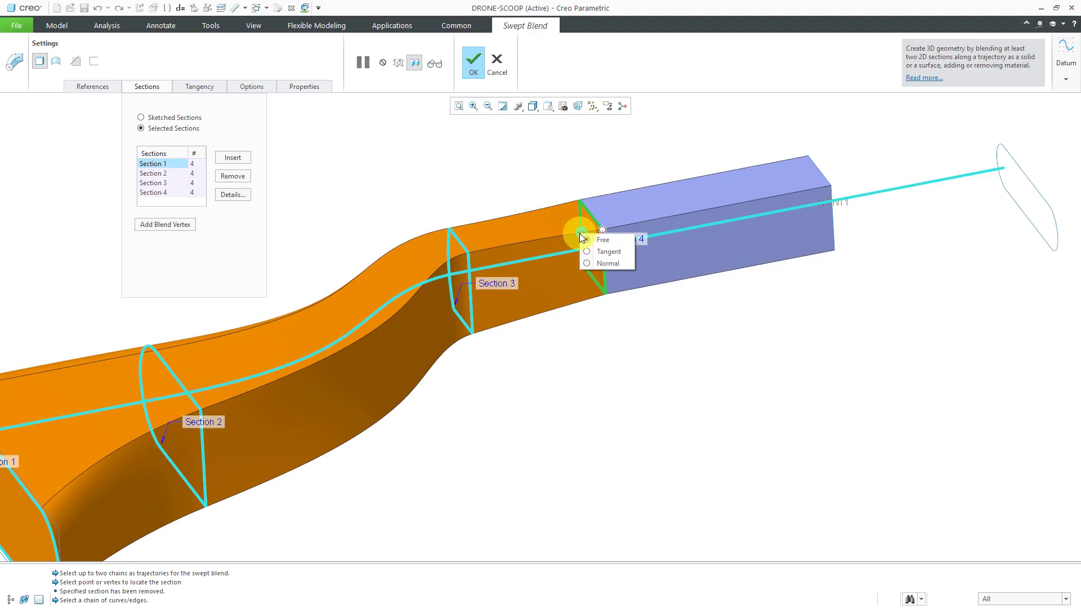
{"action": "left_click", "coordinate": [586, 239]}
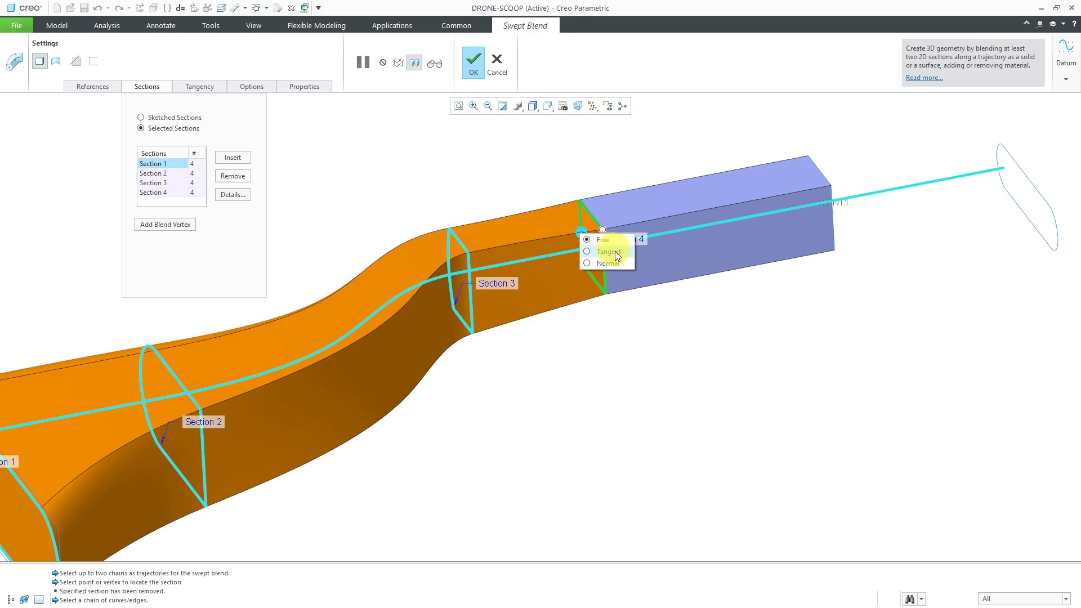
{"action": "left_click", "coordinate": [603, 238]}
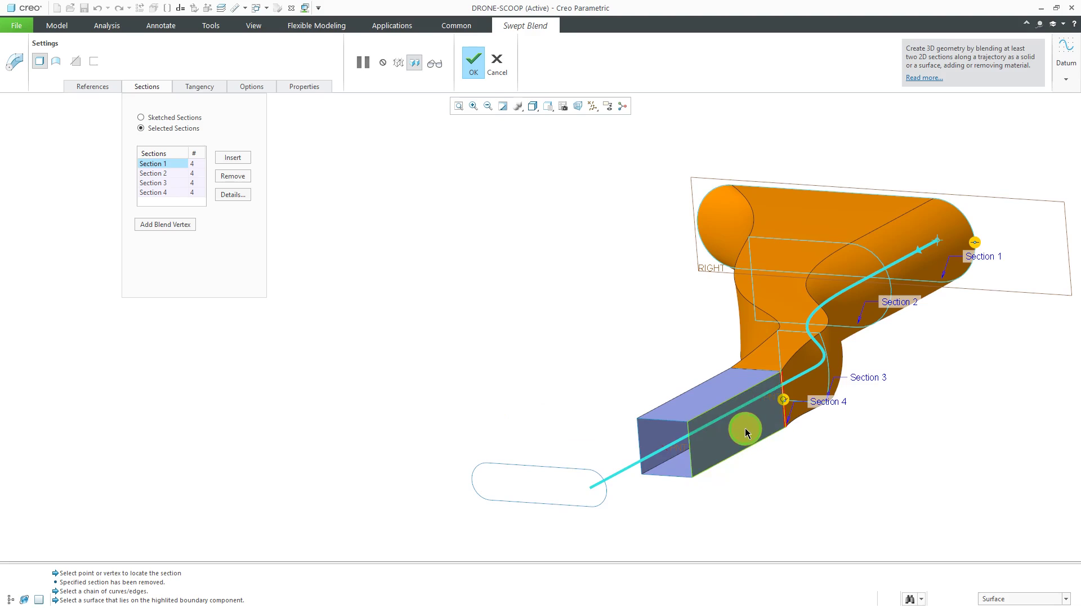
{"action": "left_click", "coordinate": [746, 432]}
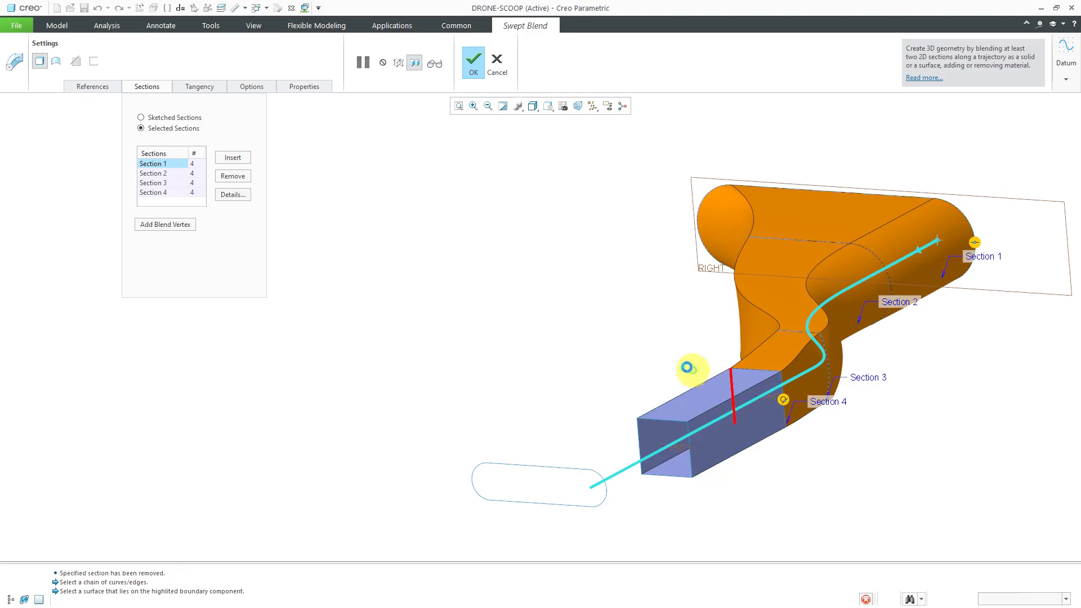
Step: Assign the second tangency surface and confirm the swept blend
{"action": "left_click", "coordinate": [199, 87]}
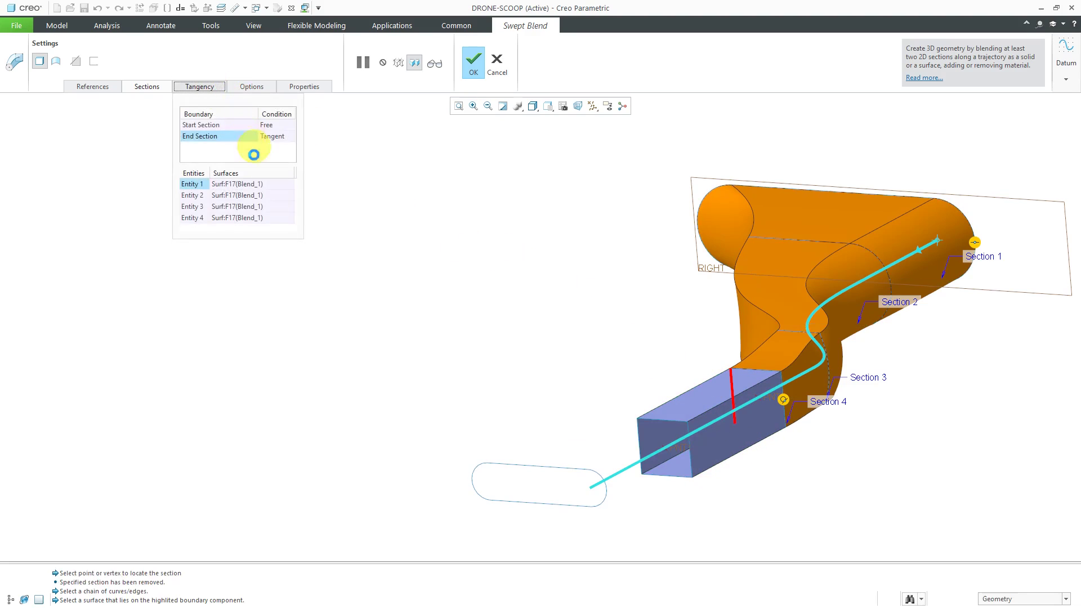
{"action": "left_click", "coordinate": [663, 428]}
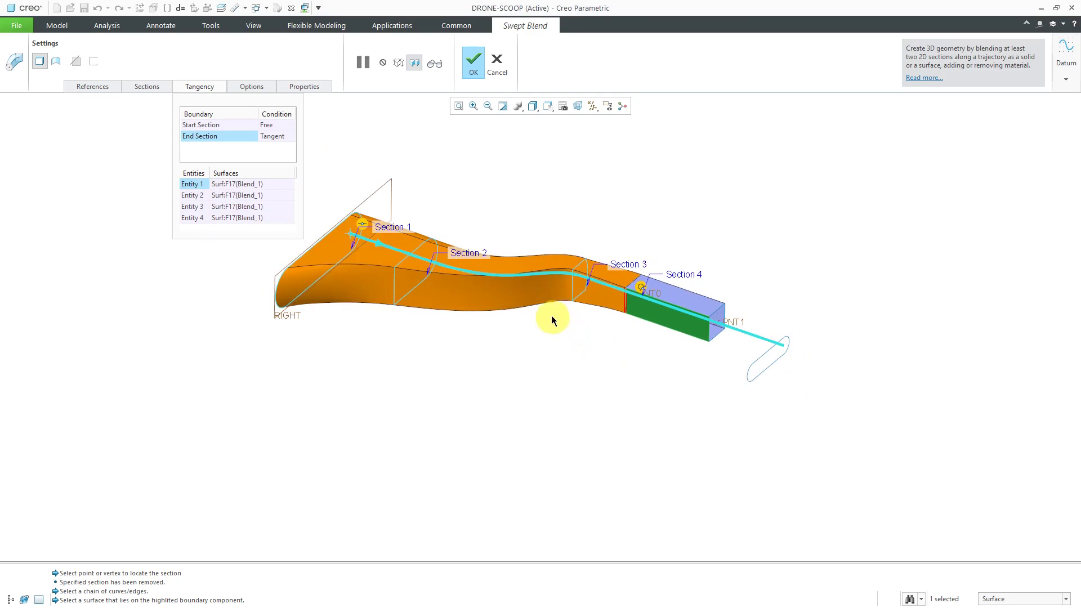
{"action": "left_click", "coordinate": [472, 62]}
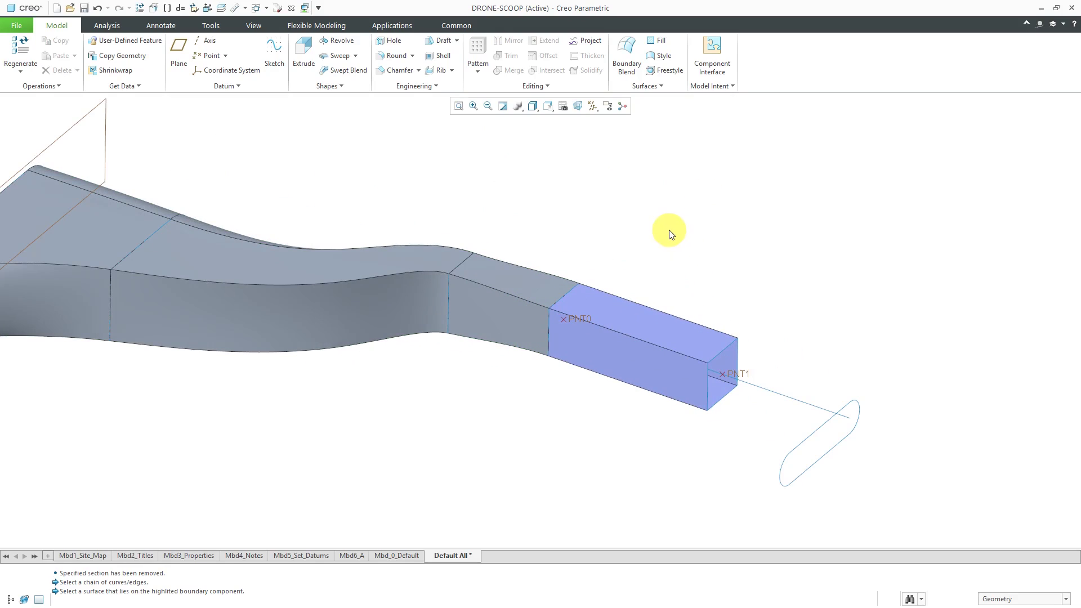
{"action": "mouse_move", "coordinate": [610, 207]}
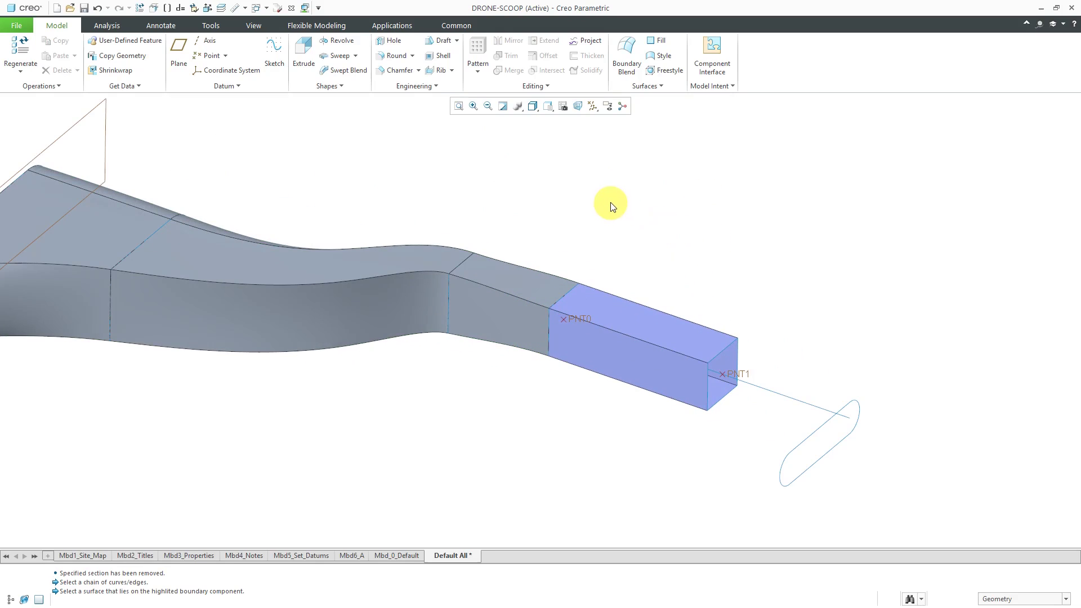
Step: Start another Swept Blend using the green curve from the box end as trajectory
{"action": "left_click", "coordinate": [339, 69]}
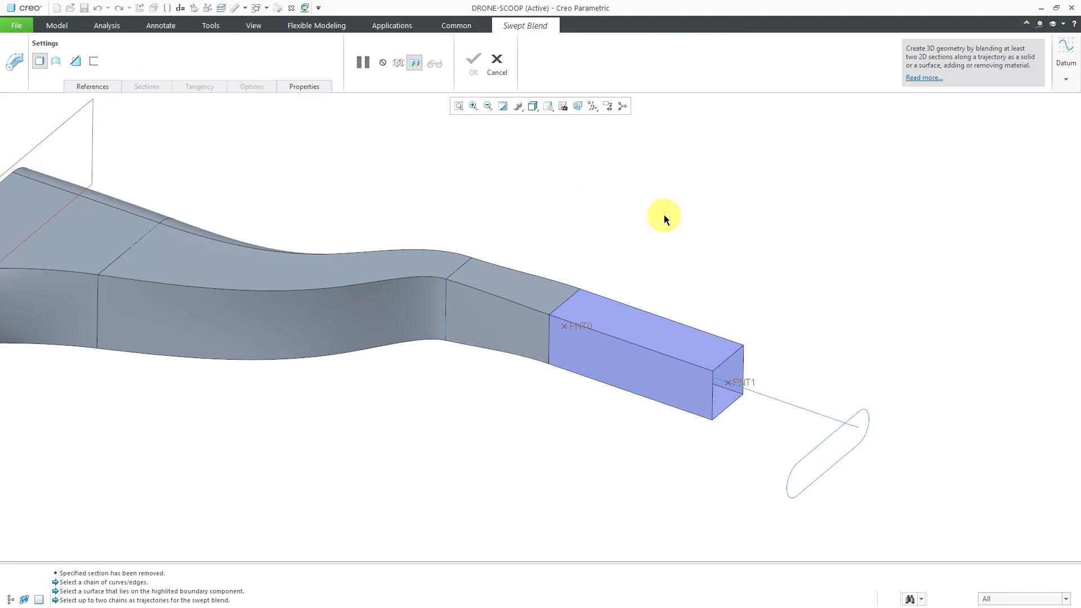
{"action": "left_click", "coordinate": [758, 350]}
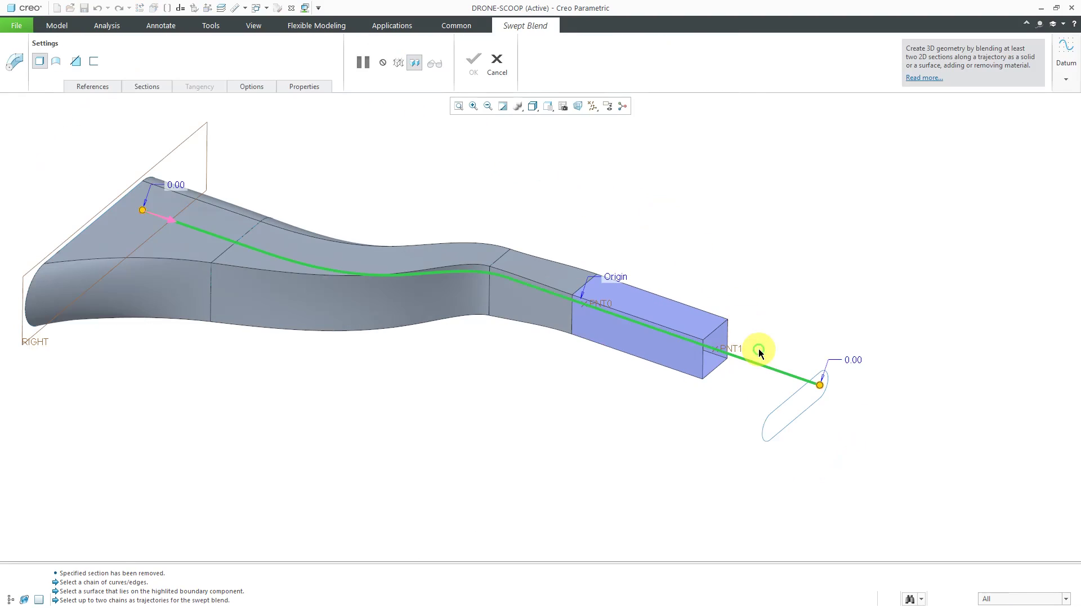
{"action": "mouse_move", "coordinate": [173, 224]}
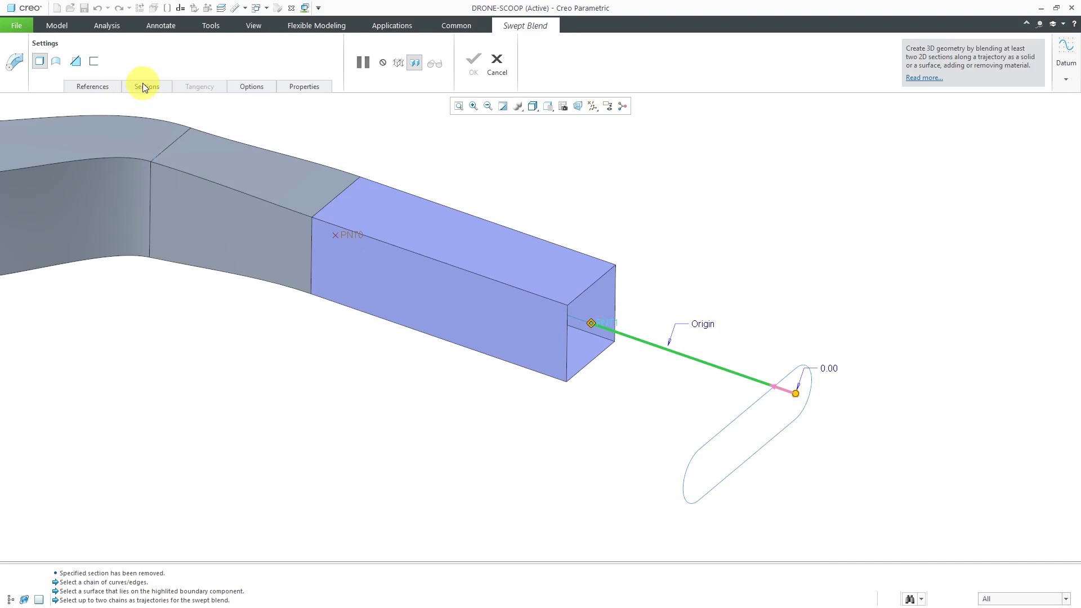
Step: Use the far oval chain as Section 1 and the box end edges as Section 2 of the blend
{"action": "left_click", "coordinate": [146, 86]}
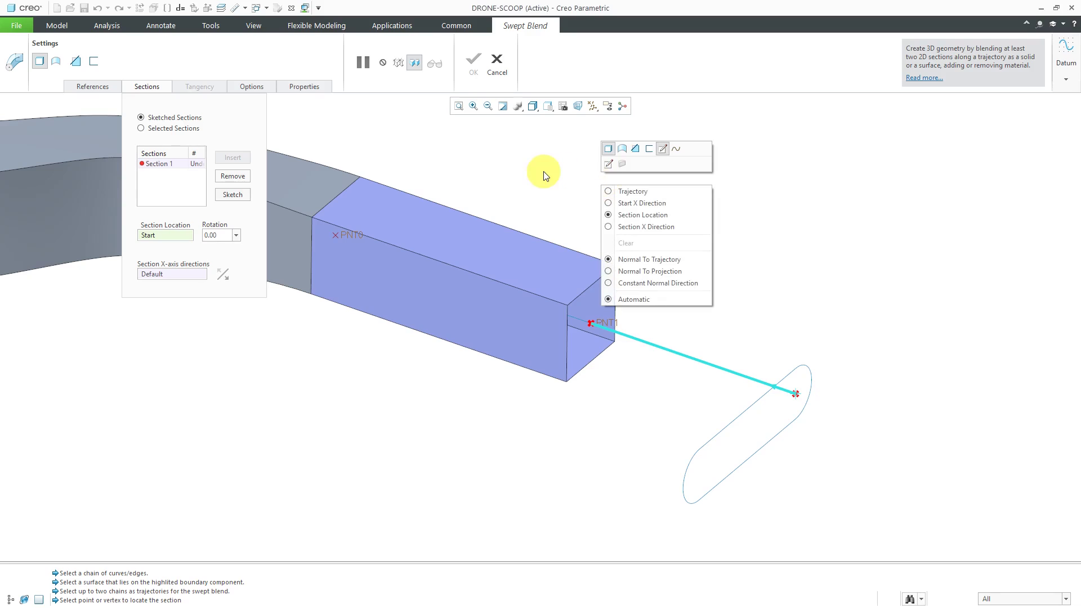
{"action": "mouse_move", "coordinate": [585, 199]}
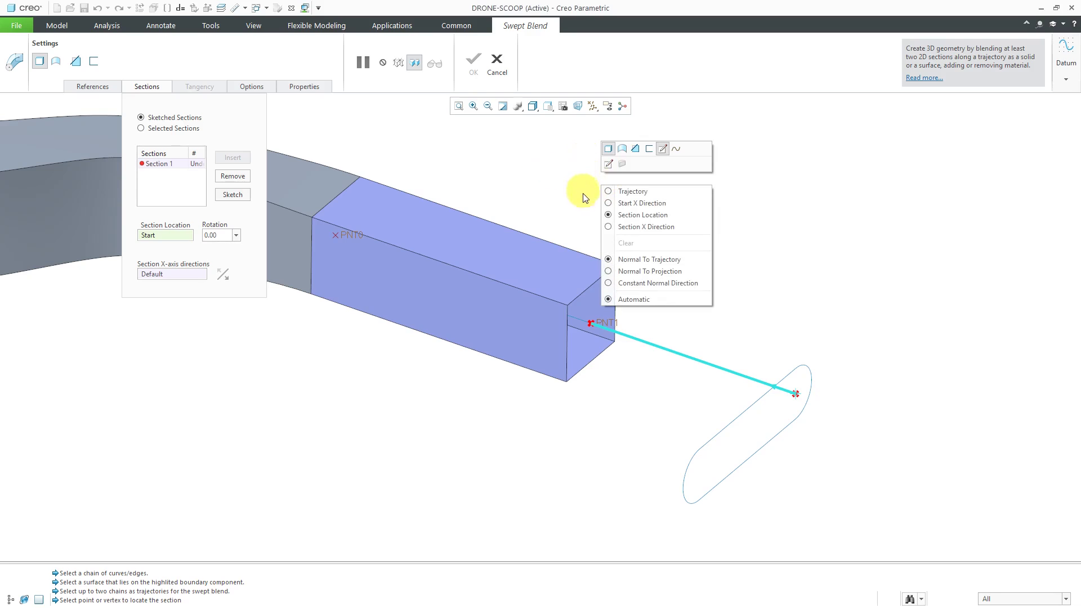
{"action": "mouse_move", "coordinate": [571, 205]}
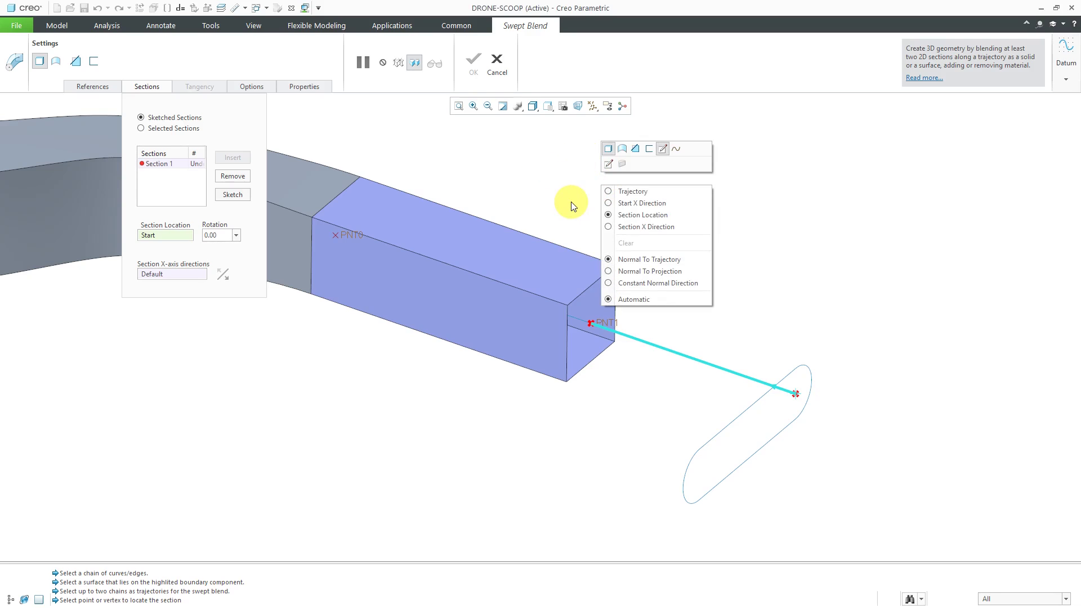
{"action": "mouse_move", "coordinate": [786, 208]}
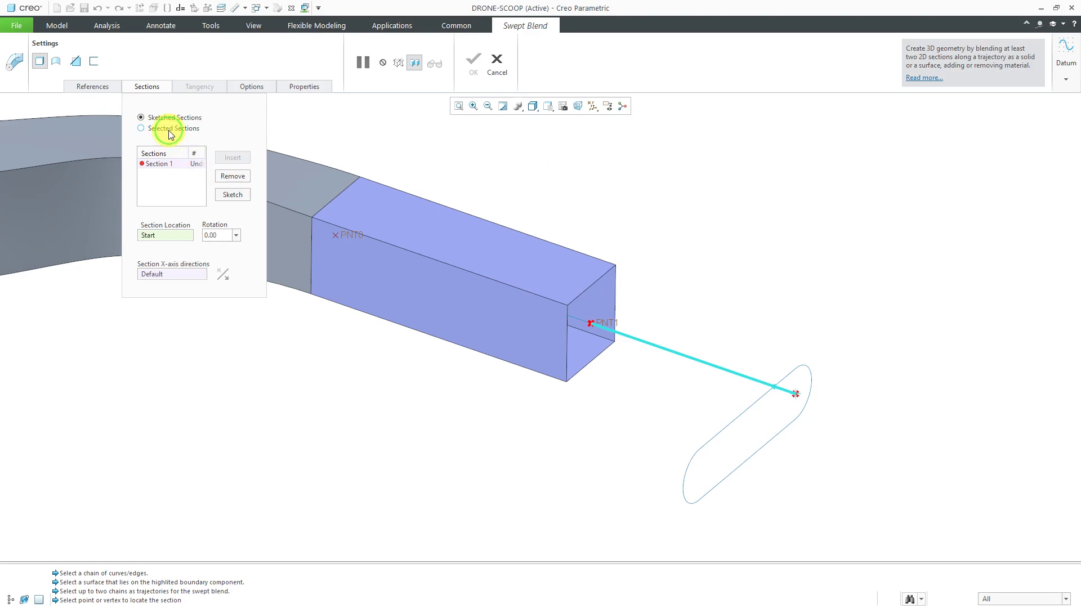
{"action": "left_click", "coordinate": [142, 128]}
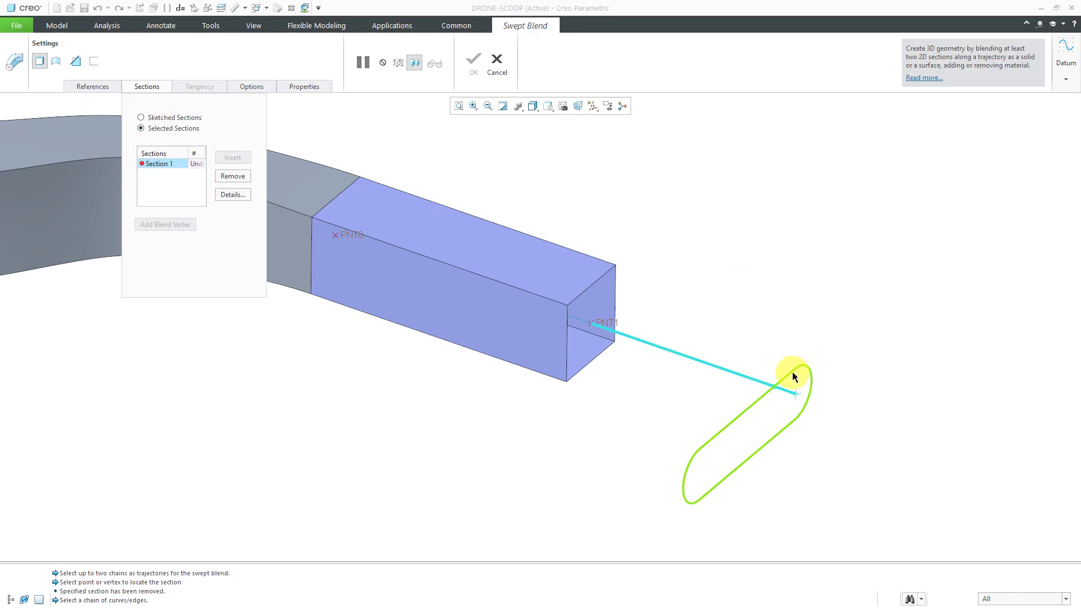
{"action": "left_click", "coordinate": [793, 373]}
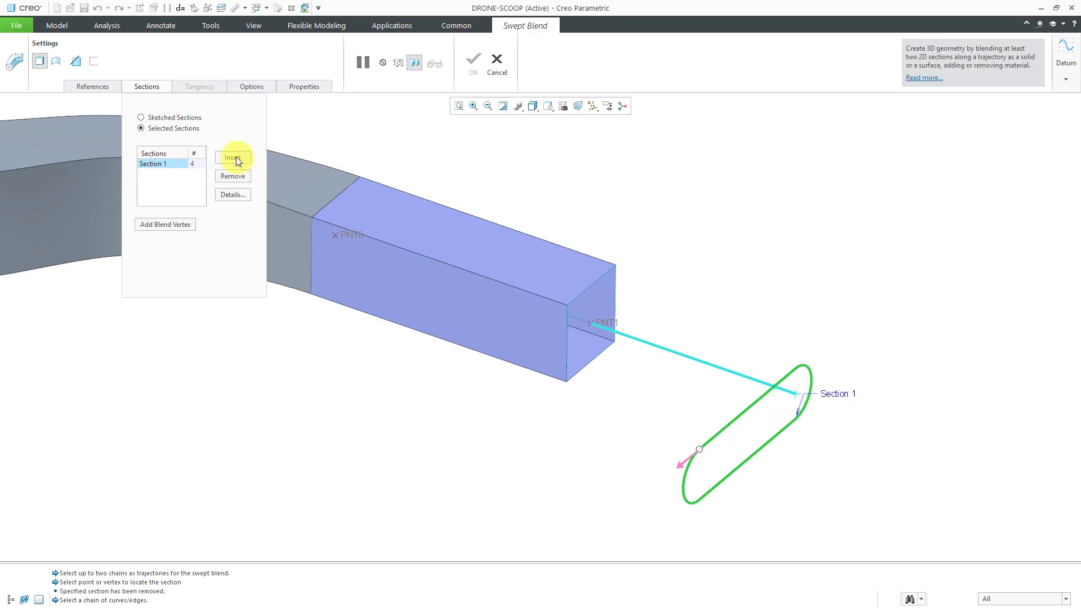
{"action": "left_click", "coordinate": [232, 158]}
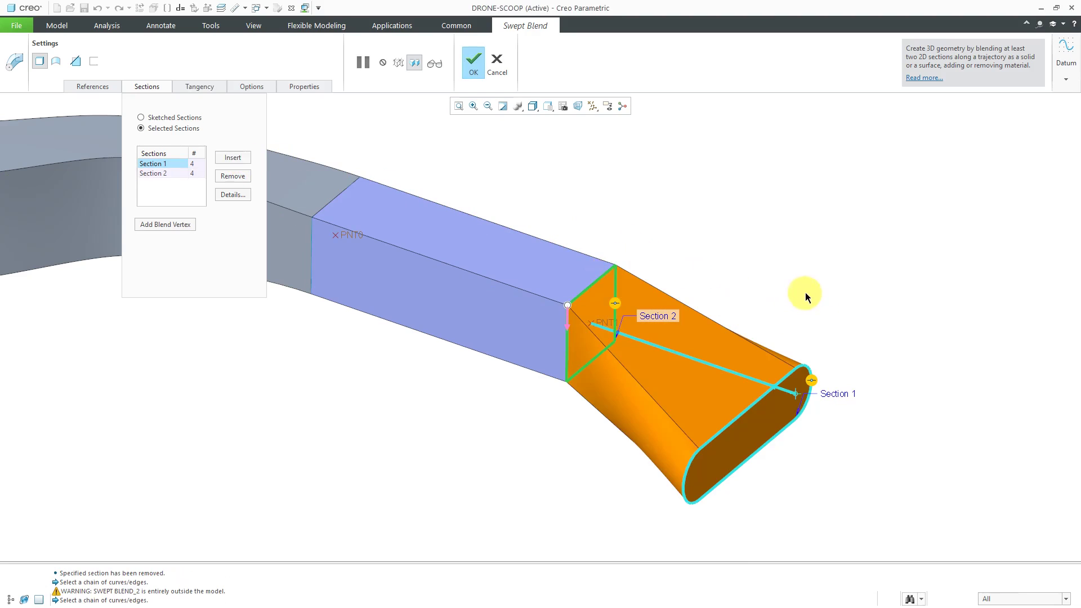
{"action": "mouse_move", "coordinate": [618, 302]}
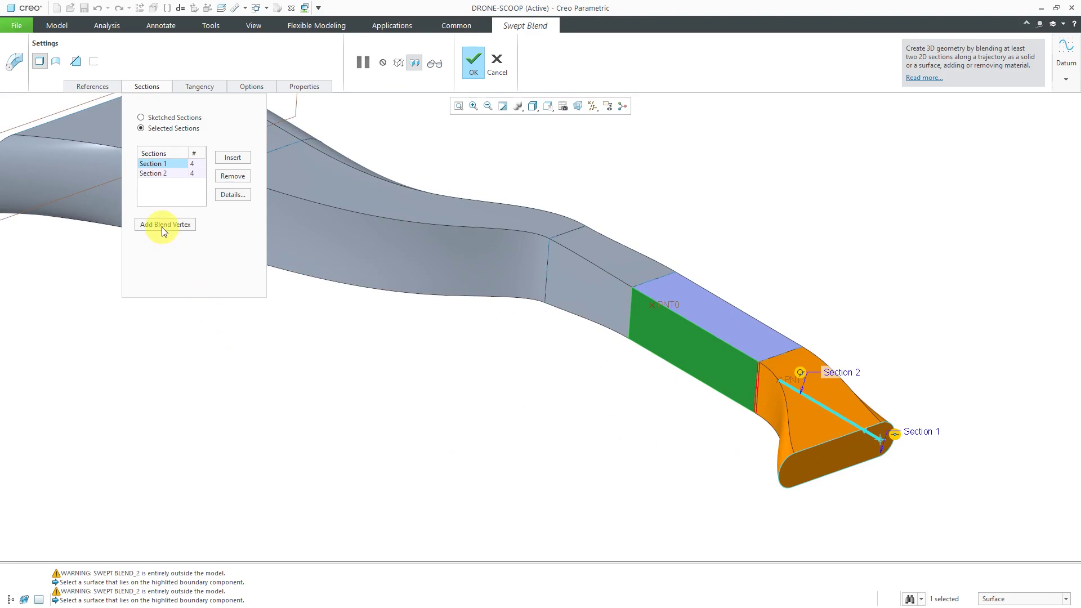
{"action": "mouse_move", "coordinate": [172, 231]}
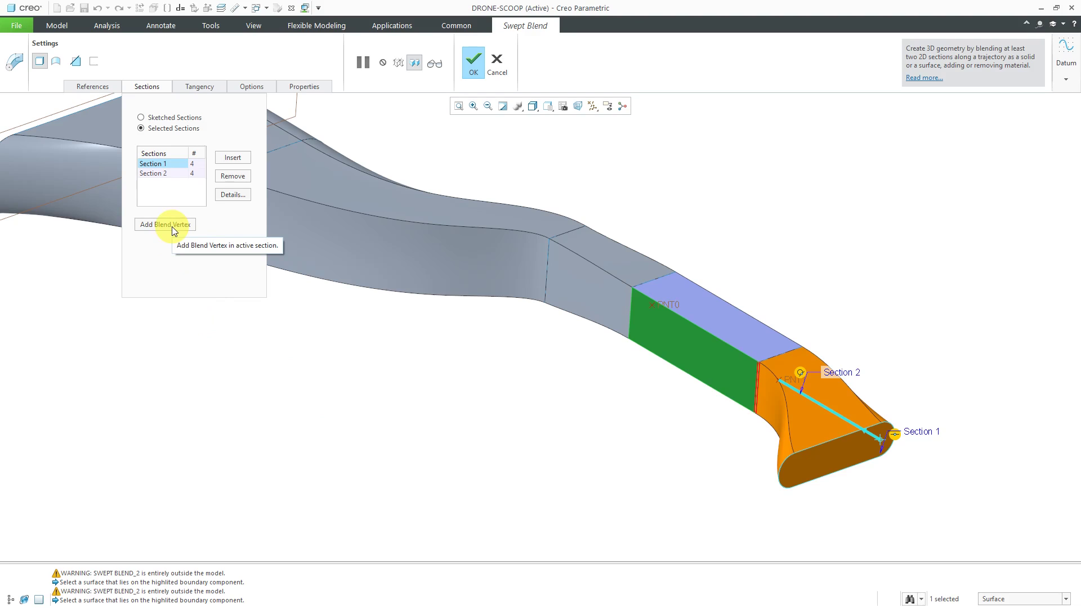
Step: Review end tangency and enable cross-section area control for Sections 1 and 2
{"action": "left_click", "coordinate": [199, 87]}
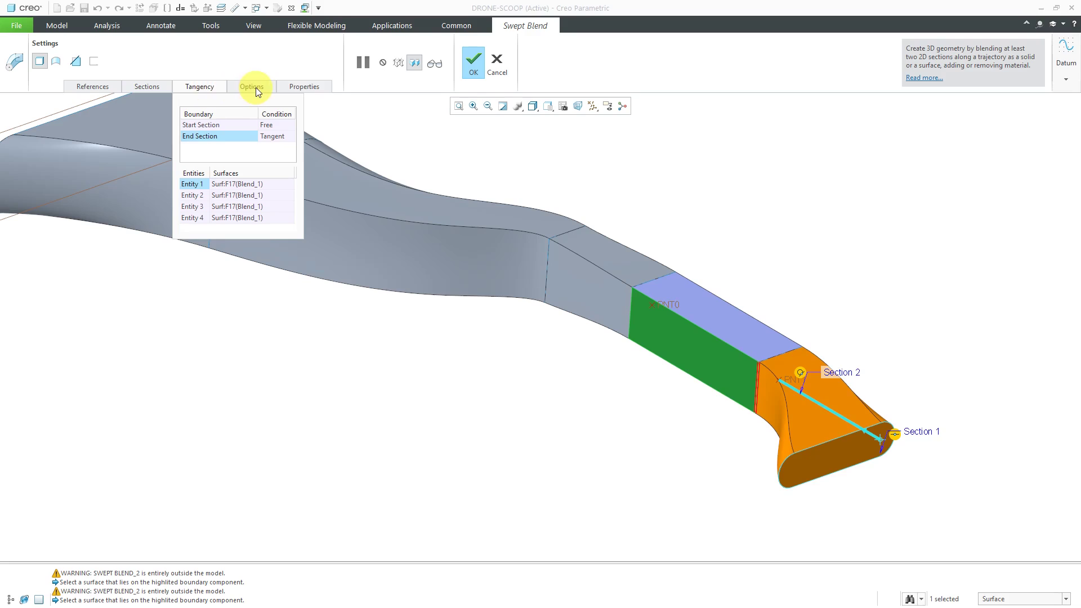
{"action": "left_click", "coordinate": [252, 86]}
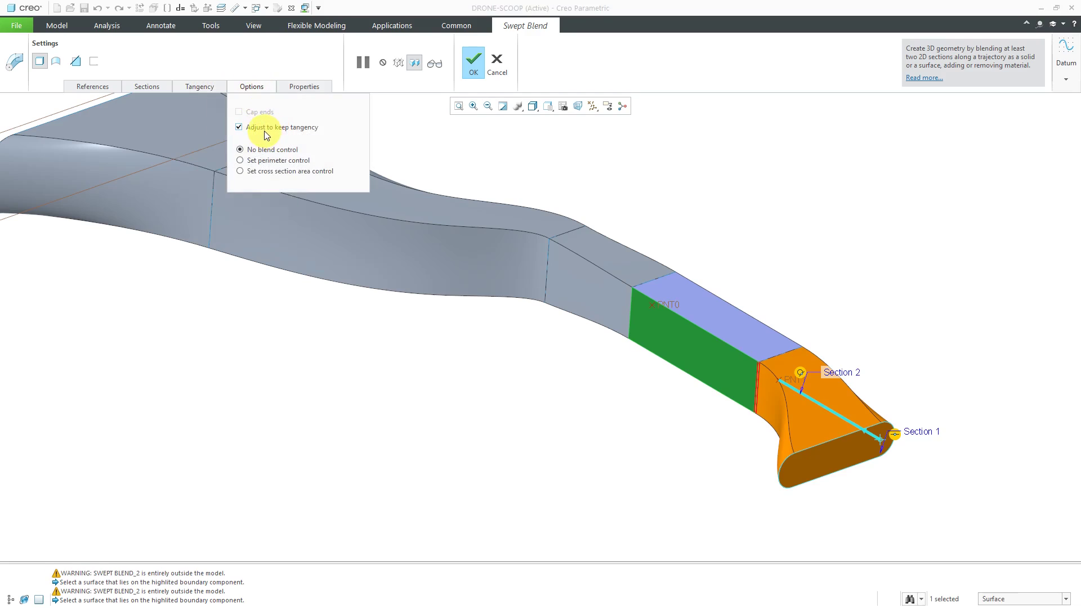
{"action": "mouse_move", "coordinate": [283, 134]}
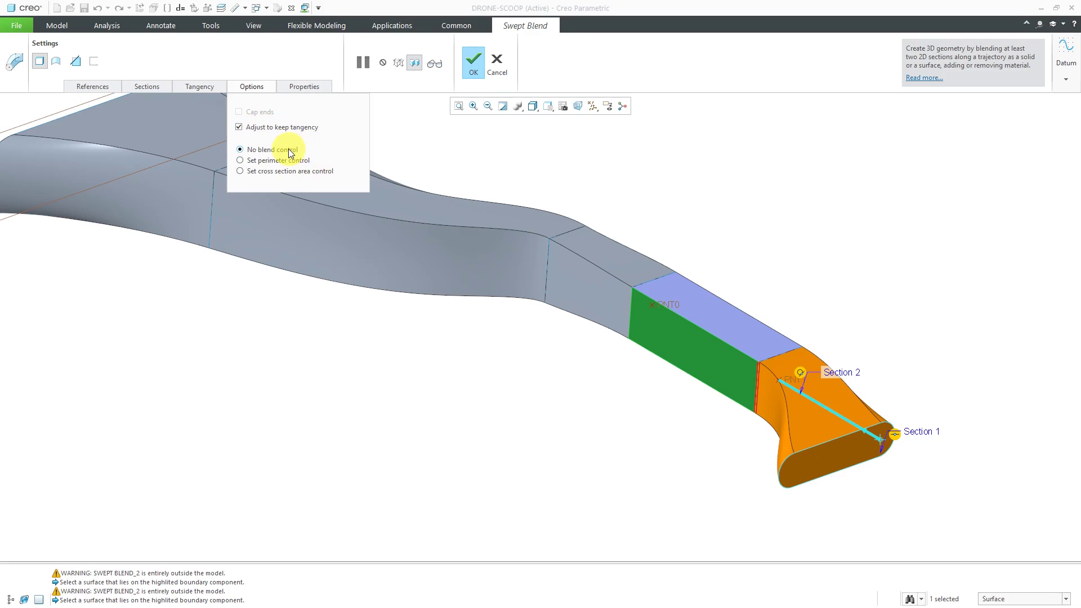
{"action": "mouse_move", "coordinate": [283, 160]}
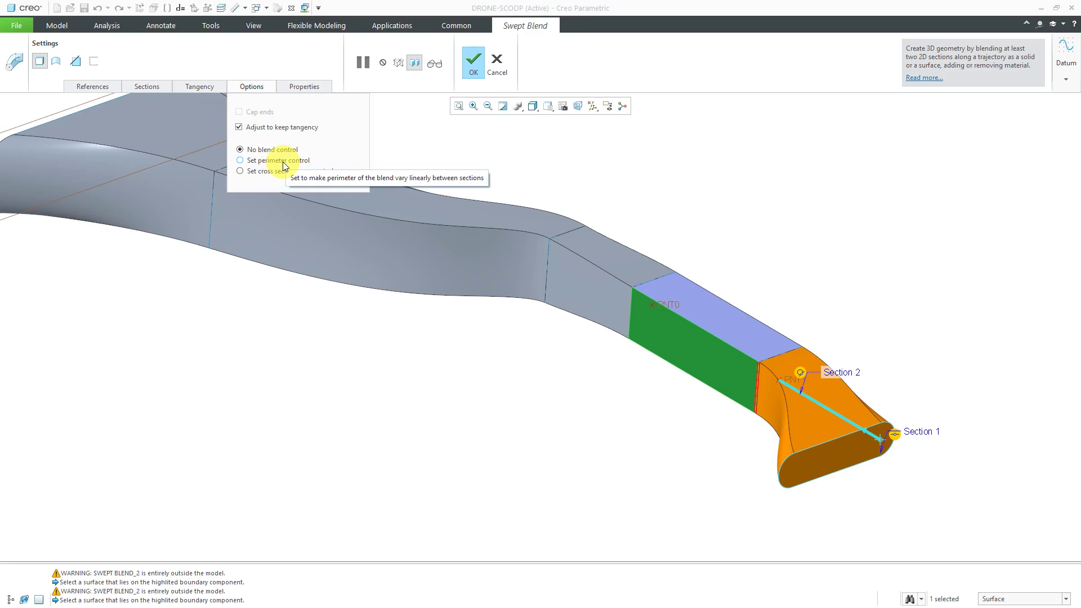
{"action": "left_click", "coordinate": [258, 172]}
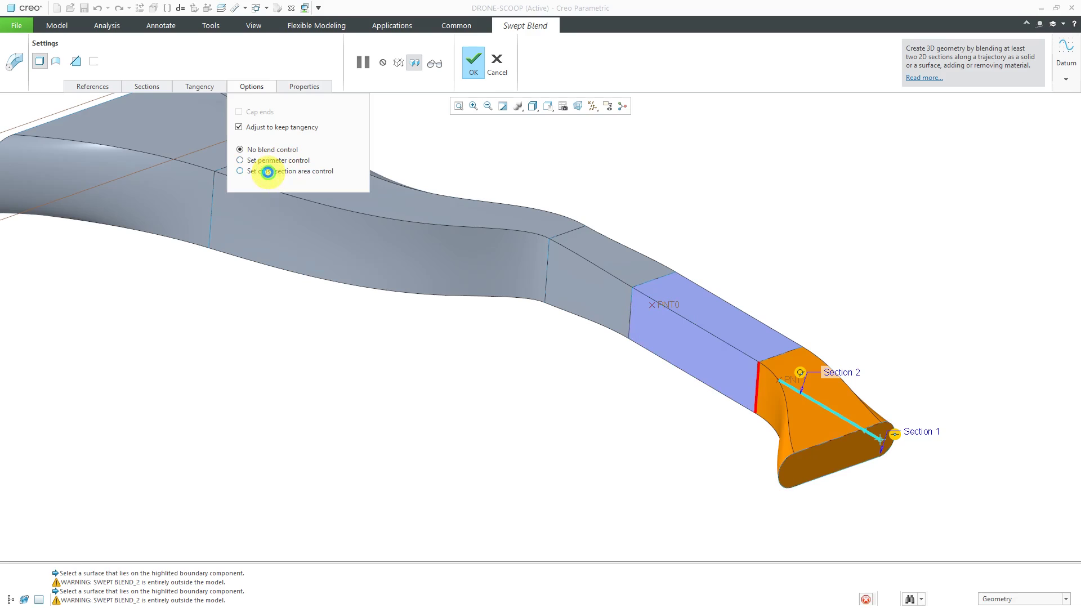
{"action": "left_click", "coordinate": [241, 171]}
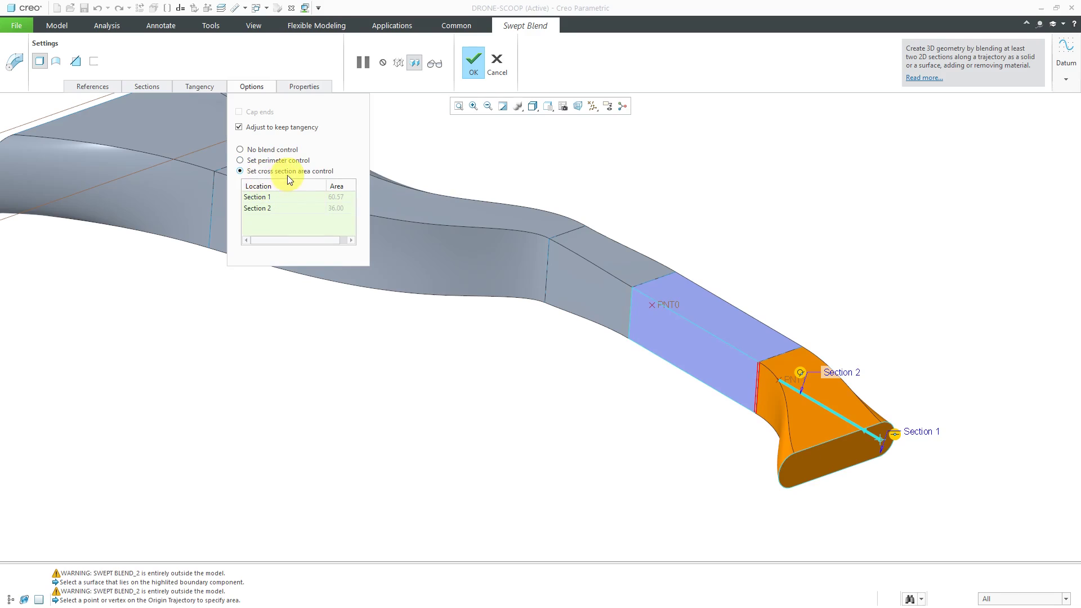
{"action": "mouse_move", "coordinate": [806, 361]}
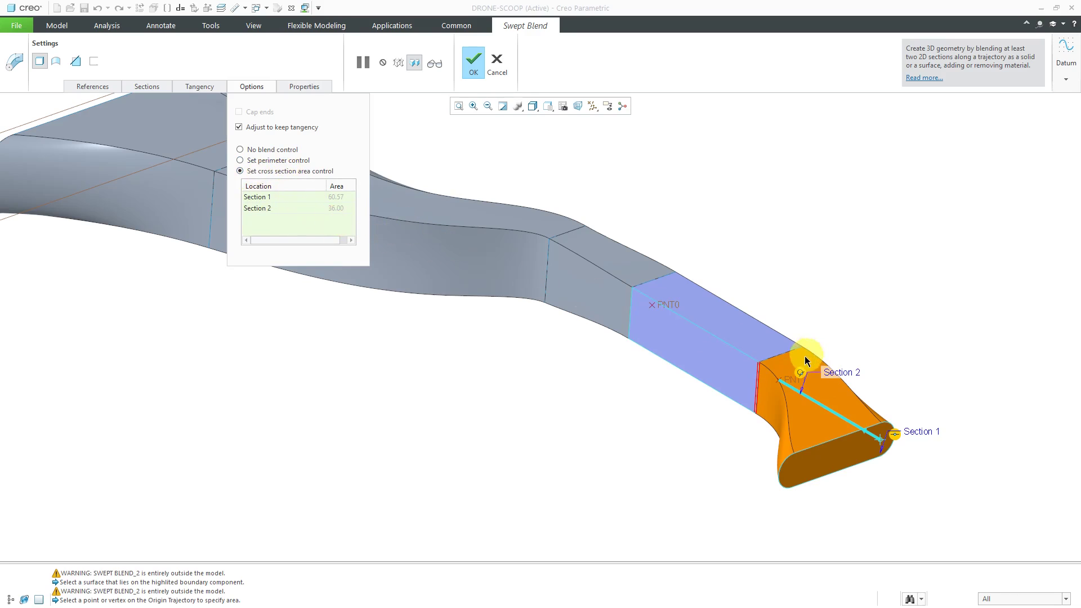
{"action": "mouse_move", "coordinate": [893, 406]}
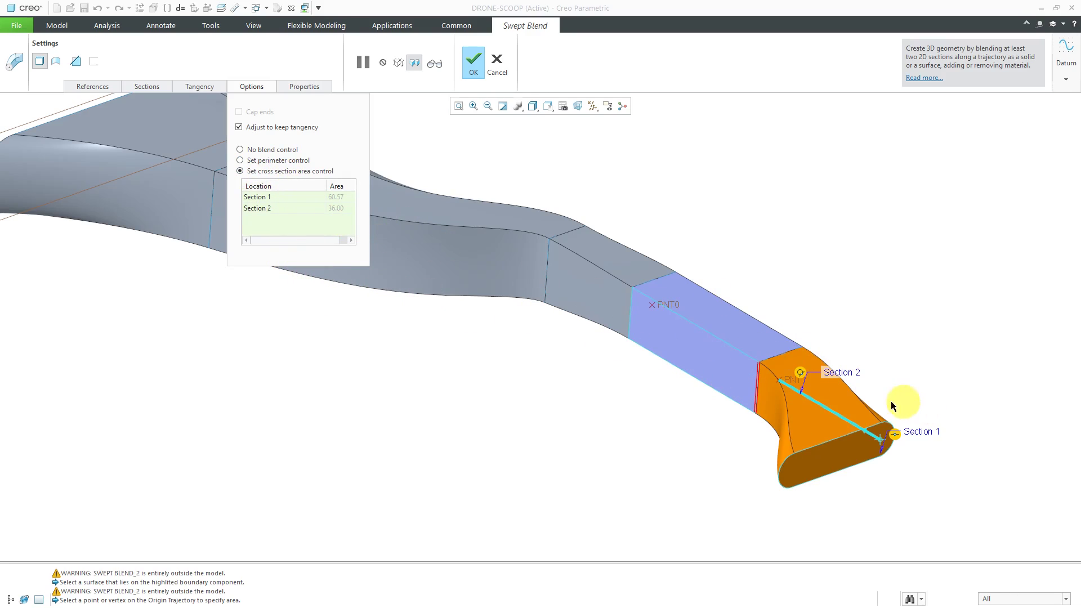
{"action": "mouse_move", "coordinate": [828, 401]}
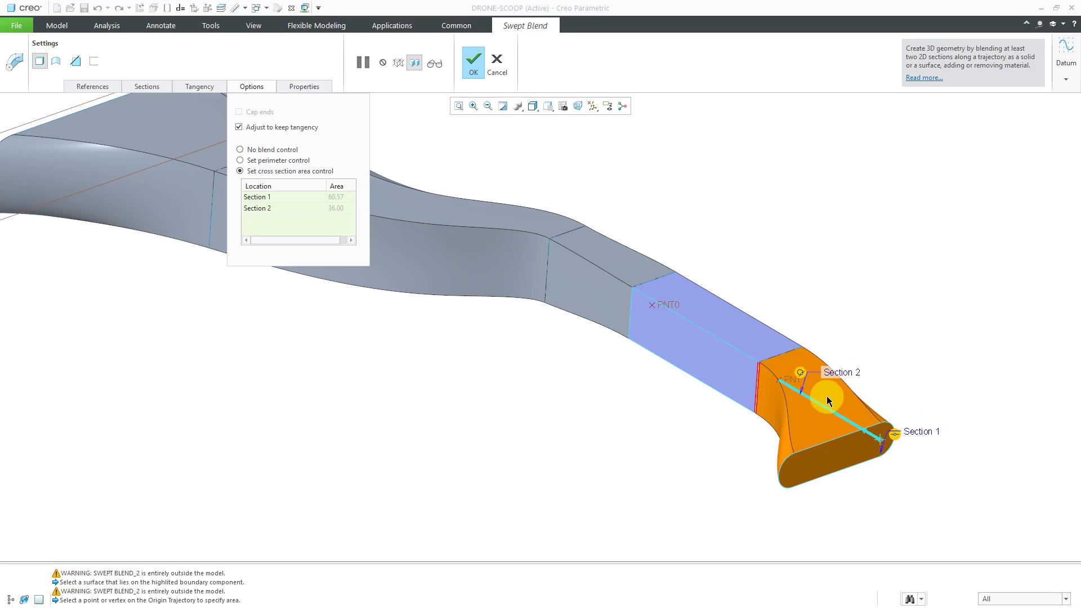
{"action": "mouse_move", "coordinate": [845, 403]}
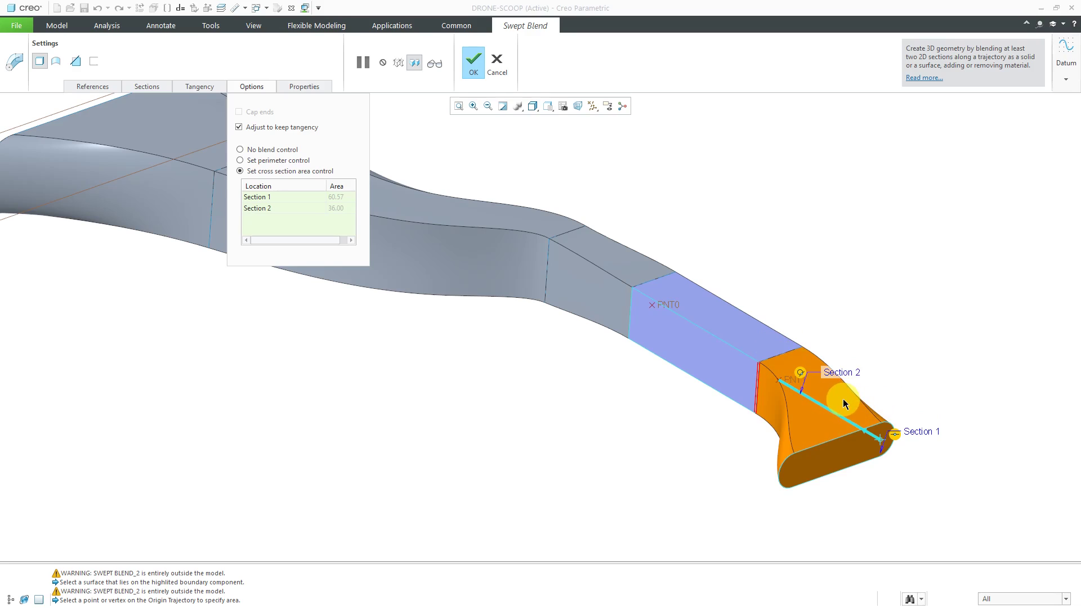
{"action": "mouse_move", "coordinate": [832, 414]}
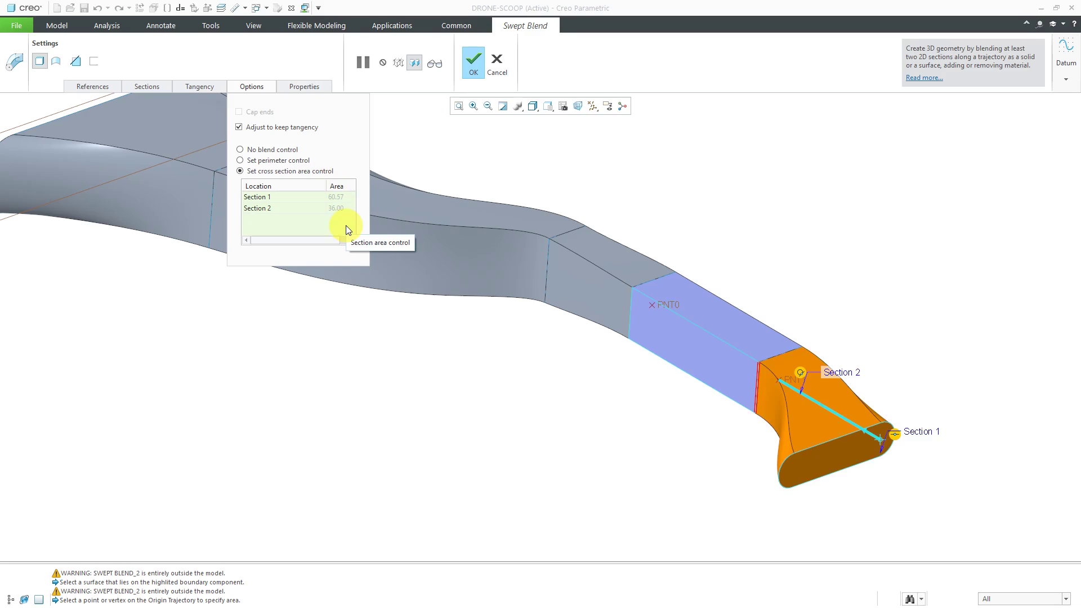
{"action": "mouse_move", "coordinate": [473, 61]}
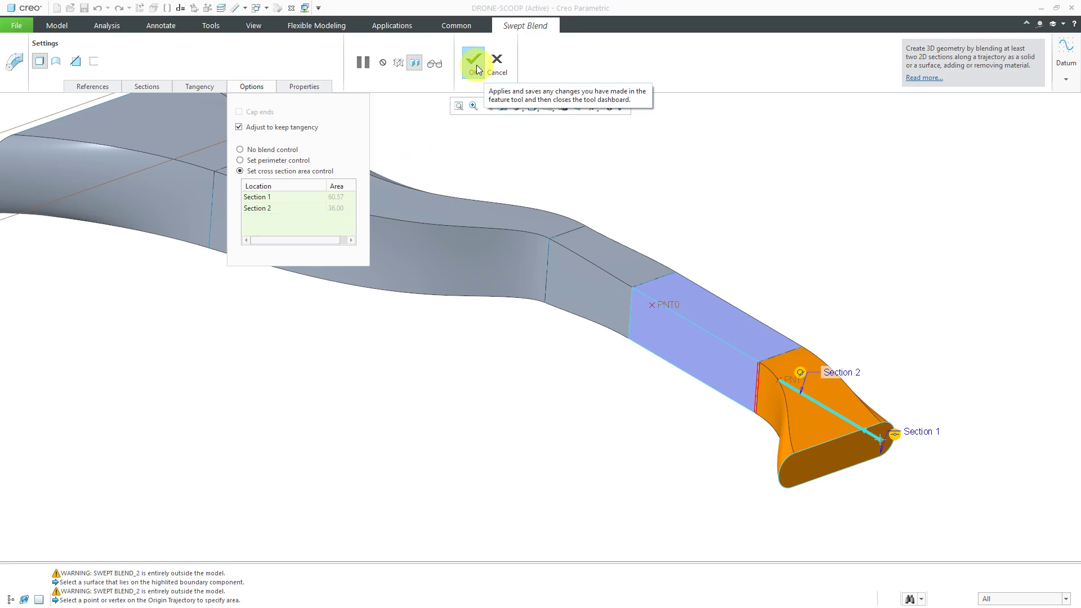
Step: Confirm the new blend, then re-edit and confirm the middle swept blend so the duct regenerates
{"action": "left_click", "coordinate": [472, 61]}
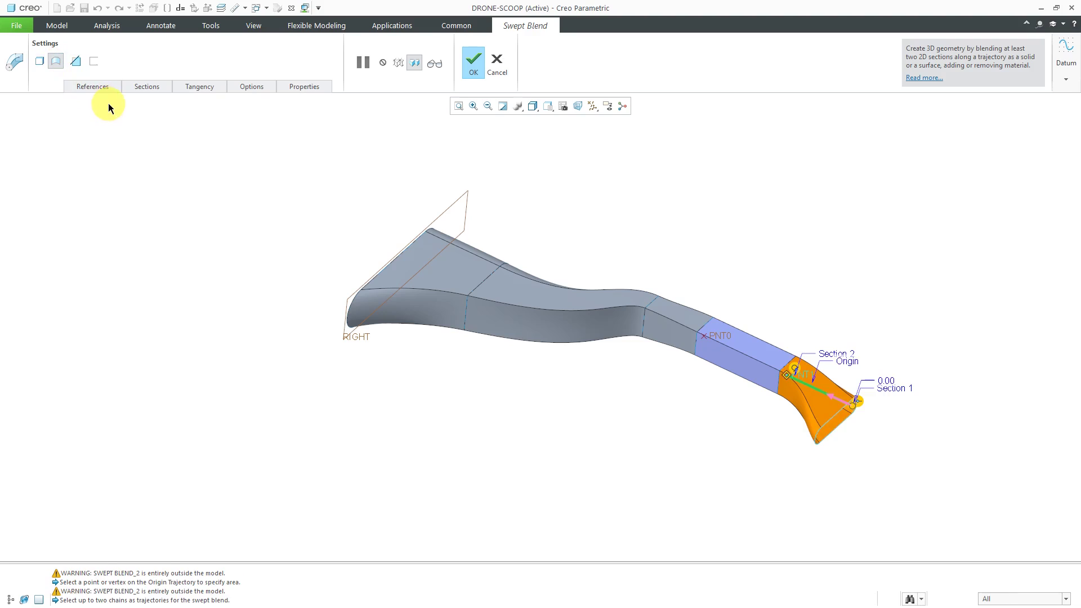
{"action": "left_click", "coordinate": [472, 61]}
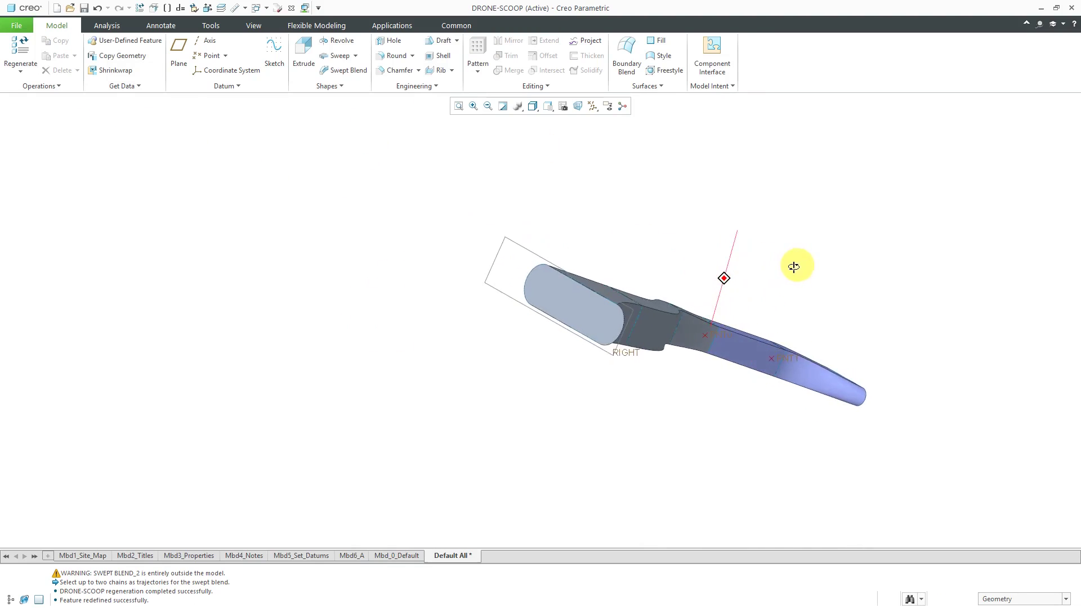
{"action": "left_click", "coordinate": [585, 318]}
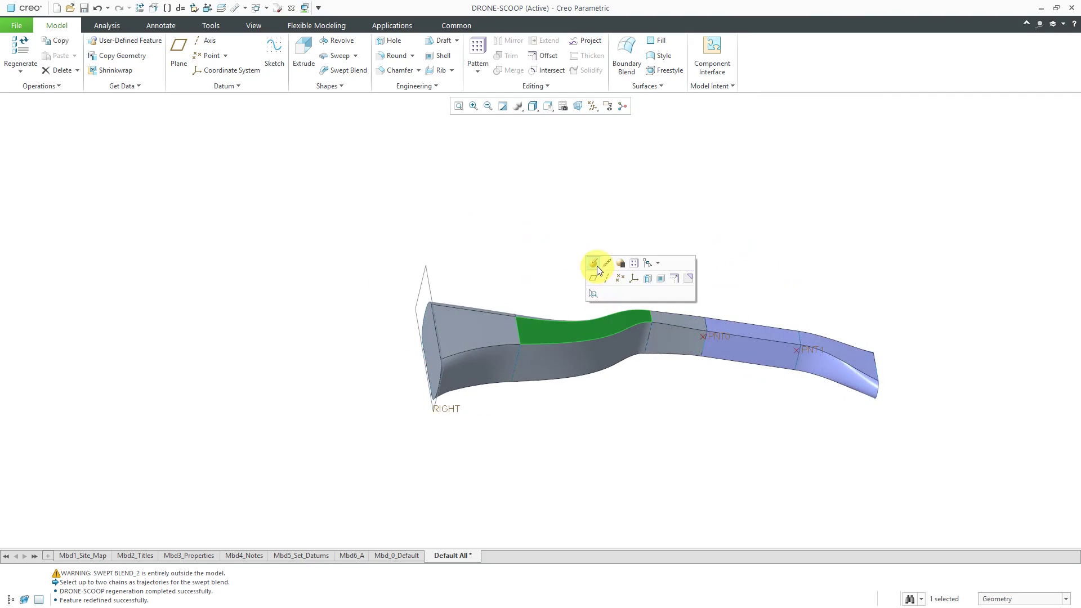
{"action": "left_click", "coordinate": [593, 263]}
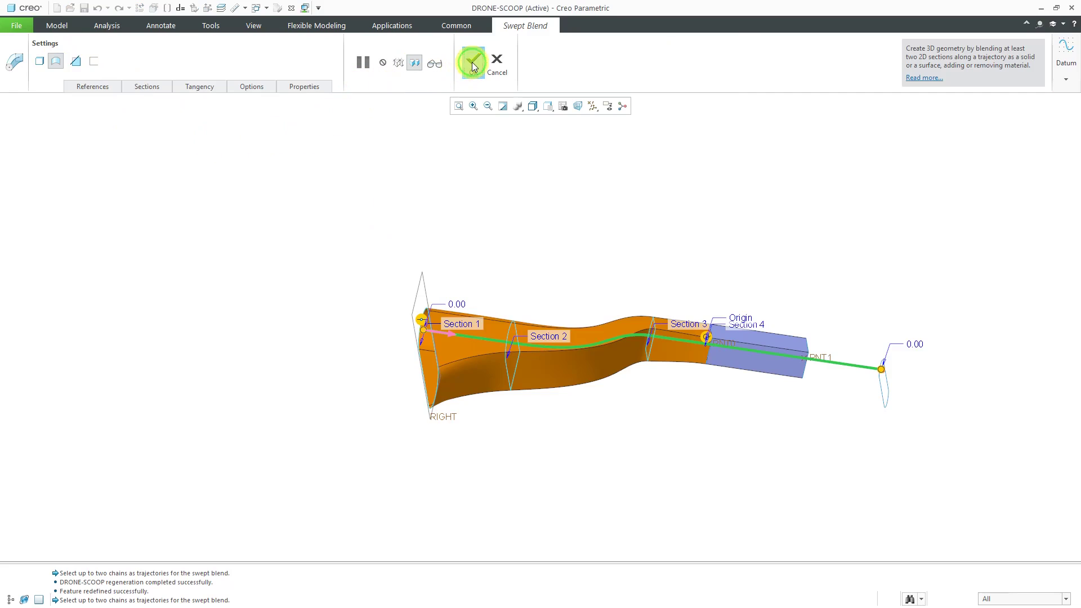
{"action": "left_click", "coordinate": [472, 60]}
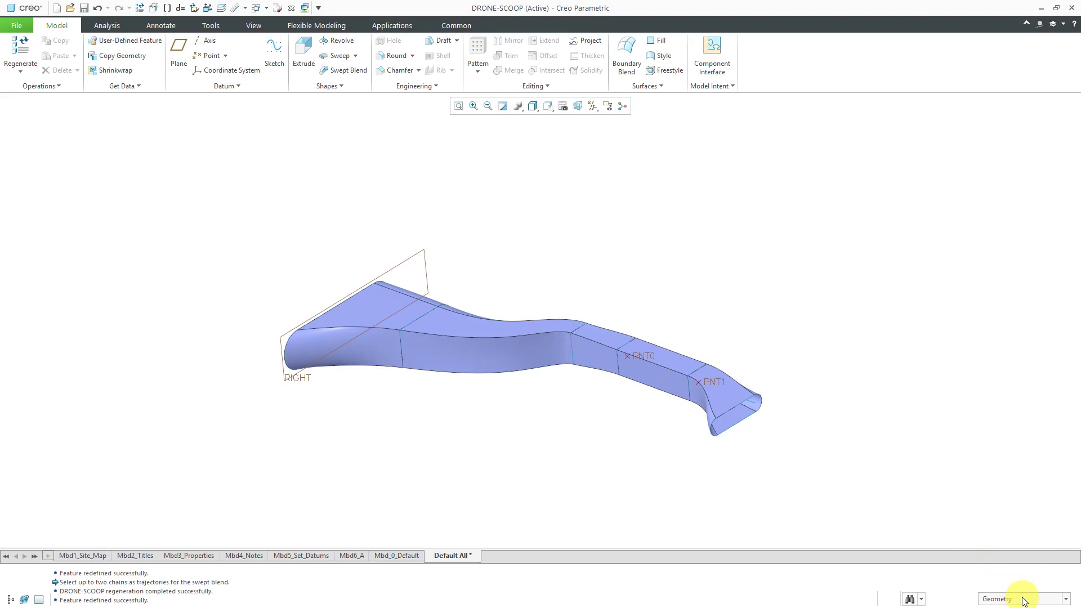
Step: Filter selection to Quilt and merge the three duct quilts into one
{"action": "left_click", "coordinate": [1065, 598]}
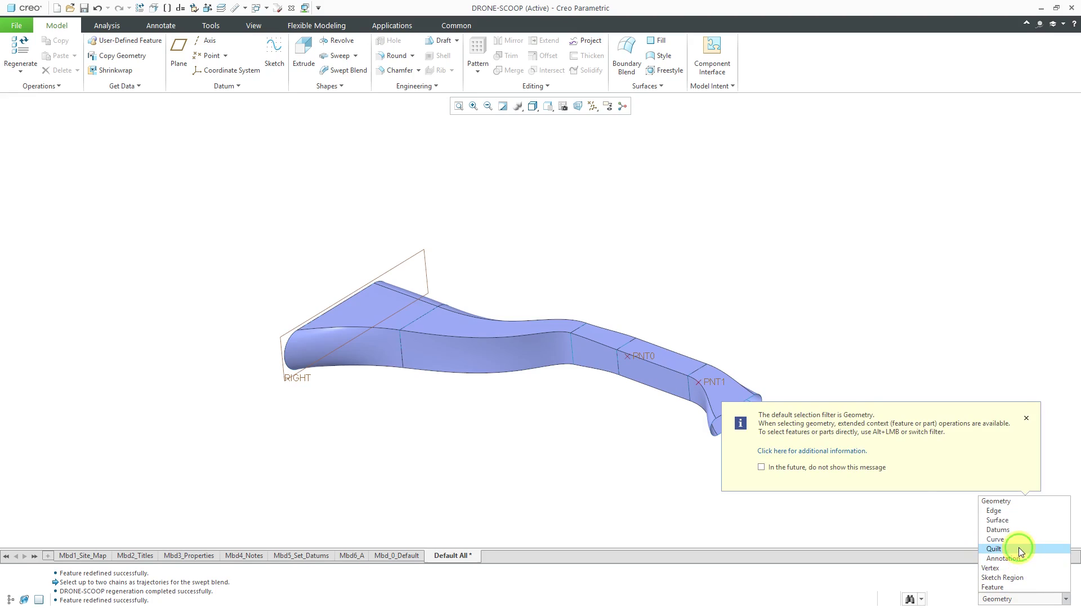
{"action": "left_click", "coordinate": [993, 548]}
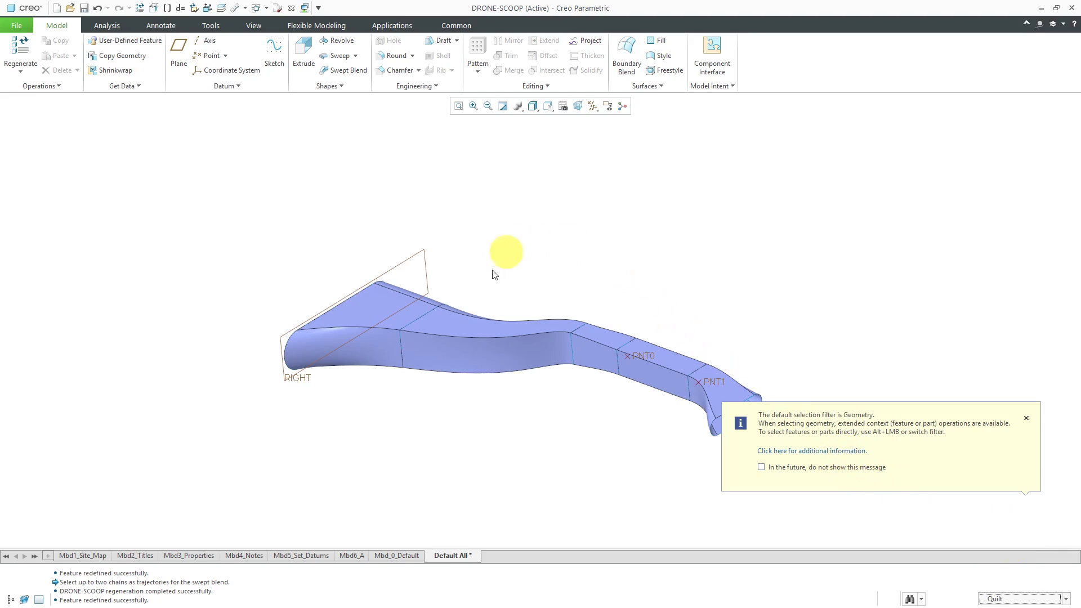
{"action": "left_click", "coordinate": [649, 364]}
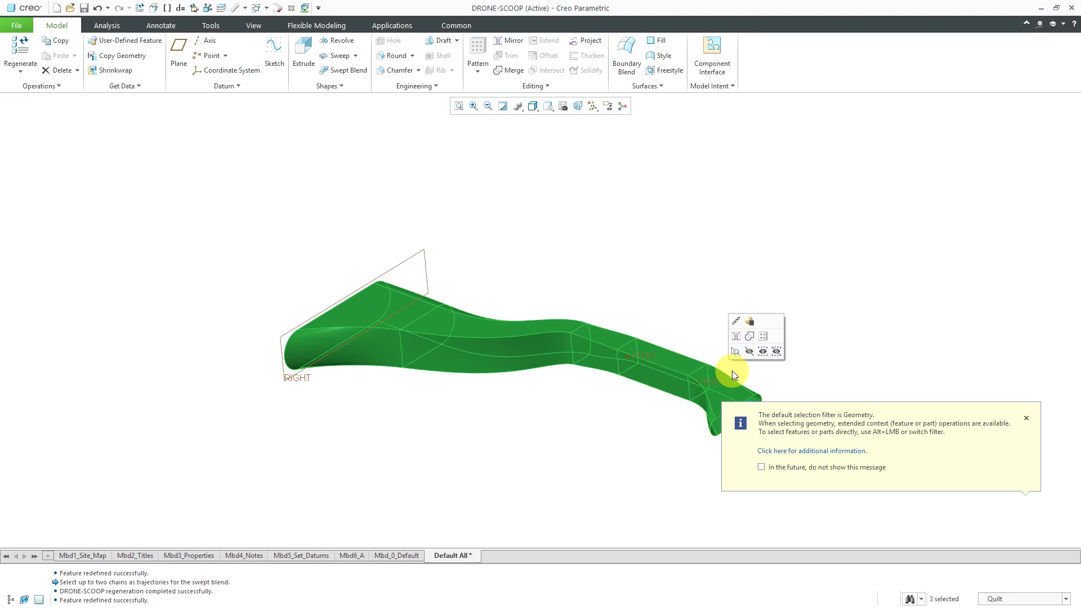
{"action": "mouse_move", "coordinate": [735, 352]}
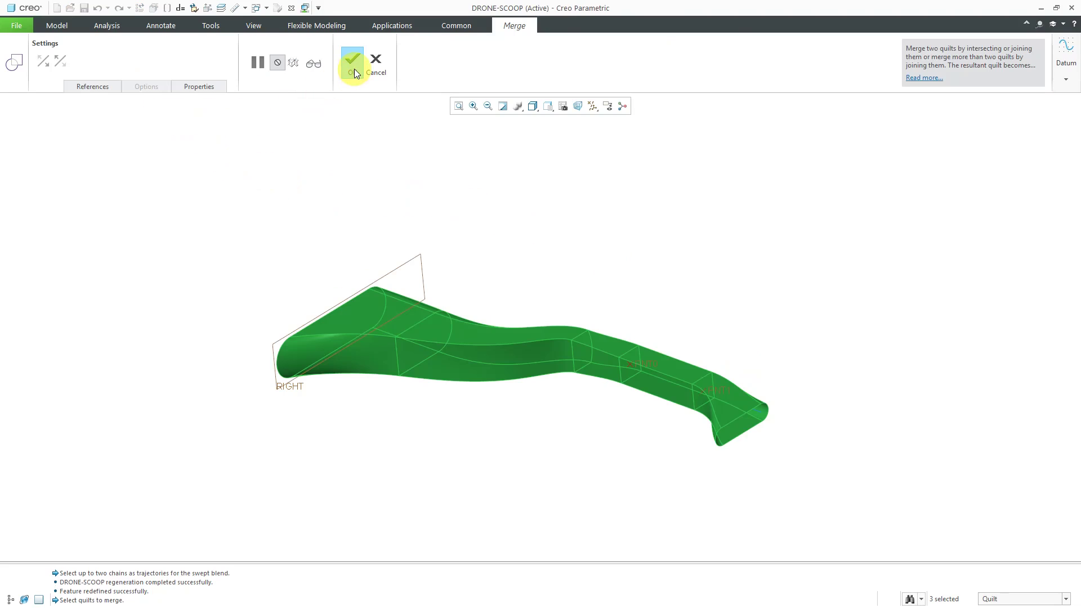
{"action": "left_click", "coordinate": [352, 59]}
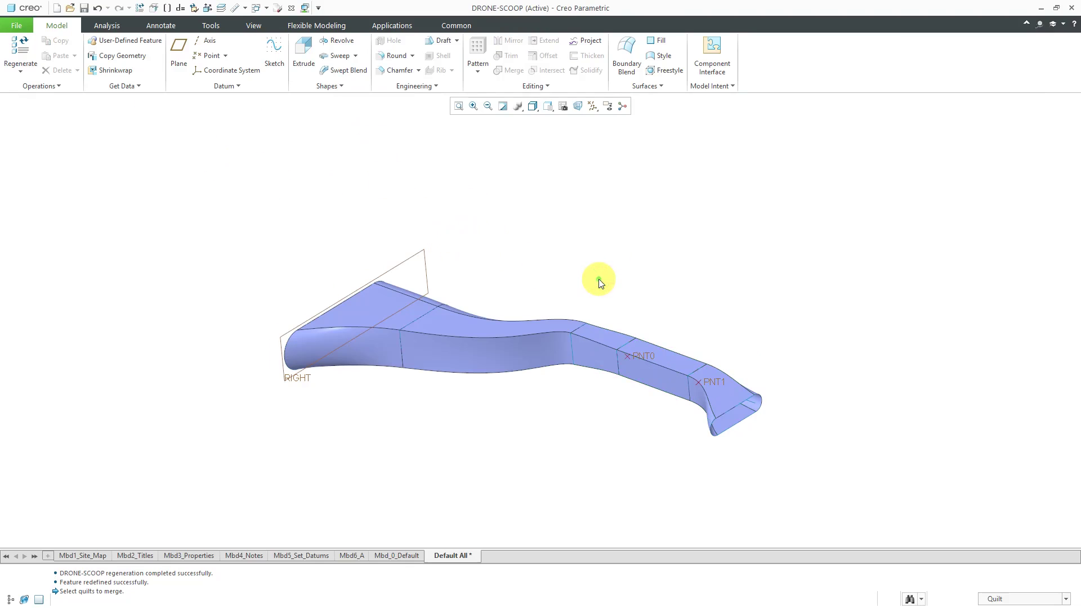
Step: Show datum planes and pick the merged quilt to mirror about the FRONT plane
{"action": "left_click", "coordinate": [538, 339]}
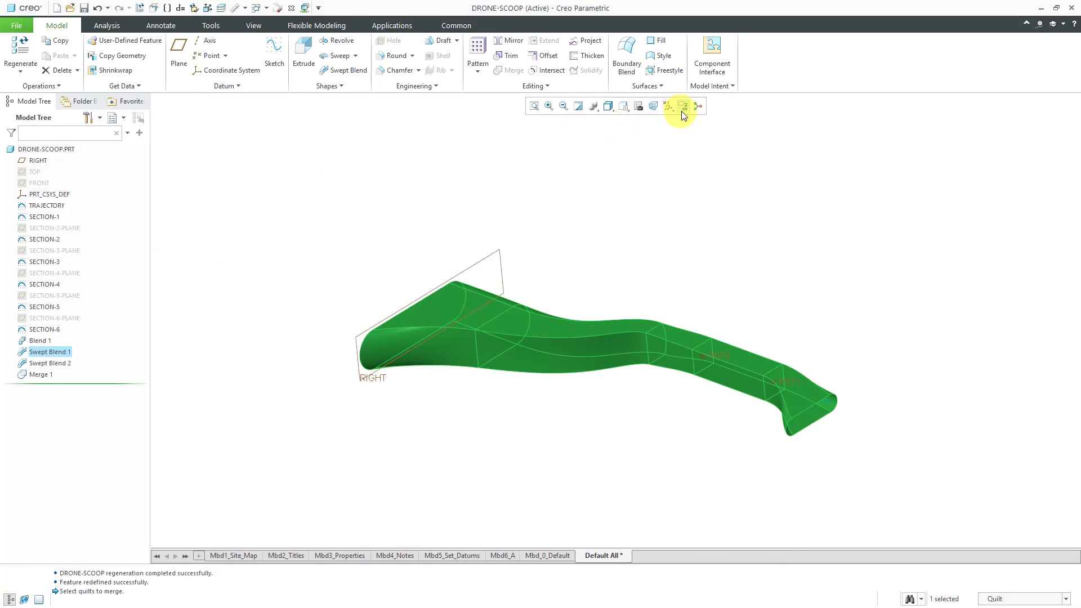
{"action": "left_click", "coordinate": [668, 105]}
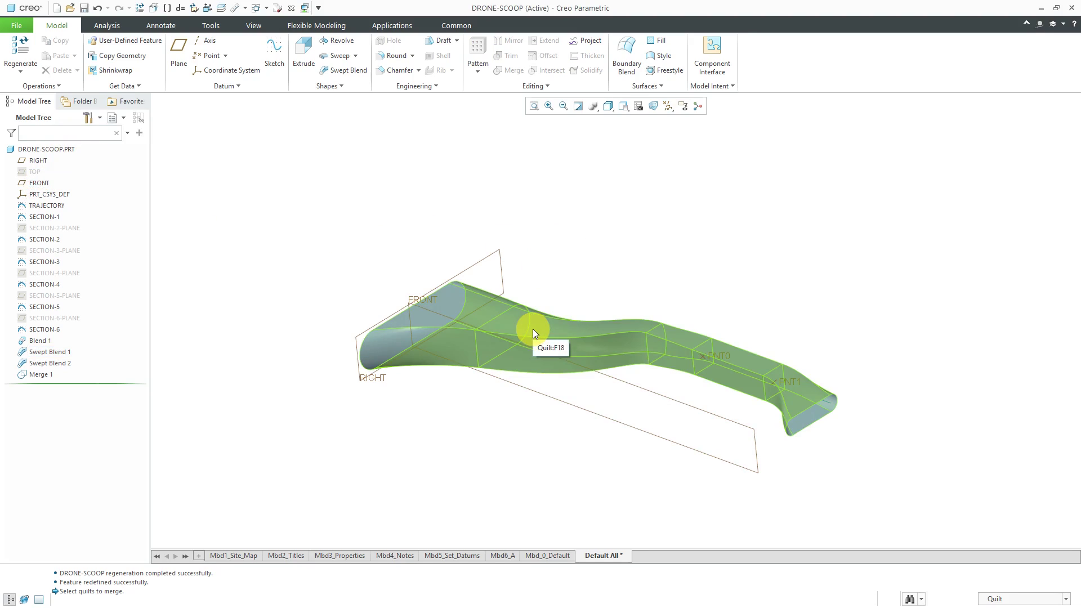
{"action": "left_click", "coordinate": [532, 332]}
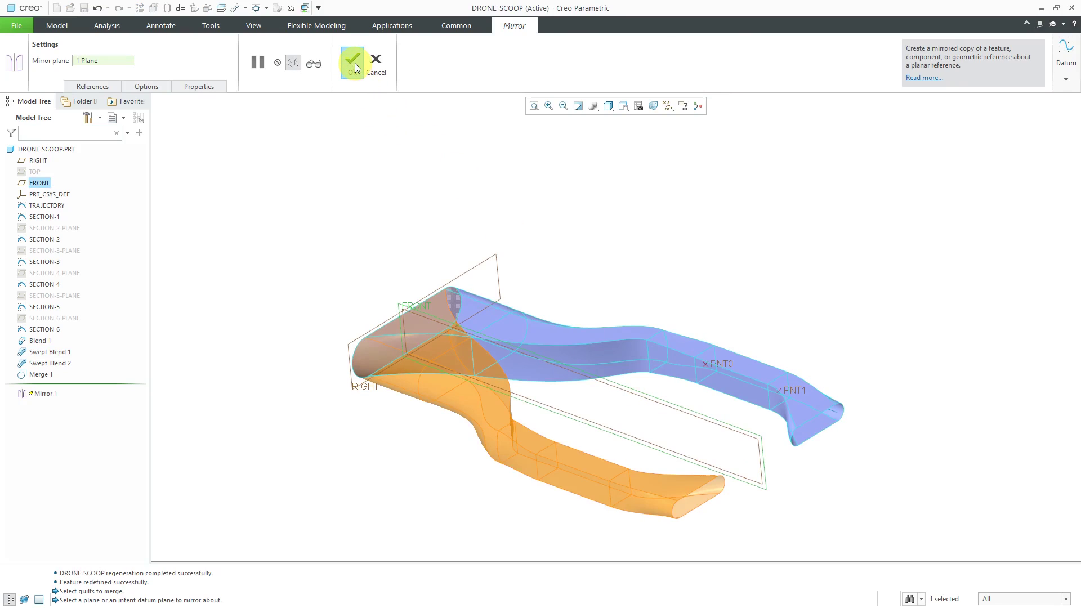
Step: Confirm the mirror, then trim the original quilt at the FRONT plane
{"action": "left_click", "coordinate": [352, 61]}
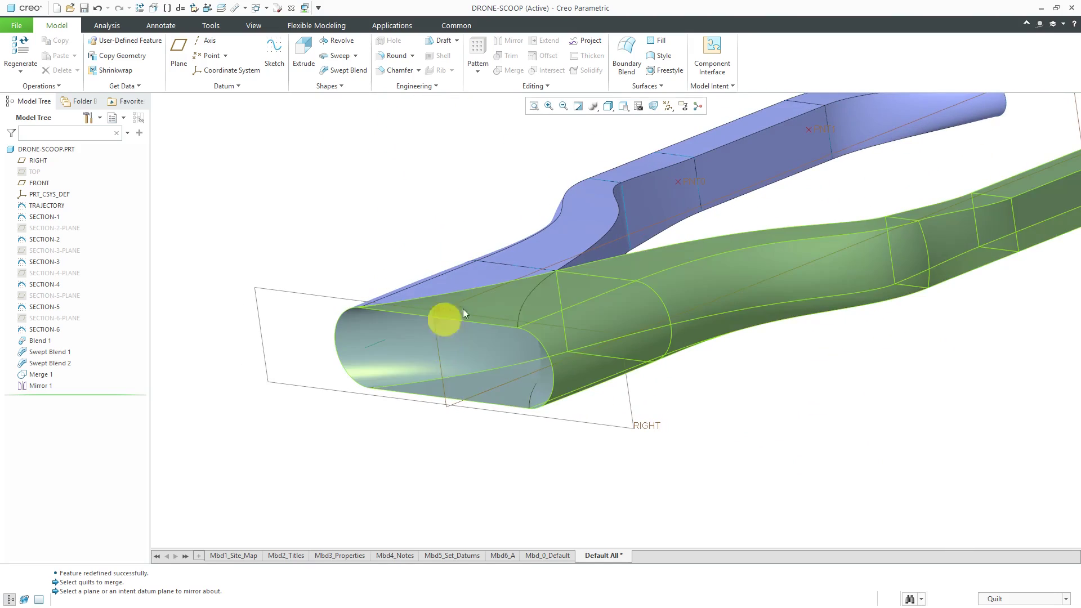
{"action": "left_click", "coordinate": [392, 454]}
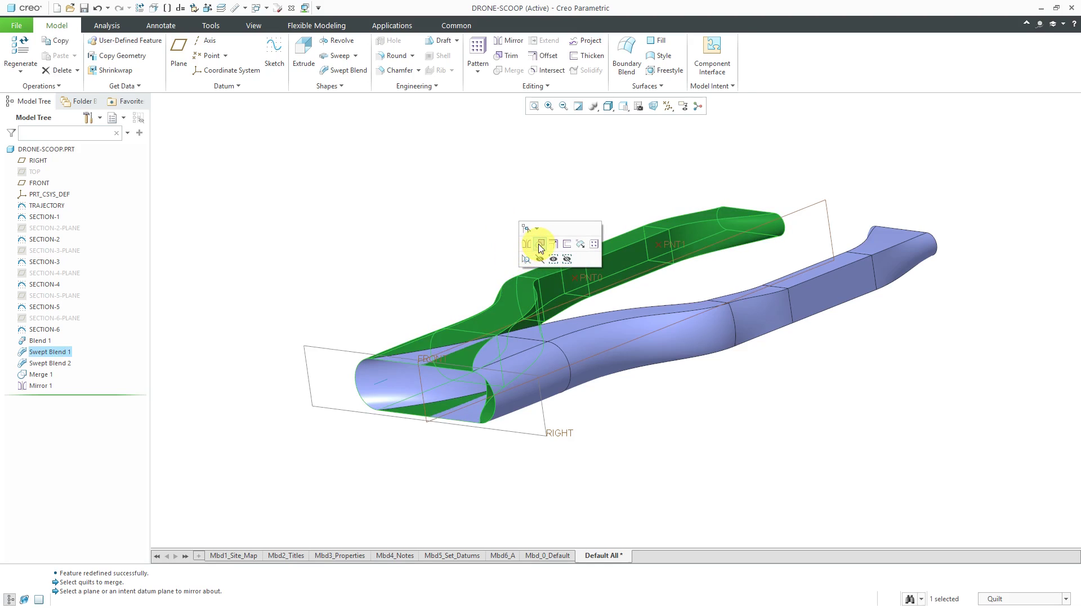
{"action": "mouse_move", "coordinate": [540, 244]}
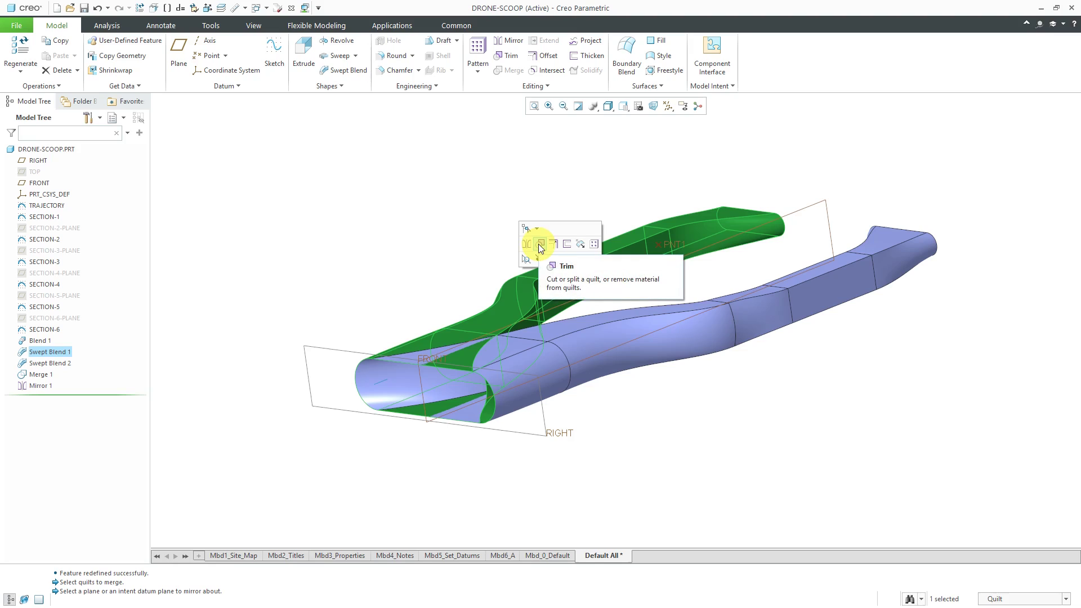
{"action": "left_click", "coordinate": [541, 244]}
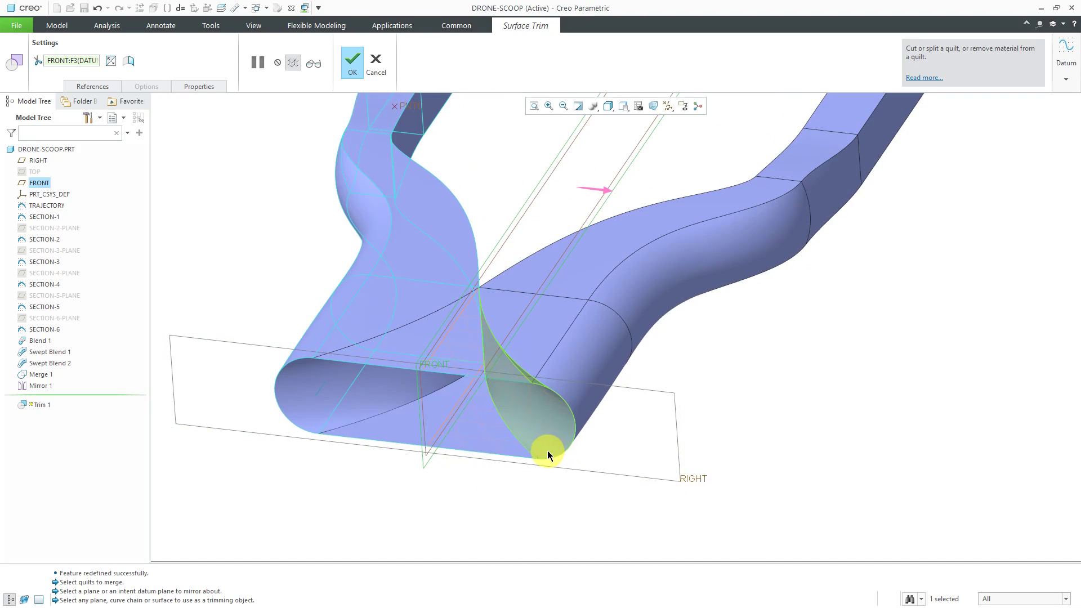
{"action": "mouse_move", "coordinate": [509, 421]}
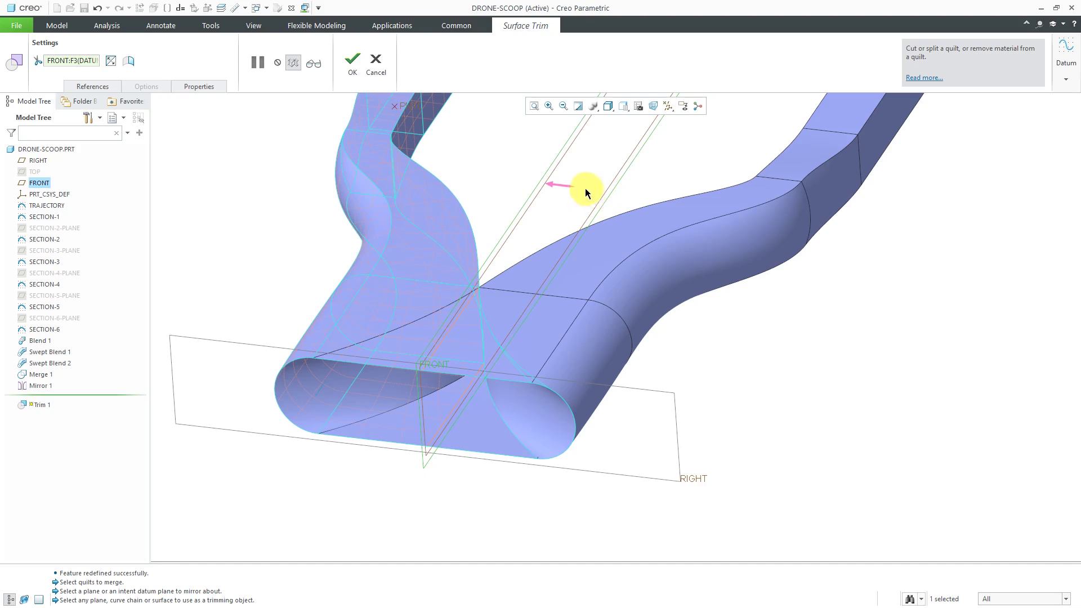
{"action": "mouse_move", "coordinate": [353, 95]}
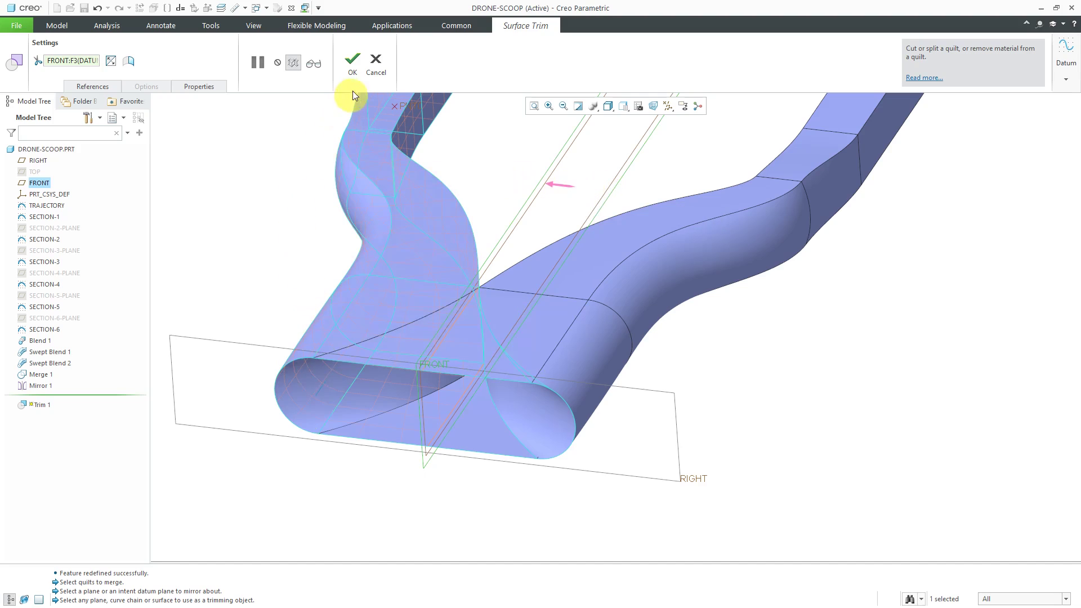
{"action": "left_click", "coordinate": [352, 59]}
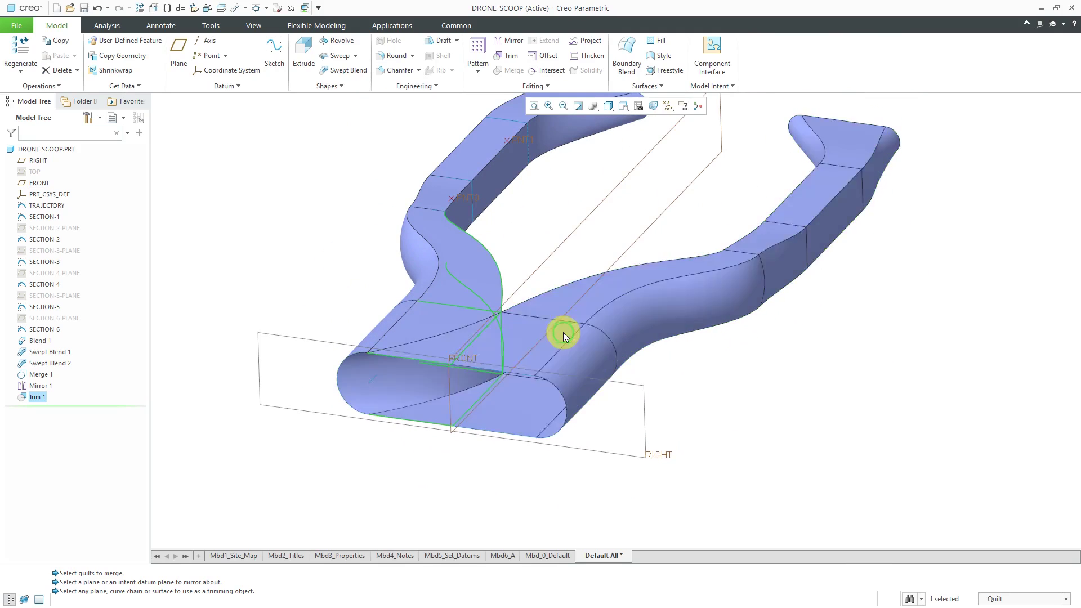
Step: Trim the mirrored quilt with the FRONT datum plane, creating Trim 2
{"action": "left_click", "coordinate": [564, 336]}
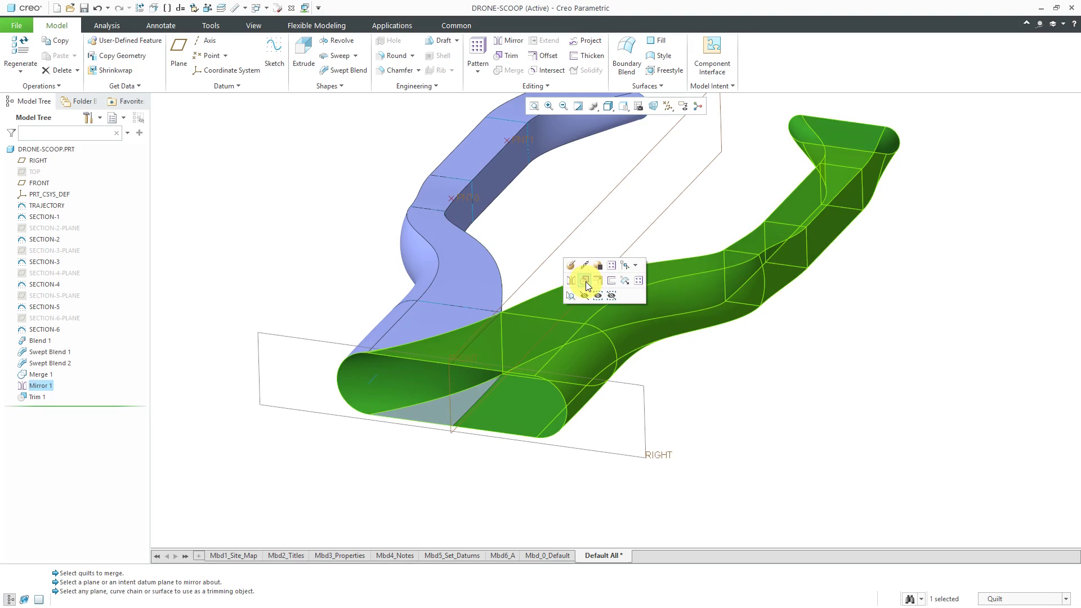
{"action": "left_click", "coordinate": [585, 280]}
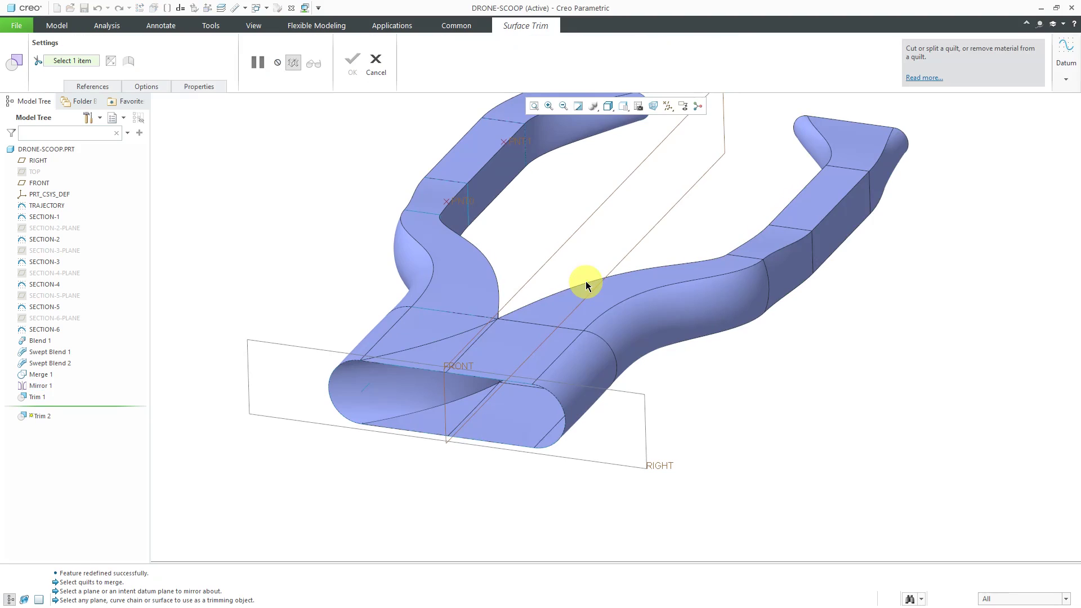
{"action": "left_click", "coordinate": [91, 87]}
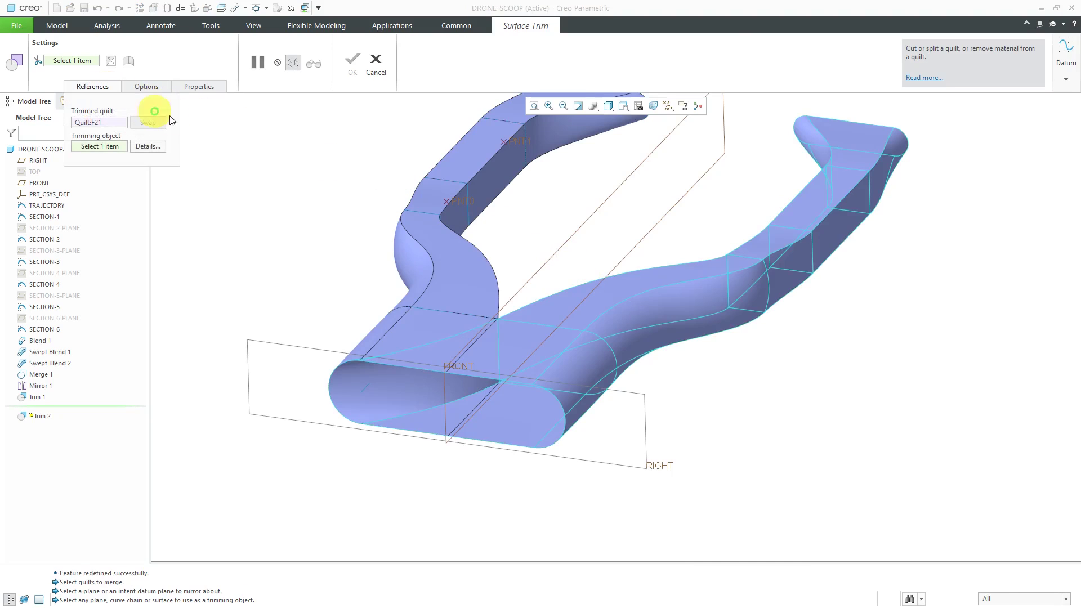
{"action": "mouse_move", "coordinate": [191, 162]}
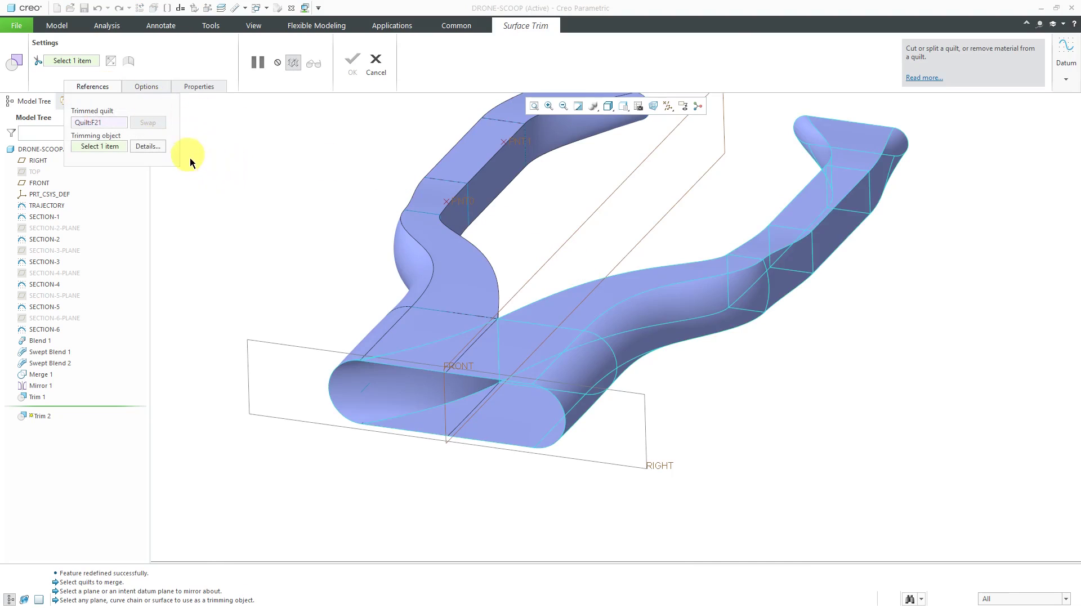
{"action": "mouse_move", "coordinate": [310, 251]}
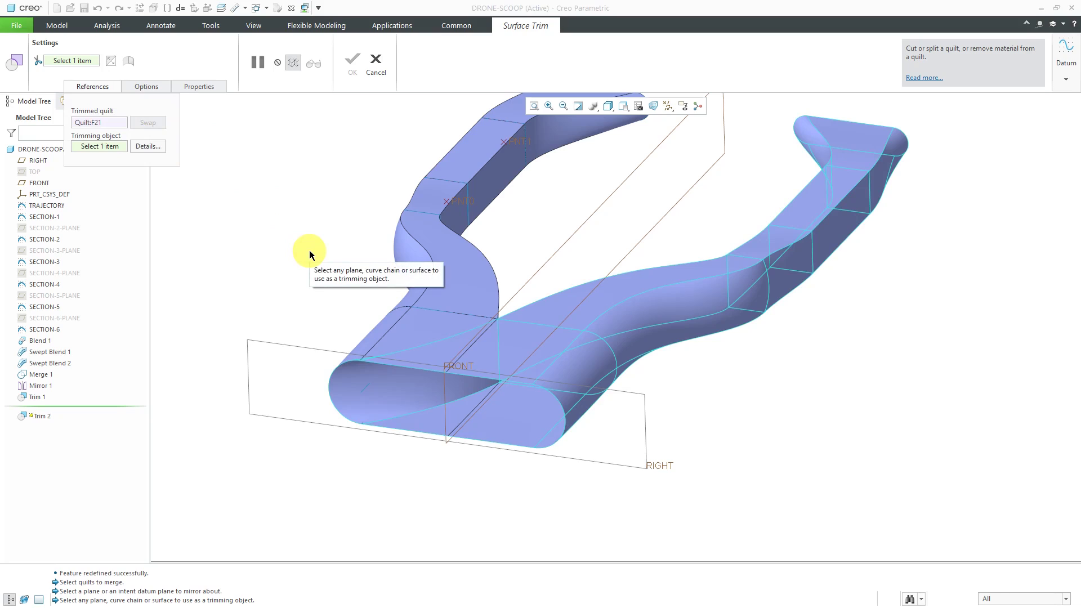
{"action": "mouse_move", "coordinate": [549, 259]}
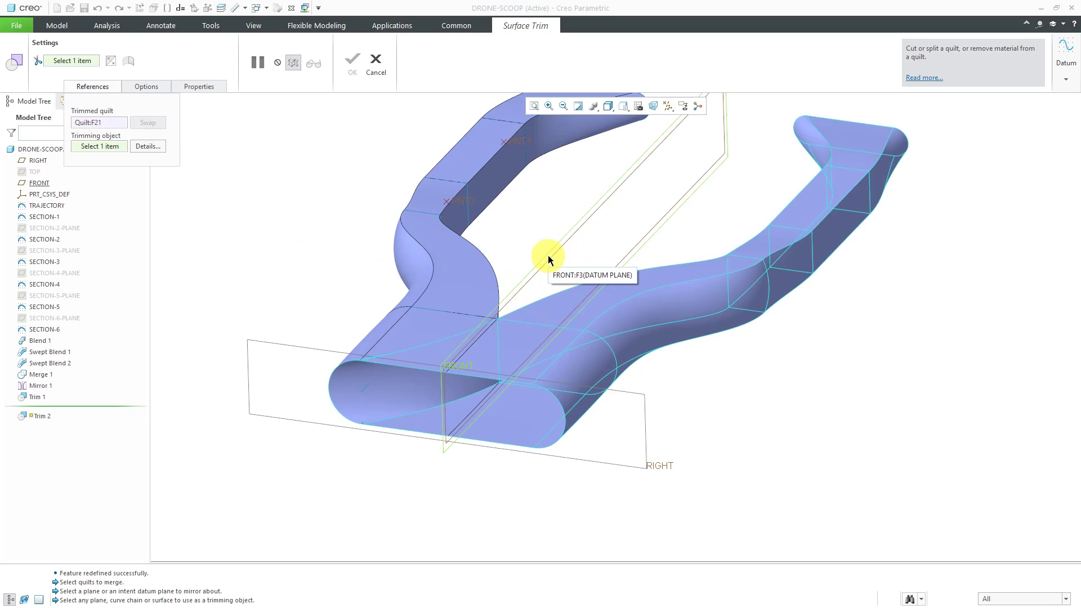
{"action": "left_click", "coordinate": [549, 261]}
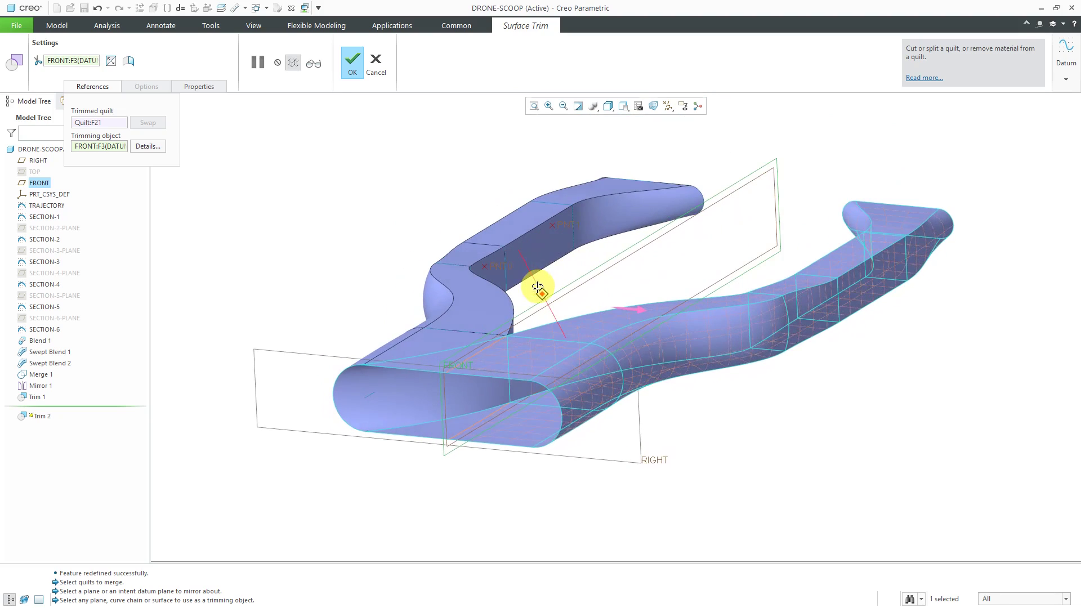
{"action": "left_click", "coordinate": [351, 61]}
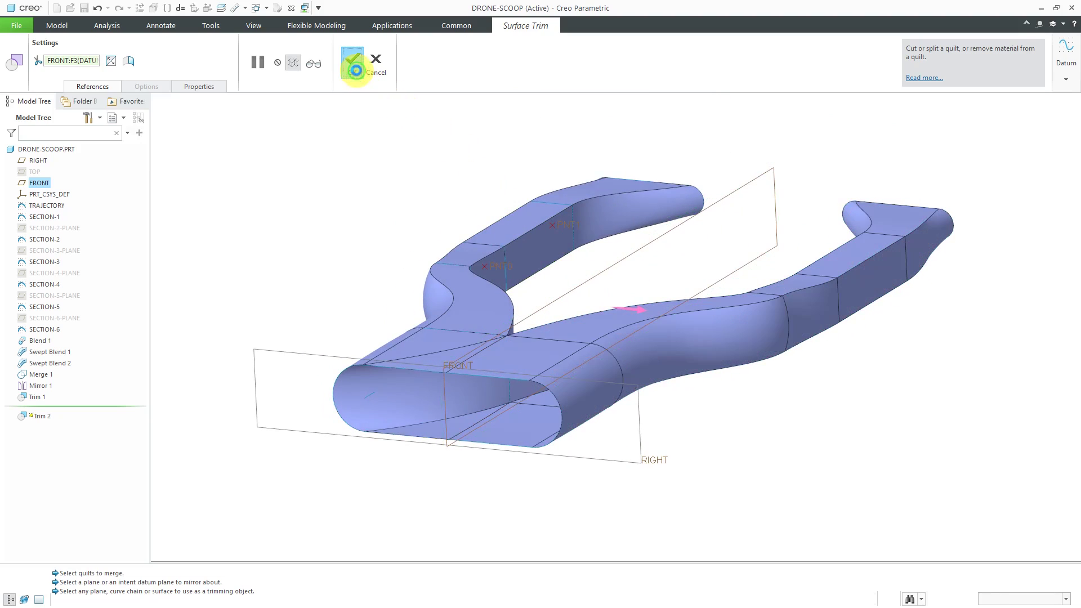
{"action": "left_click", "coordinate": [351, 61]}
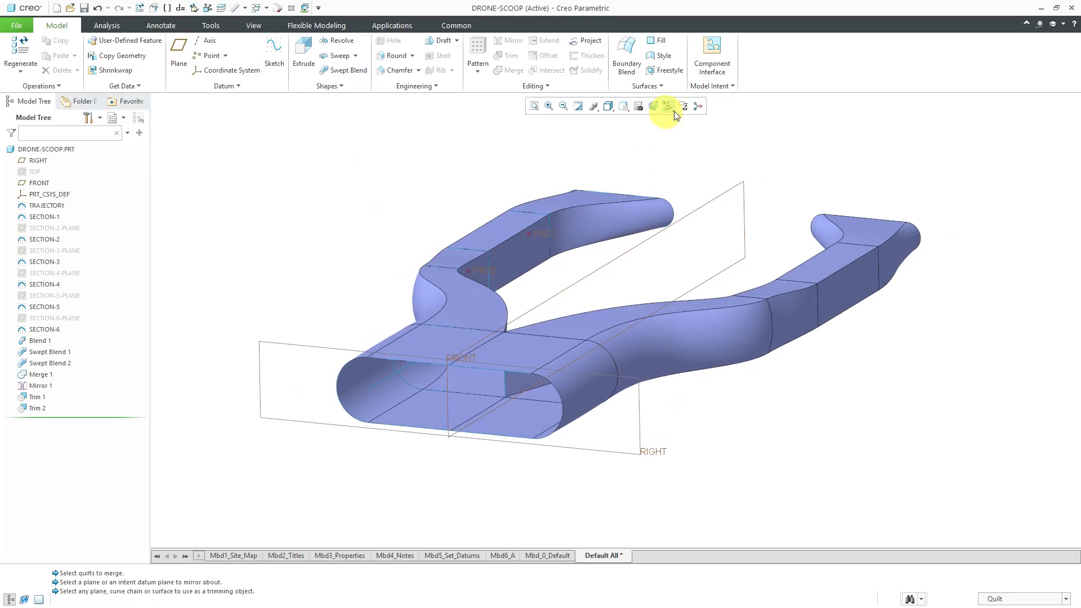
Step: Hide datums and merge the two trimmed branch quilts with the Join option into Merge 2
{"action": "left_click", "coordinate": [667, 106]}
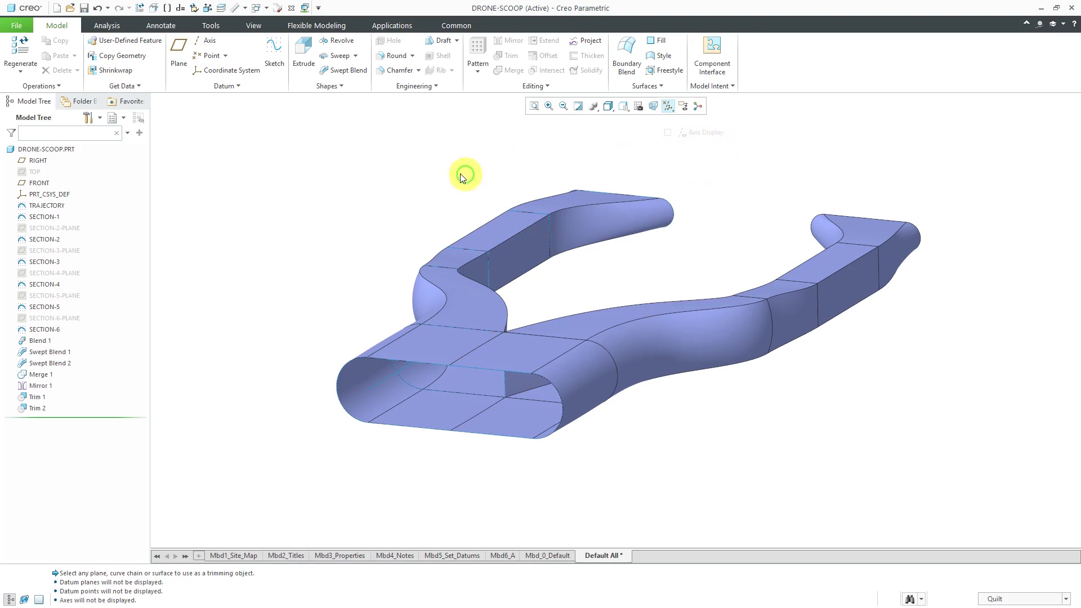
{"action": "left_click", "coordinate": [483, 283]}
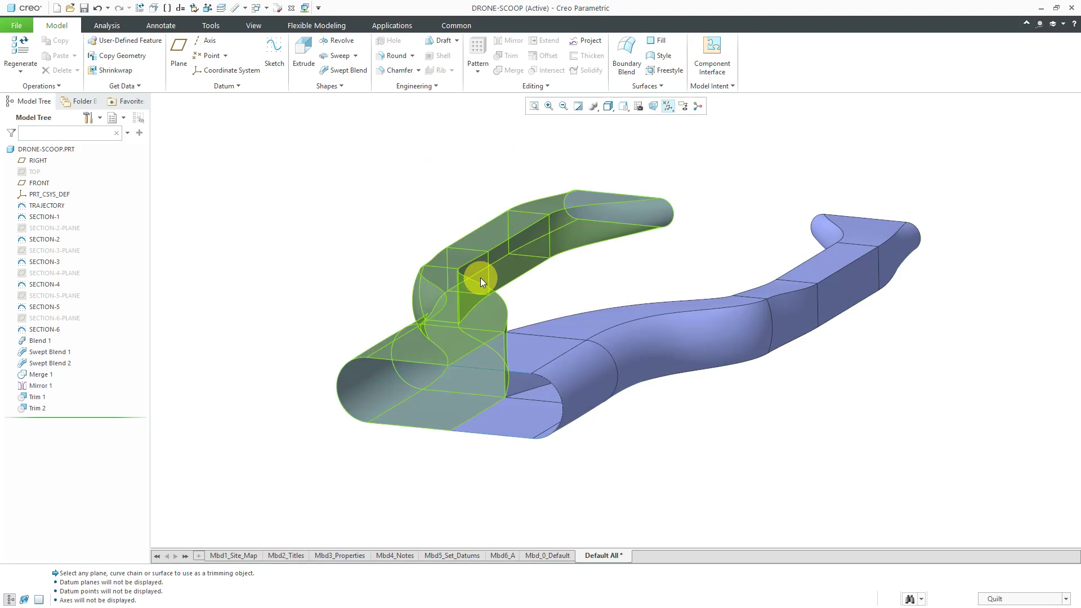
{"action": "left_click", "coordinate": [585, 340]}
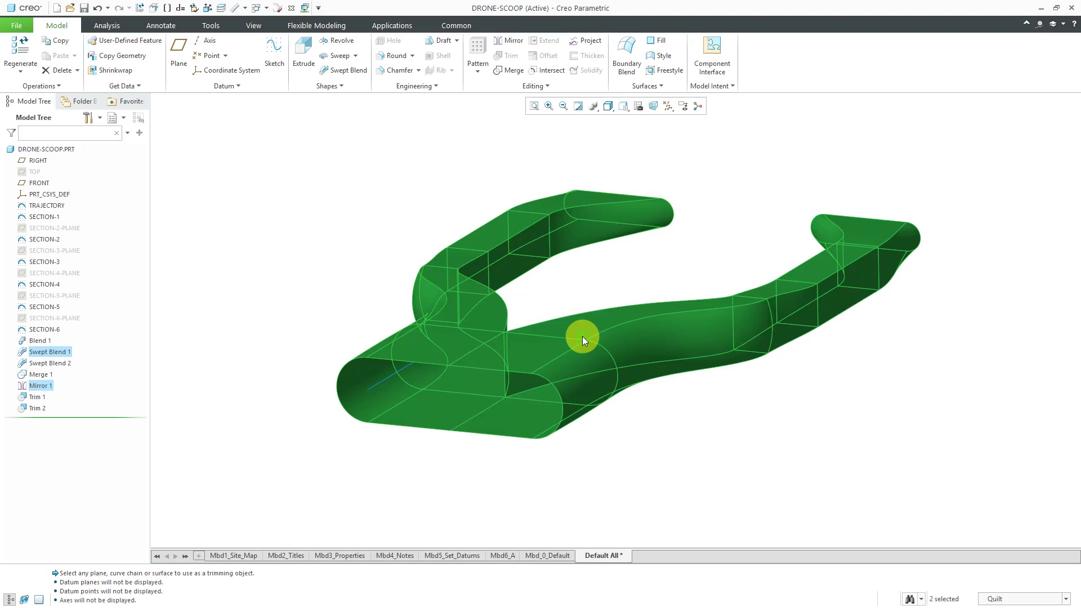
{"action": "right_click", "coordinate": [583, 339]}
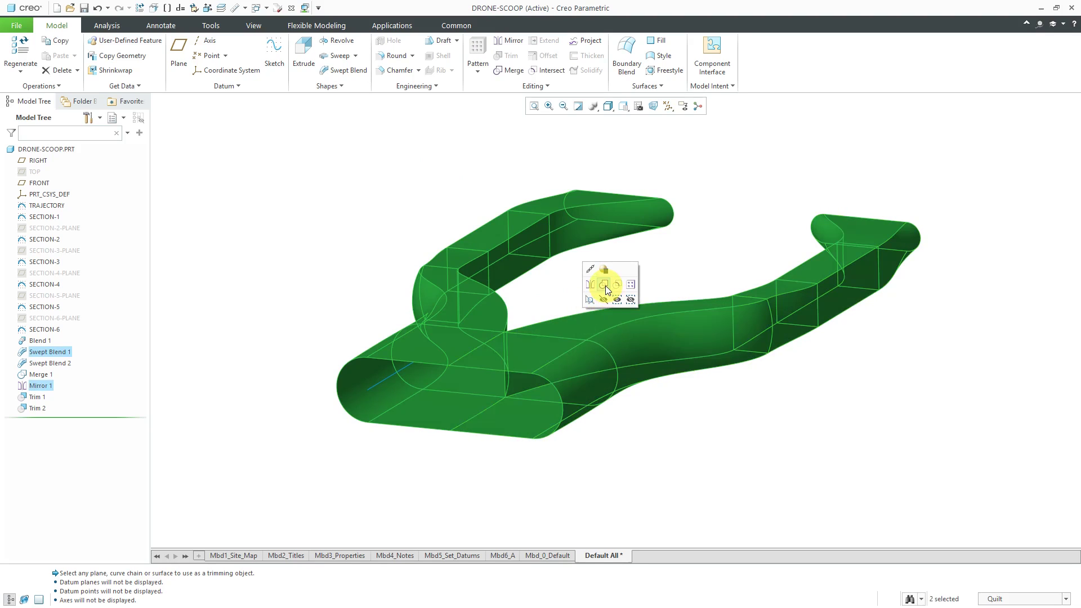
{"action": "left_click", "coordinate": [605, 284]}
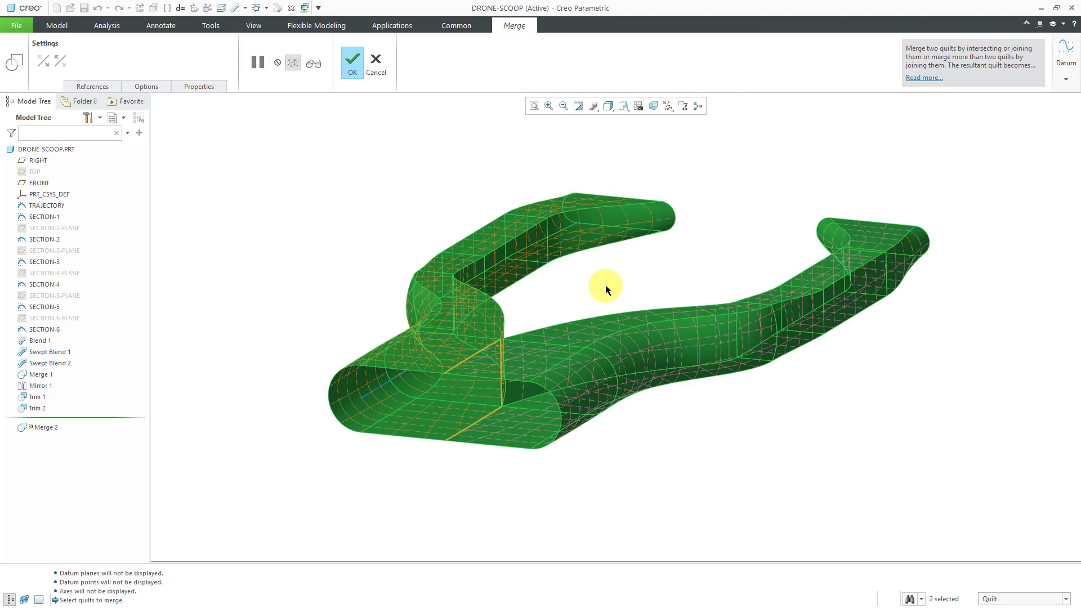
{"action": "mouse_move", "coordinate": [145, 87]}
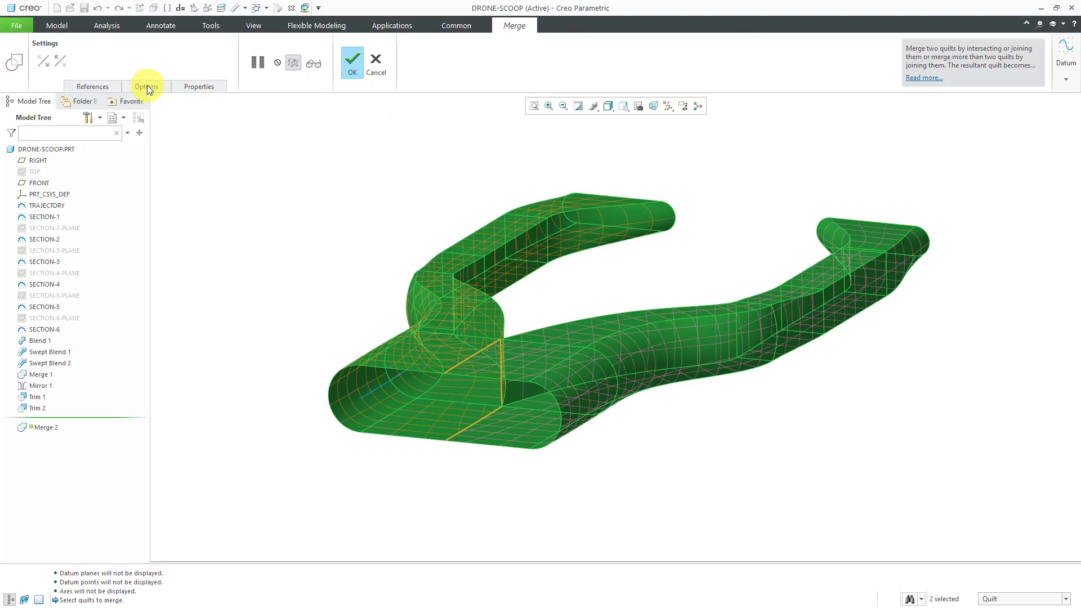
{"action": "left_click", "coordinate": [147, 87]}
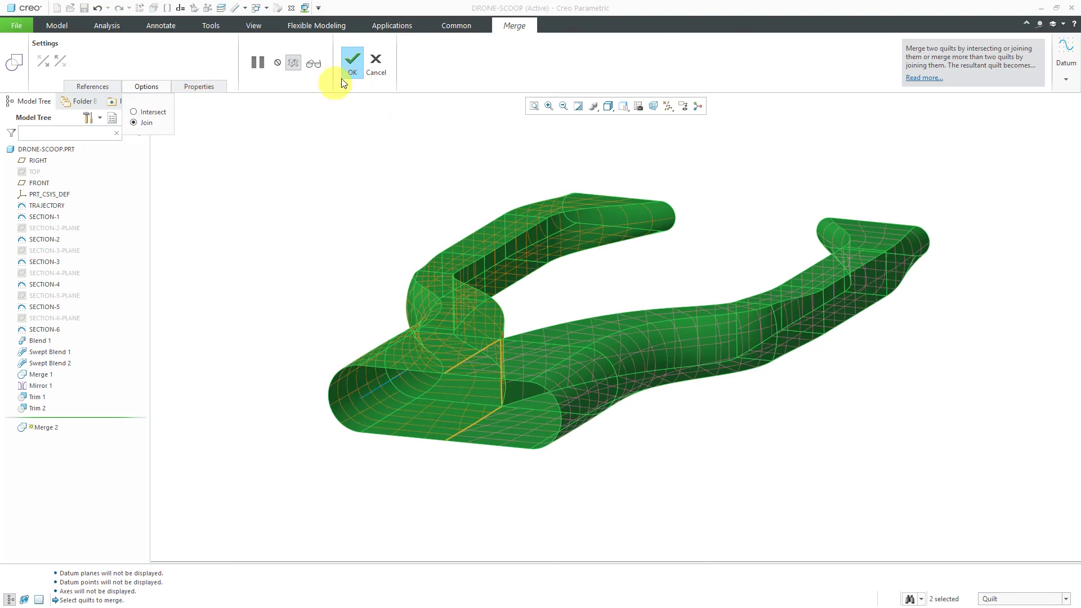
{"action": "left_click", "coordinate": [351, 60]}
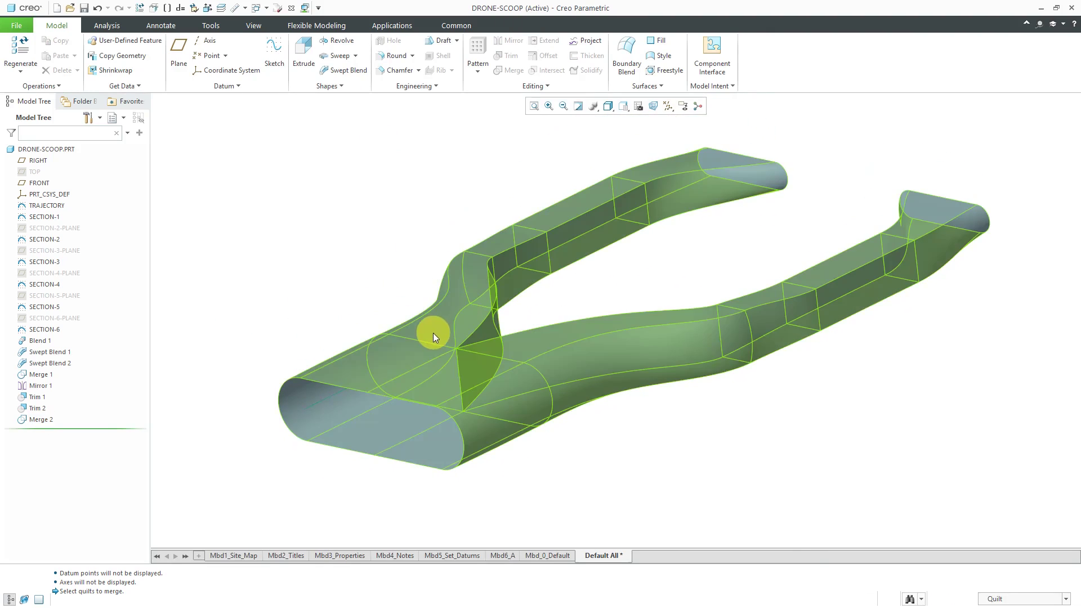
Step: Thicken the merged Y-shaped quilt into a 0.25-wall solid and spin it to check the other side
{"action": "left_click", "coordinate": [435, 335]}
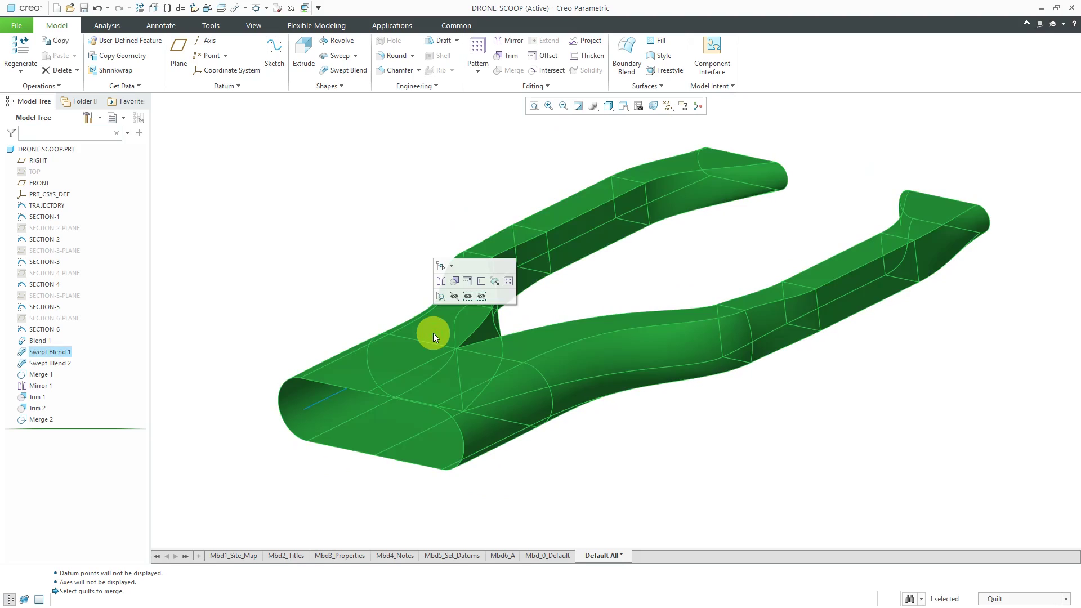
{"action": "mouse_move", "coordinate": [481, 286]}
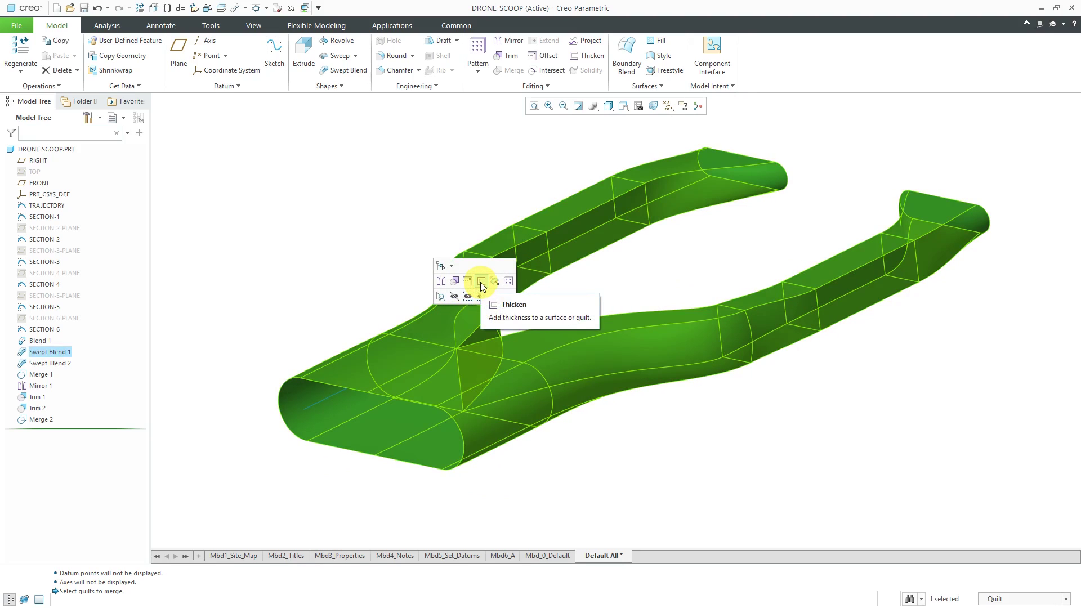
{"action": "left_click", "coordinate": [481, 281]}
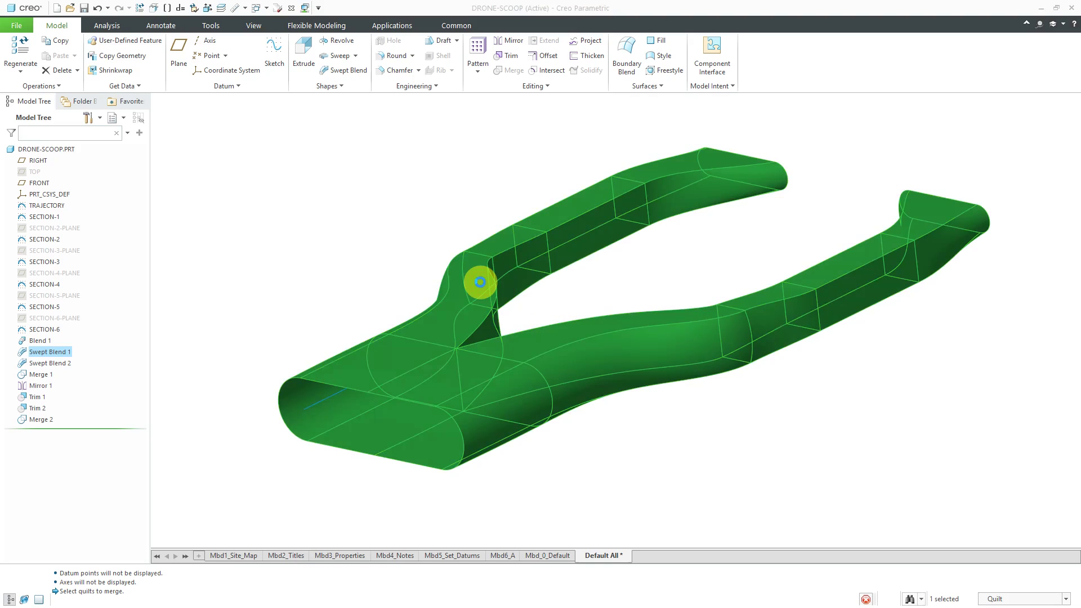
{"action": "left_click", "coordinate": [586, 57]}
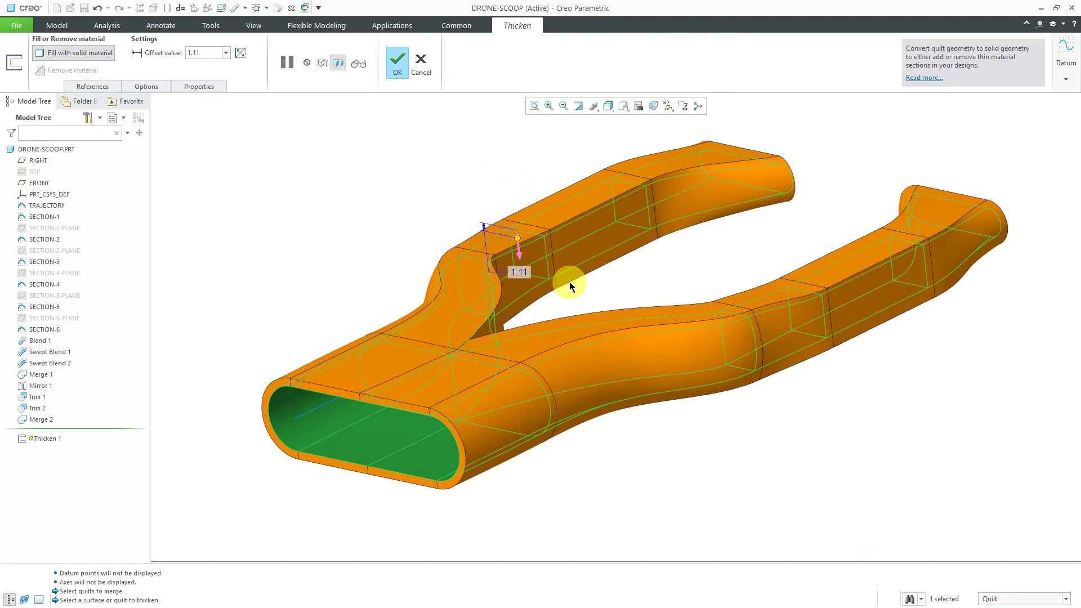
{"action": "double_click", "coordinate": [517, 270]}
{"action": "type", "text": "0.25"}
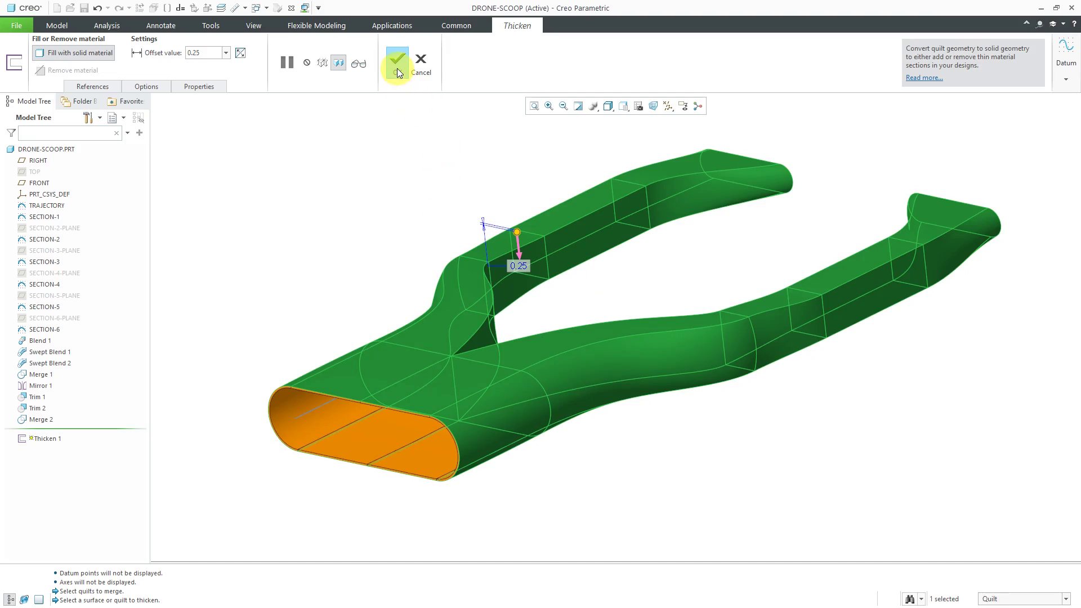
{"action": "left_click", "coordinate": [396, 60]}
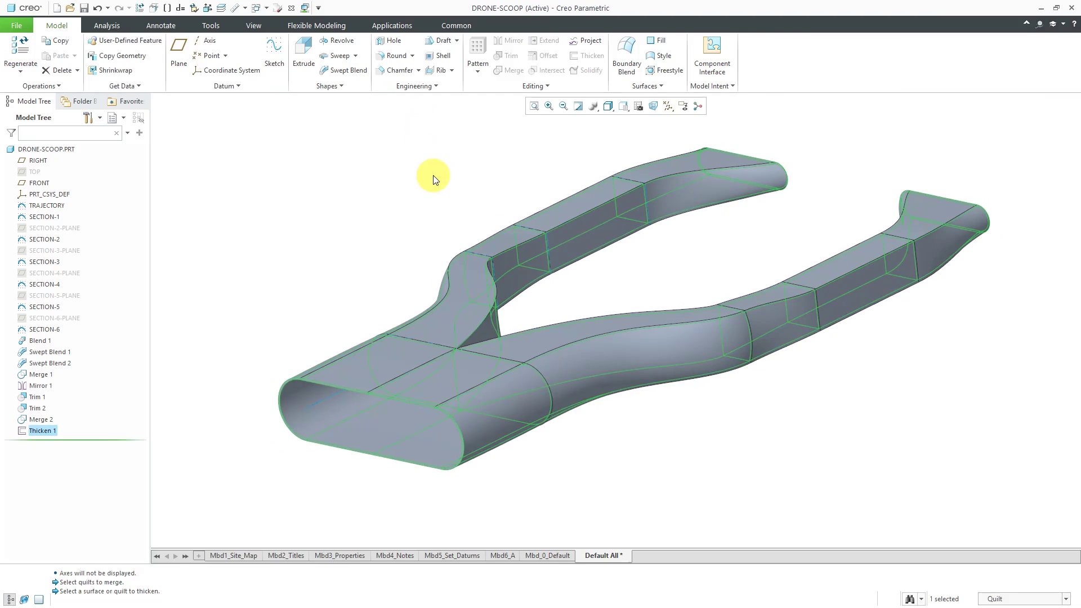
{"action": "left_click_drag", "start_coordinate": [435, 179], "coordinate": [442, 207]}
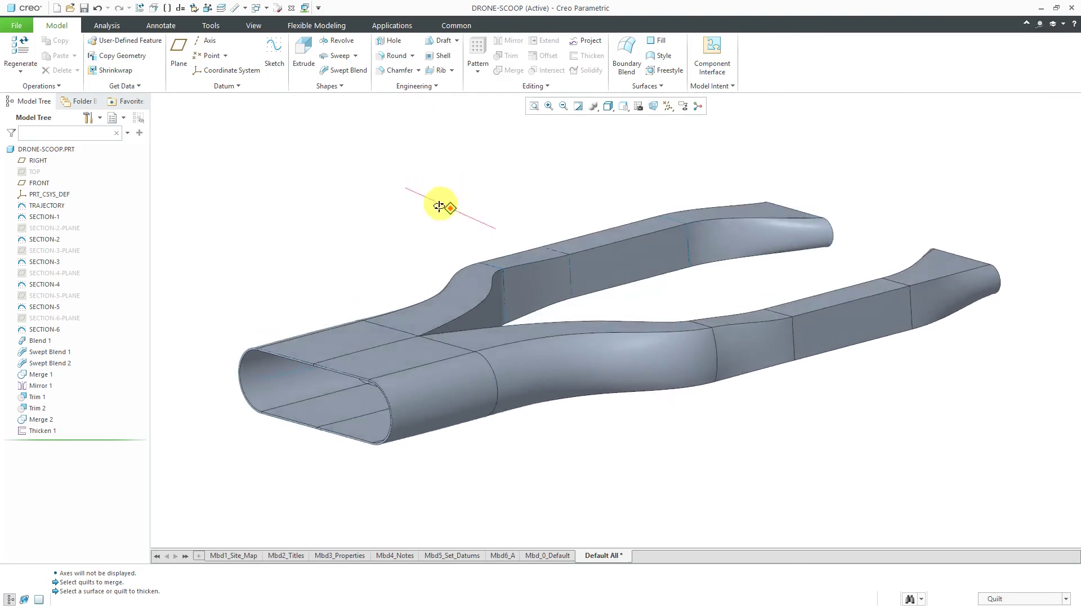
{"action": "left_click_drag", "start_coordinate": [439, 205], "coordinate": [379, 220]}
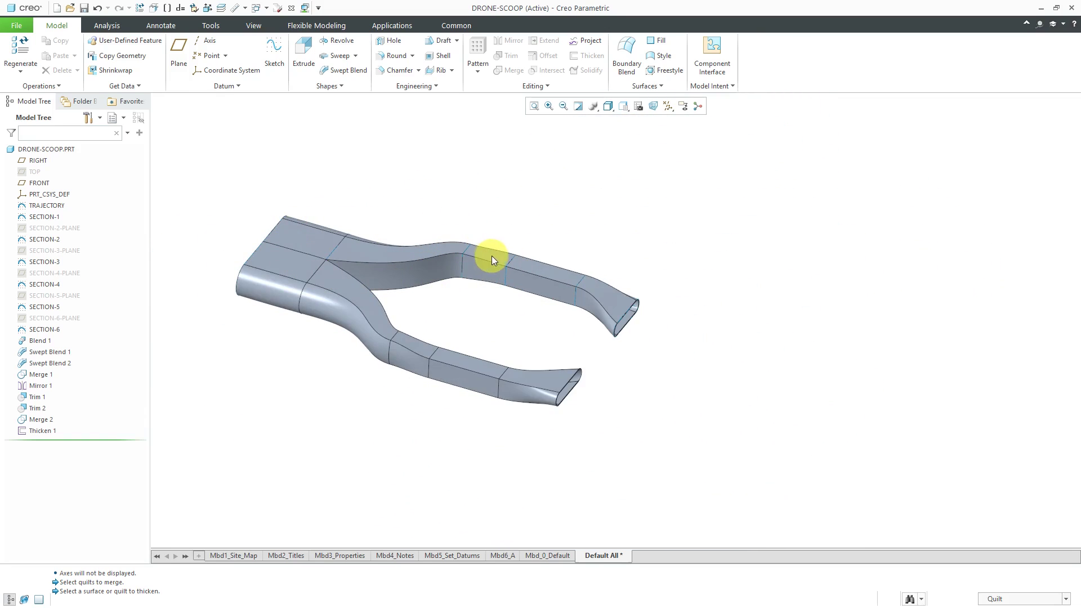
{"action": "mouse_move", "coordinate": [570, 388]}
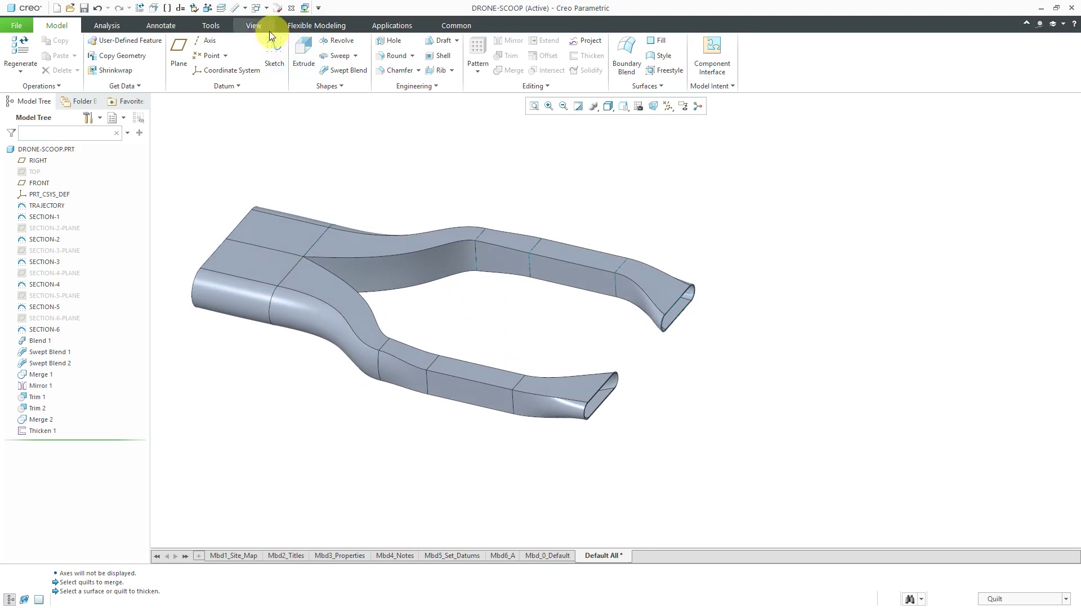
Step: Create a View section, dragging its offset and trying the X, Y and Z directions
{"action": "left_click", "coordinate": [253, 25]}
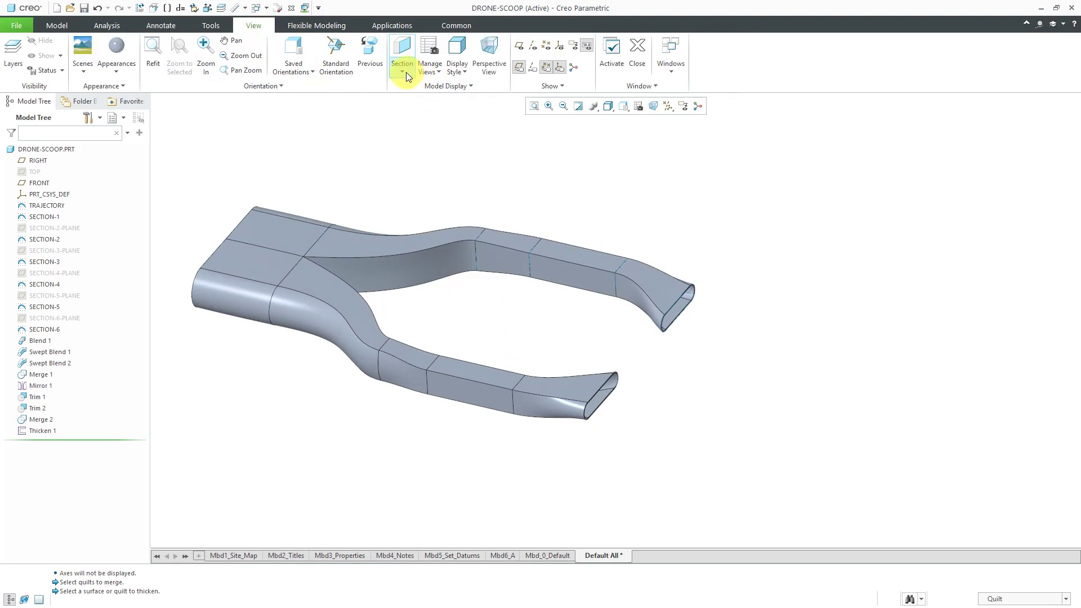
{"action": "left_click", "coordinate": [402, 52]}
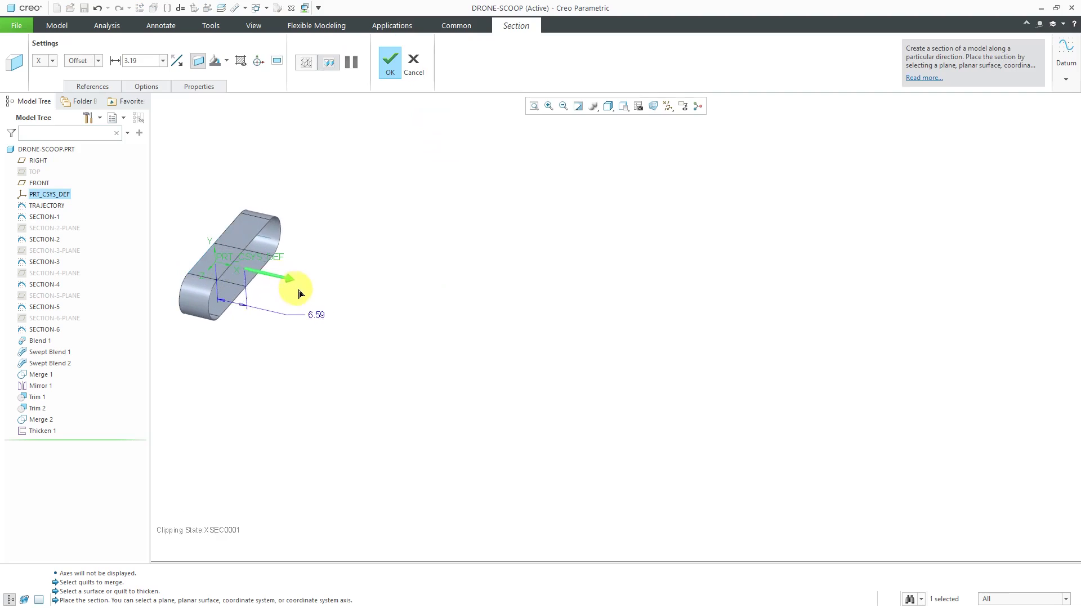
{"action": "left_click_drag", "start_coordinate": [292, 276], "coordinate": [448, 315]}
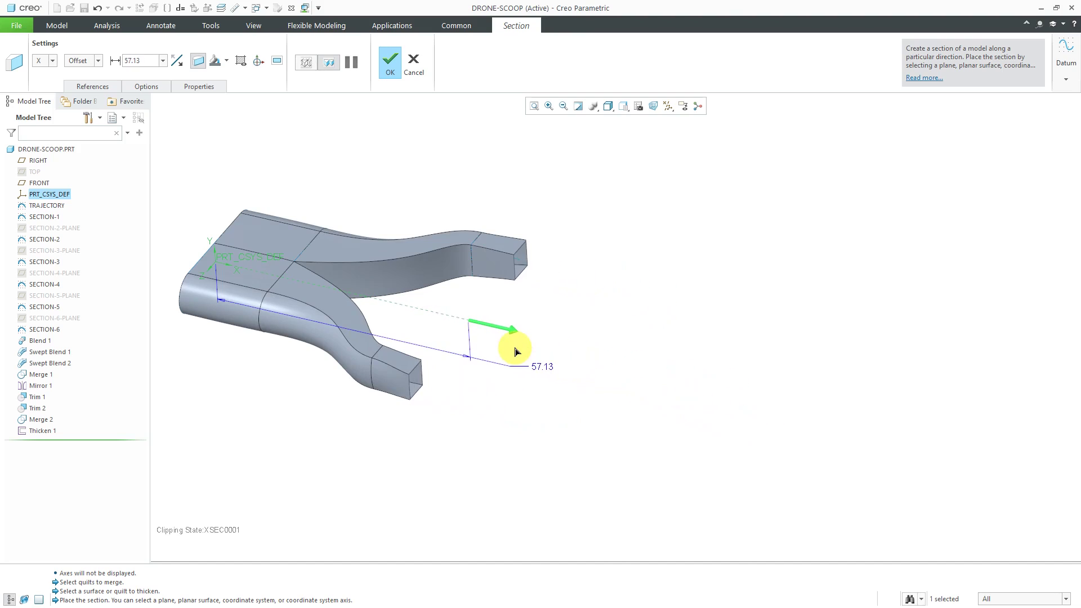
{"action": "left_click", "coordinate": [44, 61]}
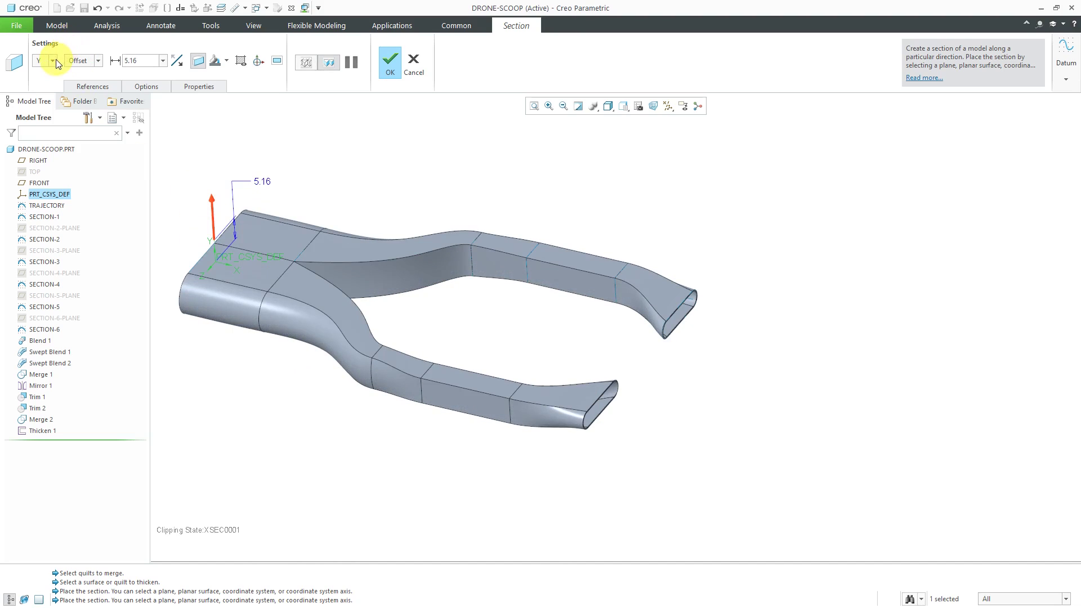
{"action": "left_click", "coordinate": [52, 61]}
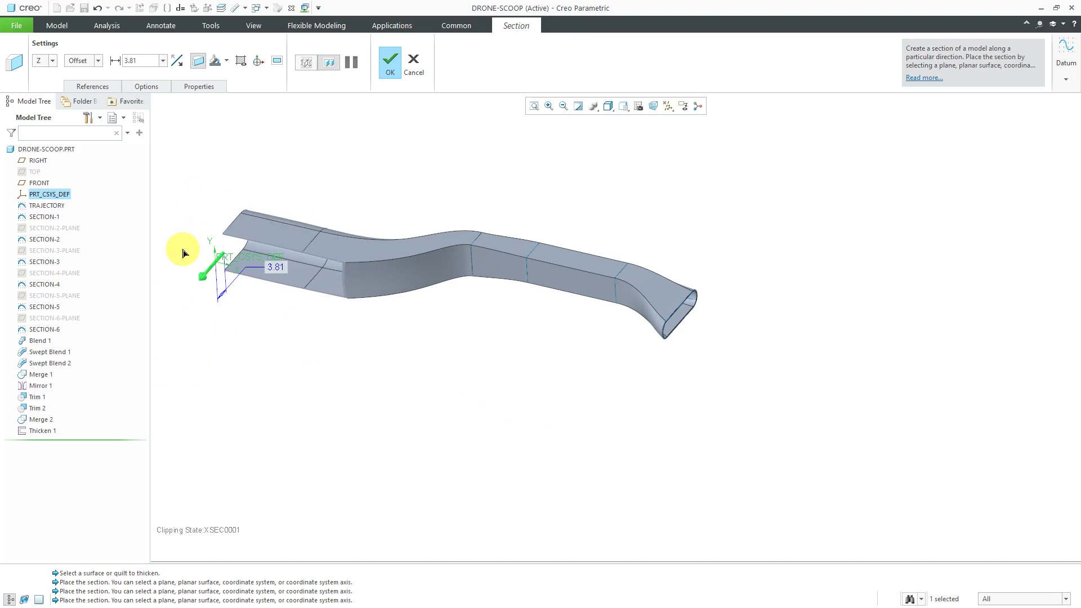
{"action": "left_click", "coordinate": [42, 59]}
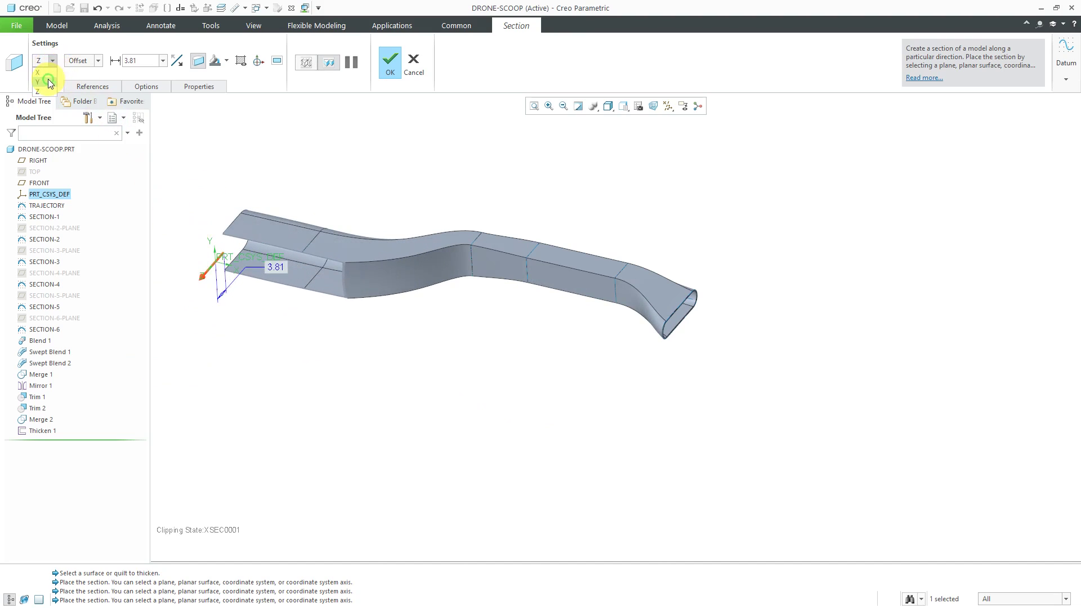
Step: Create a Y-direction cross-section at zero offset through the scoop and name it A
{"action": "left_click", "coordinate": [40, 73]}
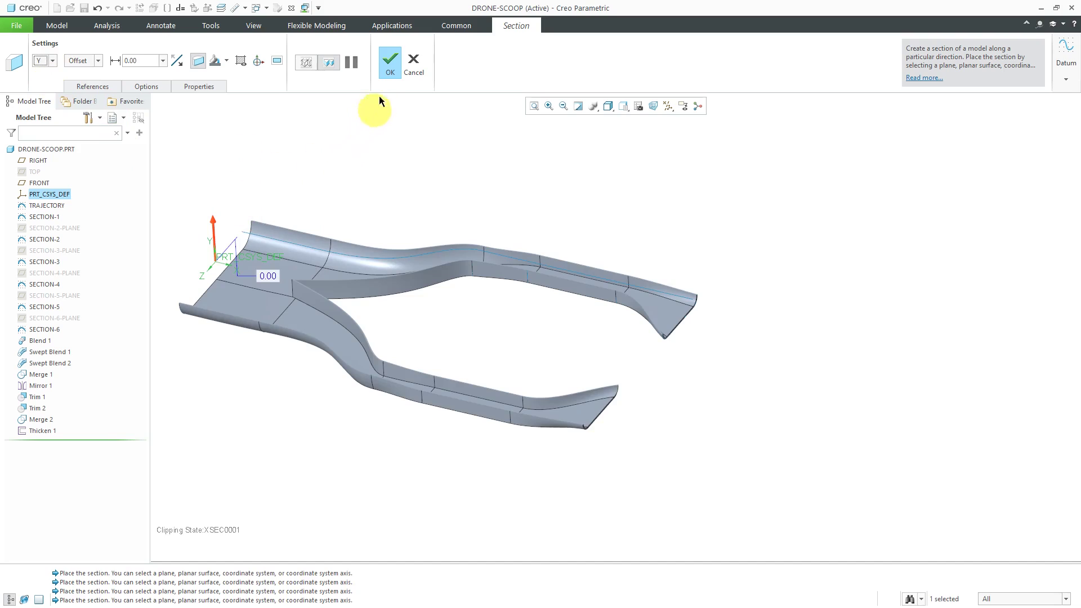
{"action": "left_click", "coordinate": [199, 87]}
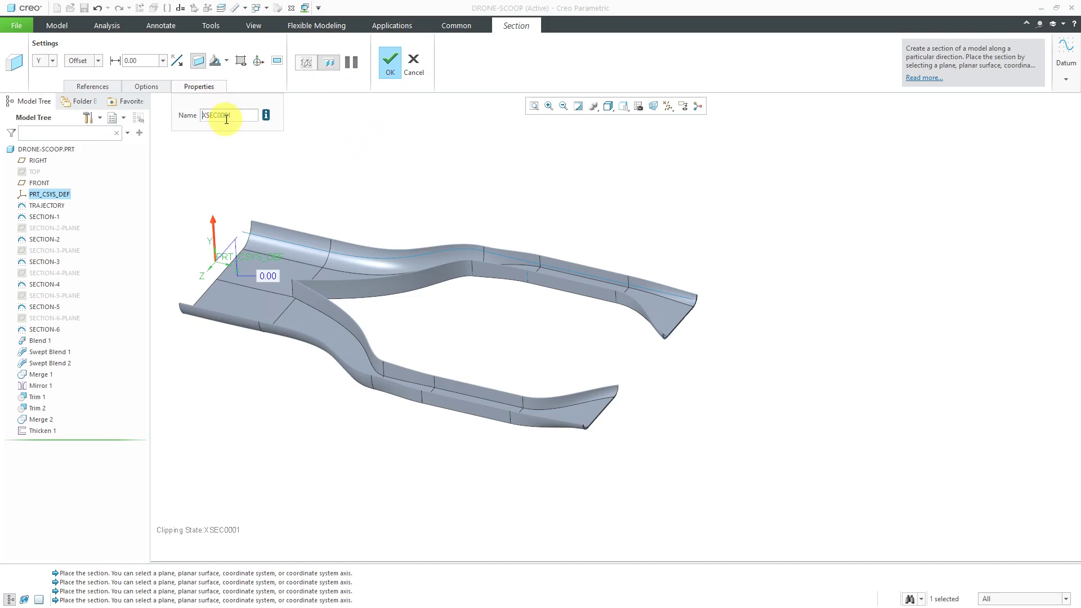
{"action": "type", "text": "A"}
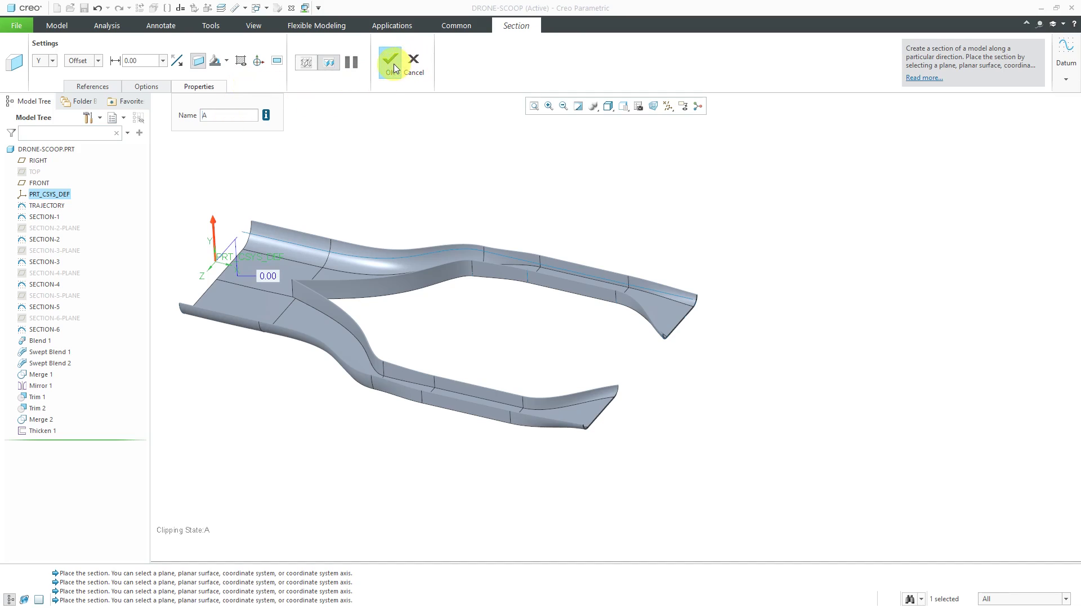
{"action": "left_click", "coordinate": [390, 60]}
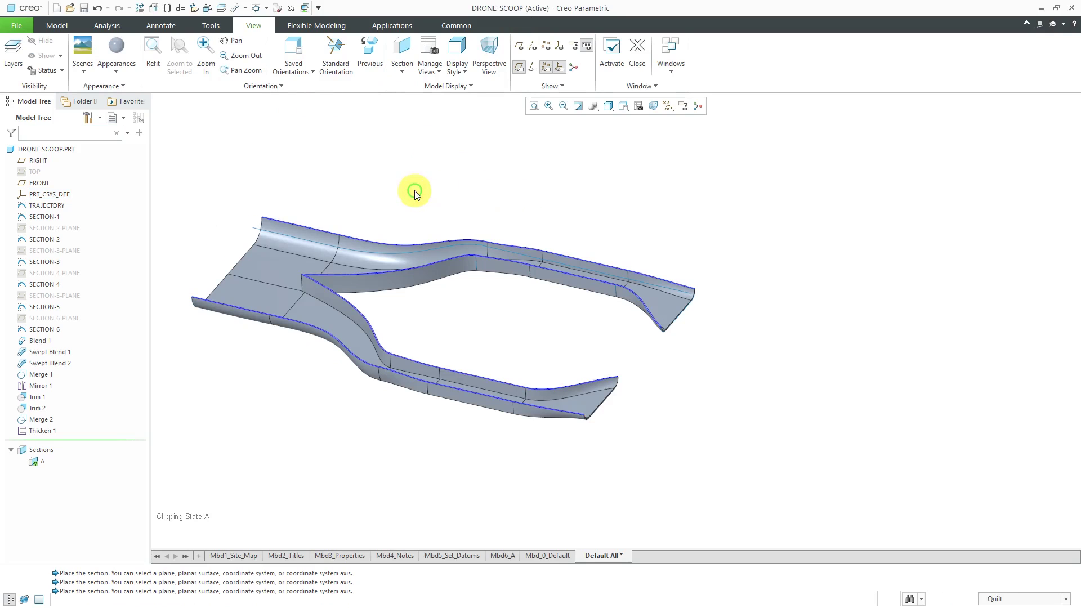